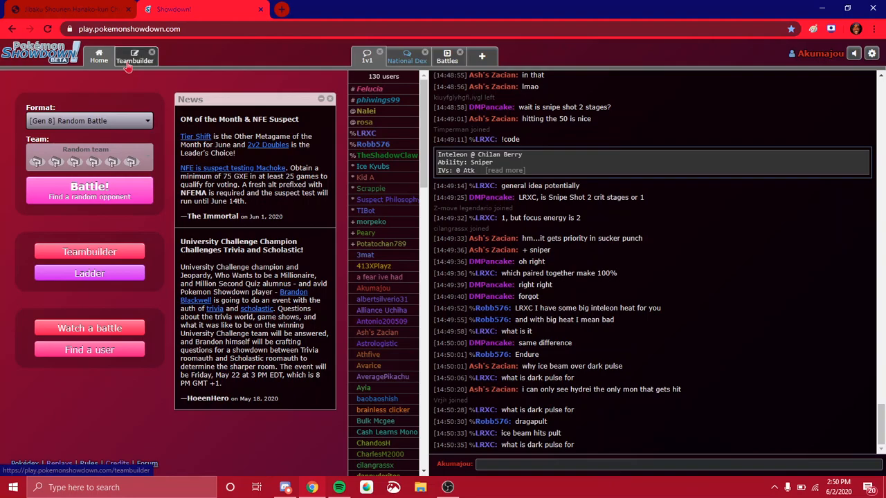
# Step: Create a new Teambuilder team named 'cindy is cindfree hahaha'
pyautogui.click(135, 57)
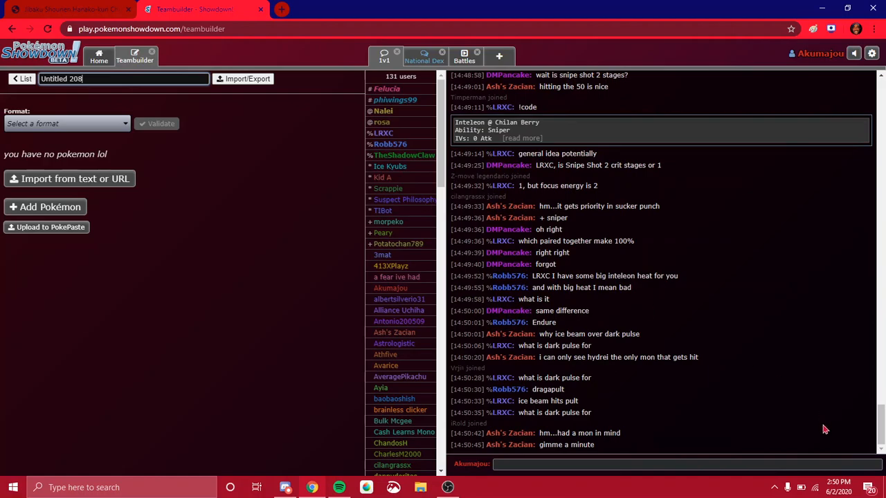
pyautogui.moveTo(123, 48)
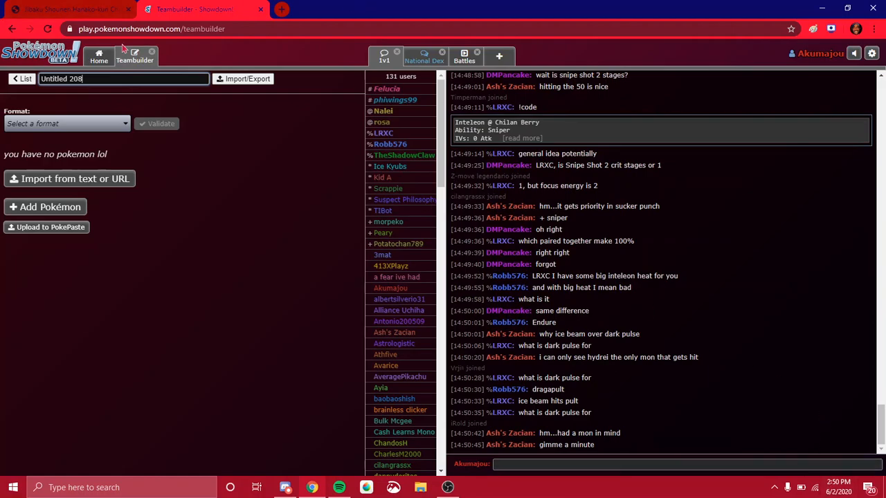
pyautogui.write('cindy is')
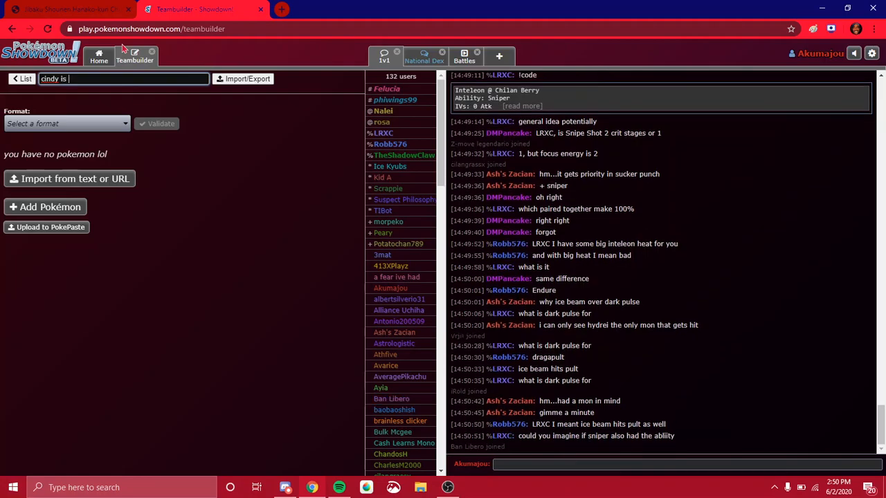
pyautogui.write('cindfree hahaha')
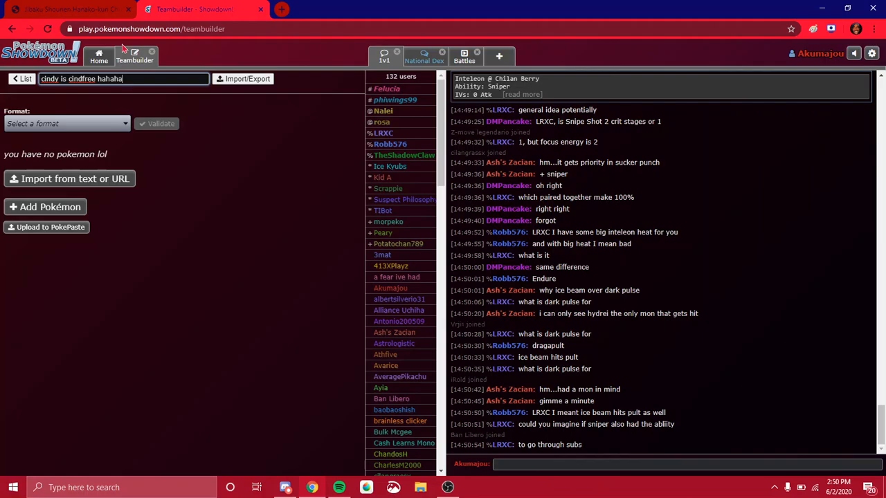
# Step: Add Cinderace from the OU list as the first Pokémon and start choosing its item
pyautogui.click(66, 123)
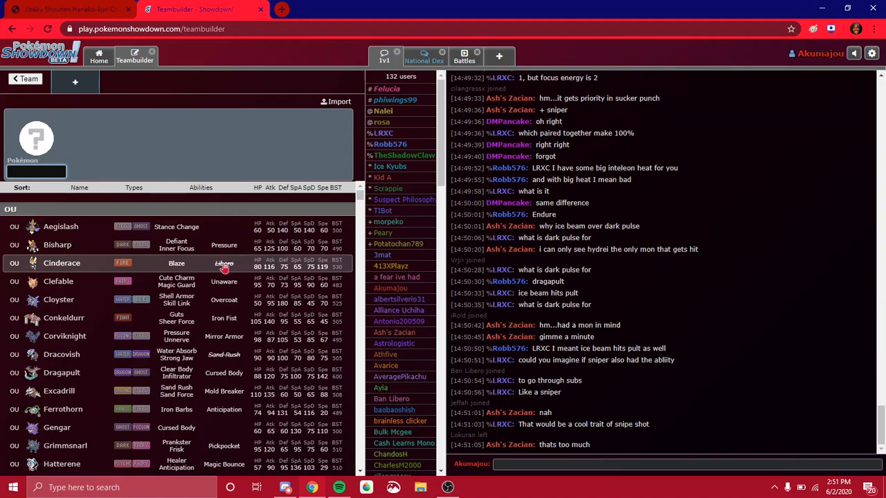
pyautogui.click(62, 263)
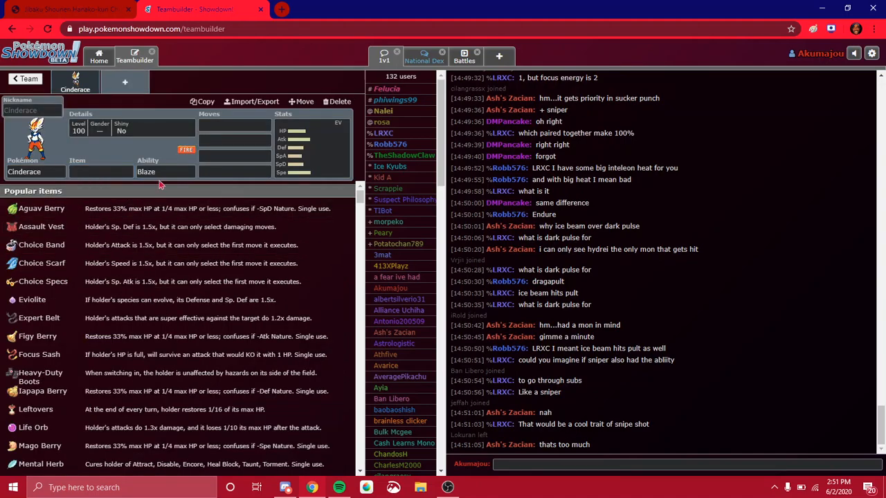
pyautogui.click(101, 171)
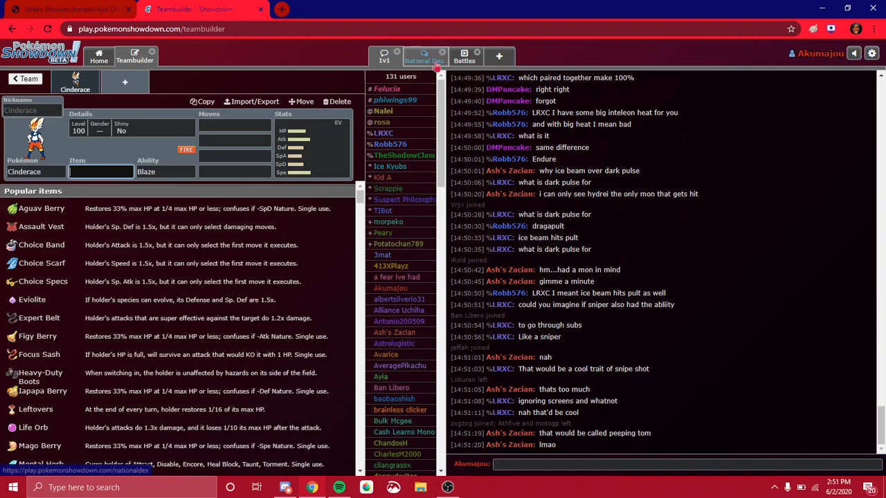
# Step: Show the ongoing Gen 8 1v1 battles beside Cinderace's item selection
pyautogui.click(464, 56)
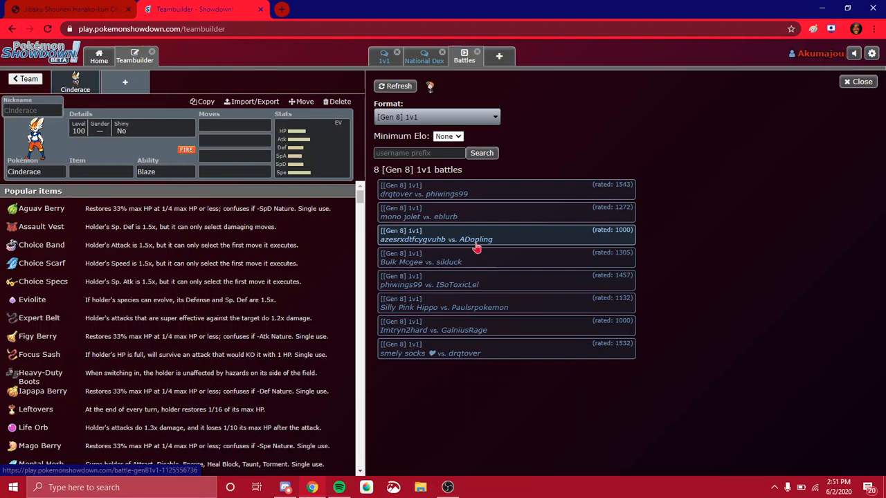
pyautogui.click(436, 238)
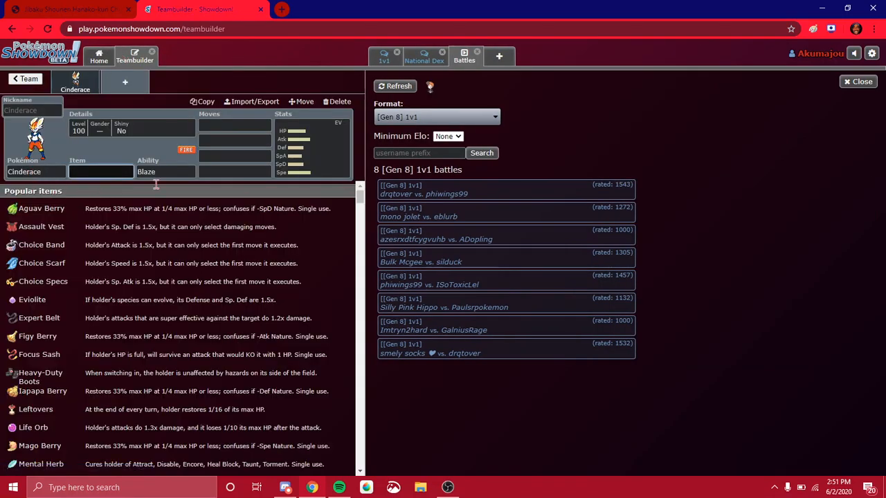
pyautogui.moveTo(415, 353)
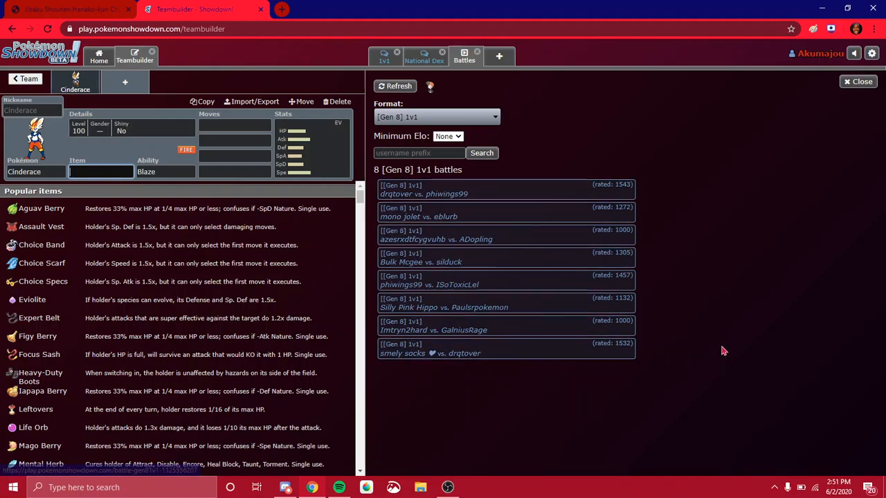
pyautogui.moveTo(415, 453)
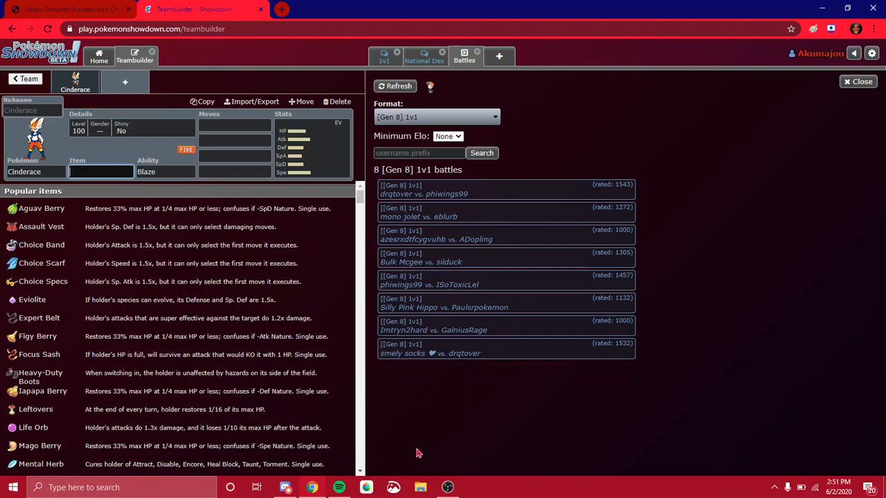
pyautogui.moveTo(415, 453)
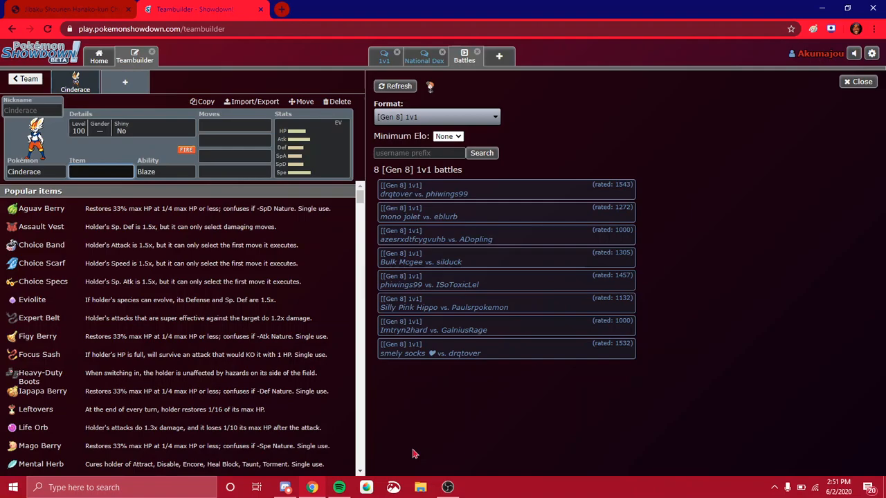
# Step: Give Cinderace Choice Band, sort its moves by power, and check its stats
pyautogui.click(165, 172)
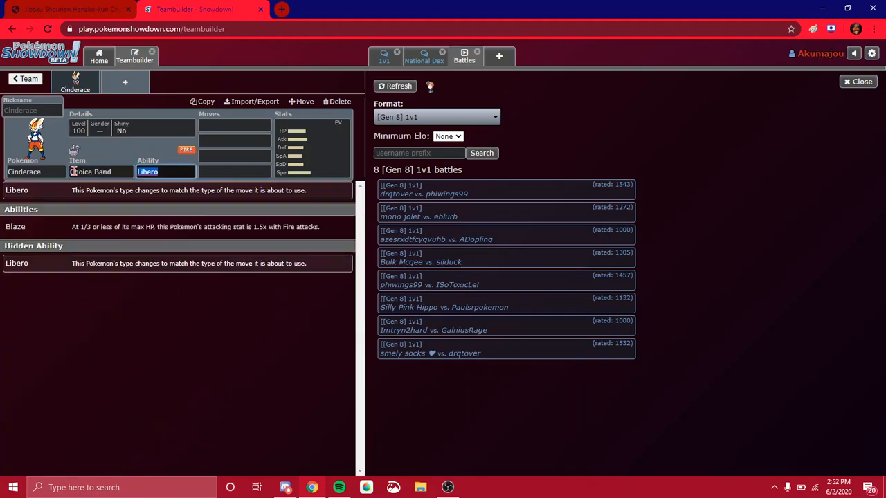
pyautogui.click(233, 126)
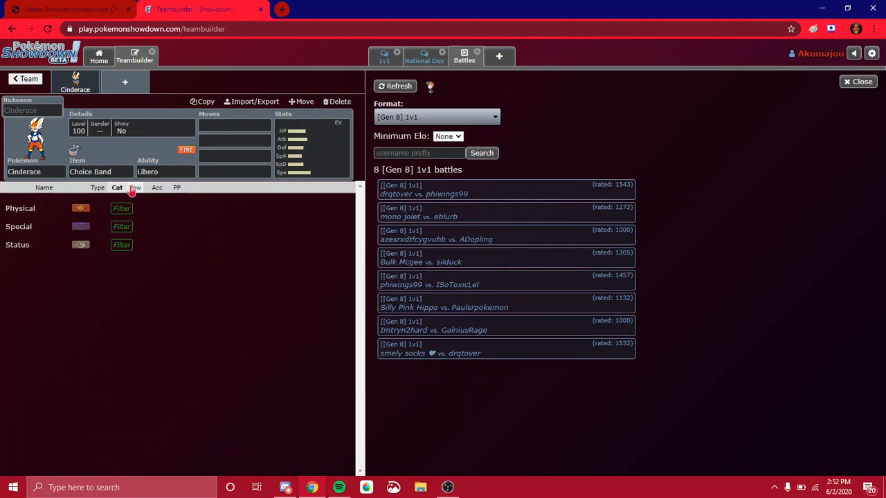
pyautogui.click(134, 187)
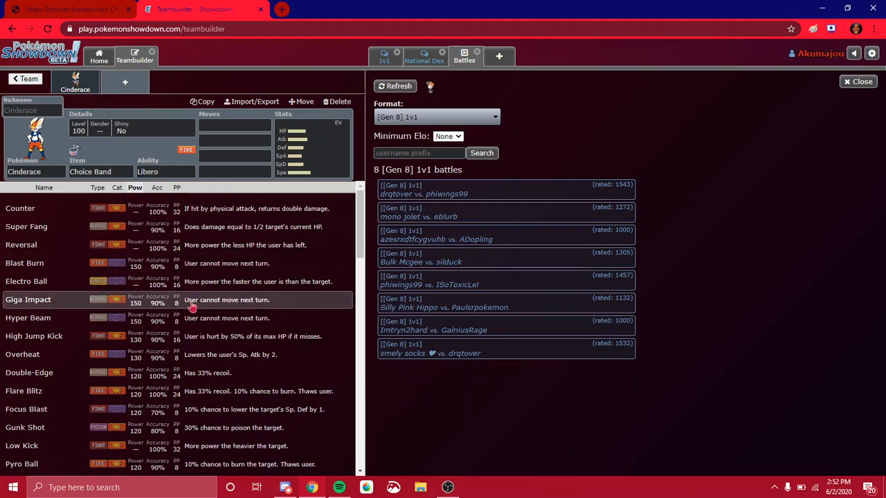
pyautogui.click(283, 114)
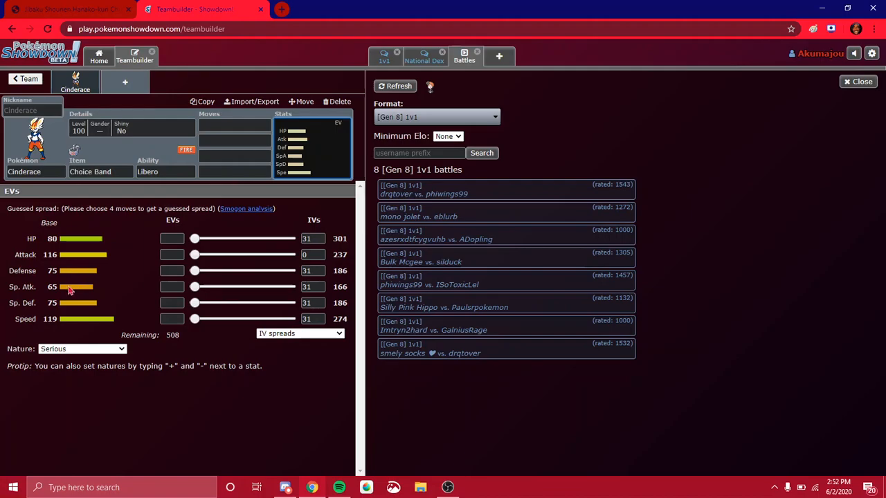
# Step: Return to Cinderace's first move slot and scroll through the power-sorted moves
pyautogui.click(234, 126)
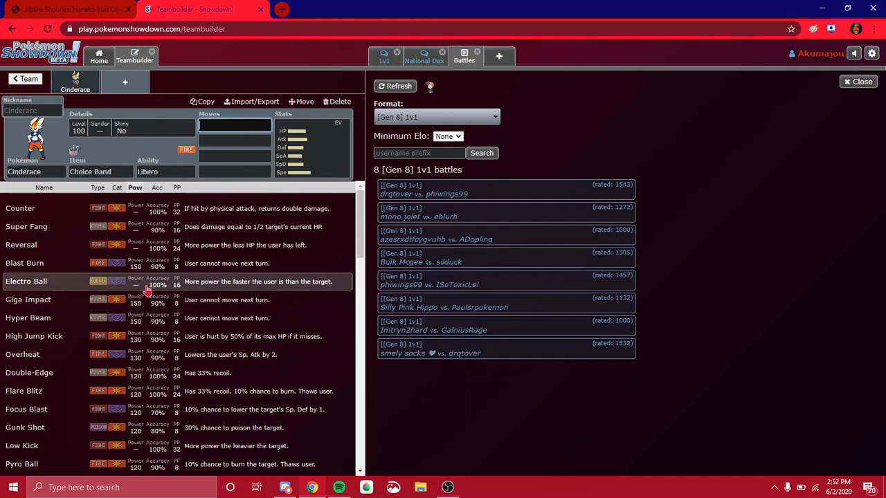
pyautogui.moveTo(203, 287)
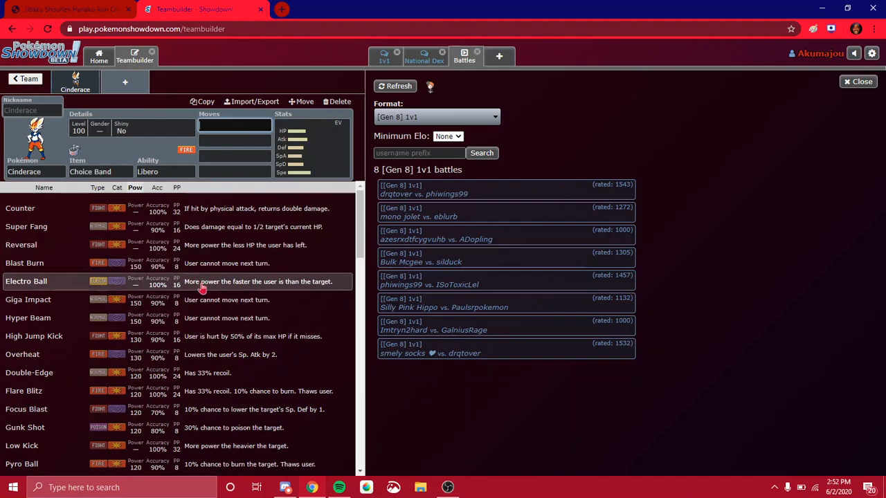
pyautogui.scroll(-3)
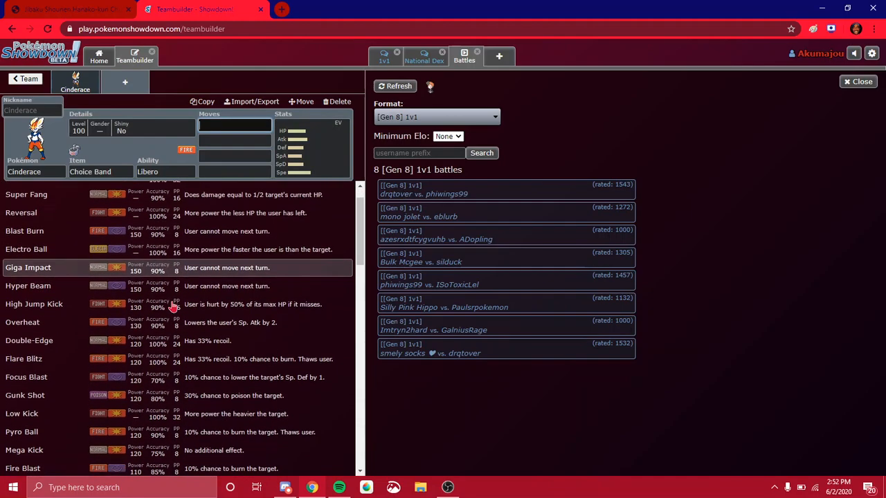
pyautogui.scroll(-3)
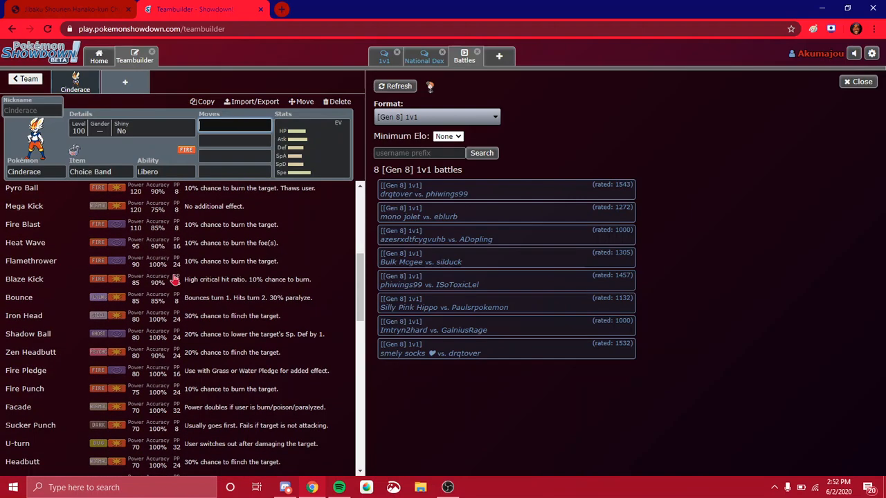
pyautogui.scroll(-3)
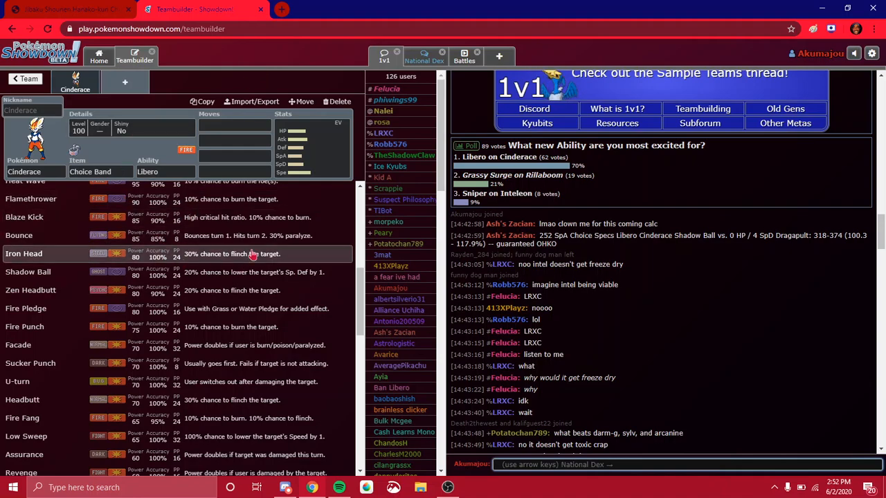
# Step: Fill Cinderace's first move slot with Flare Blitz from the power-sorted list
pyautogui.click(234, 125)
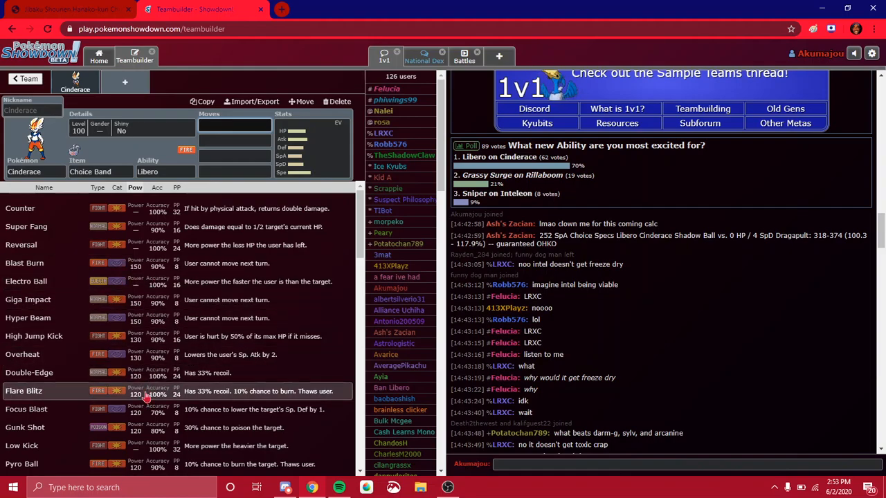
pyautogui.moveTo(231, 463)
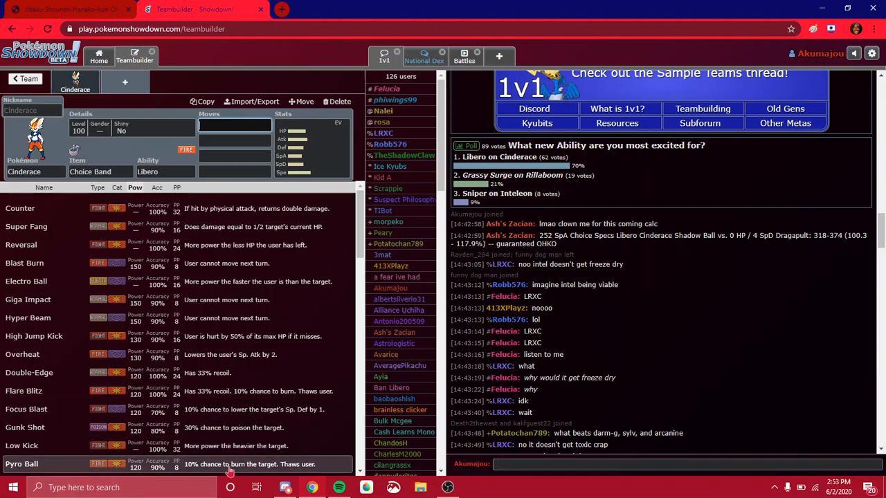
pyautogui.scroll(-3)
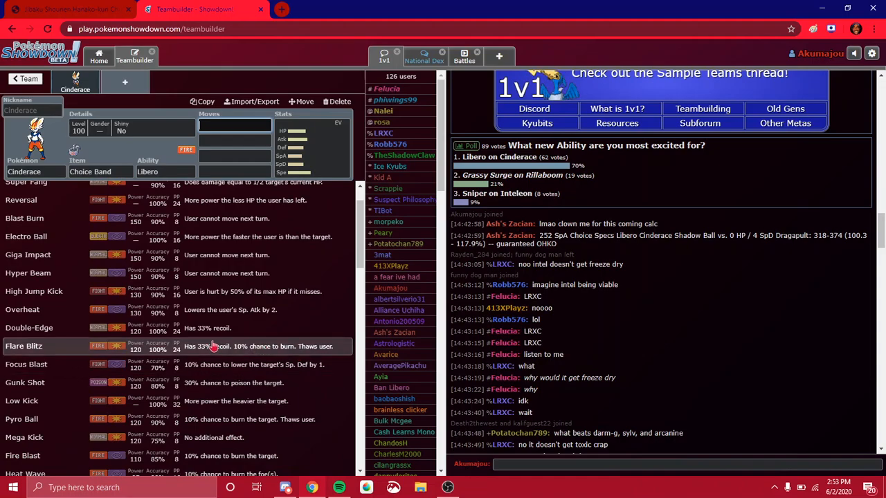
pyautogui.moveTo(208, 437)
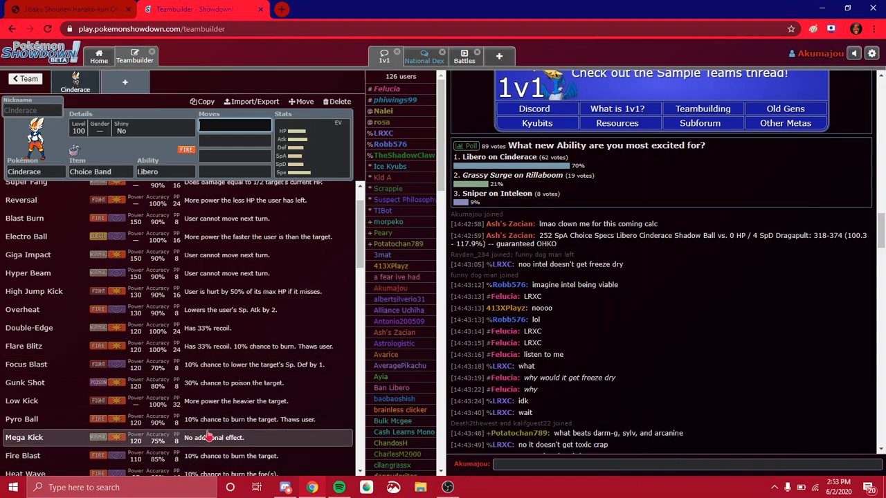
pyautogui.moveTo(225, 346)
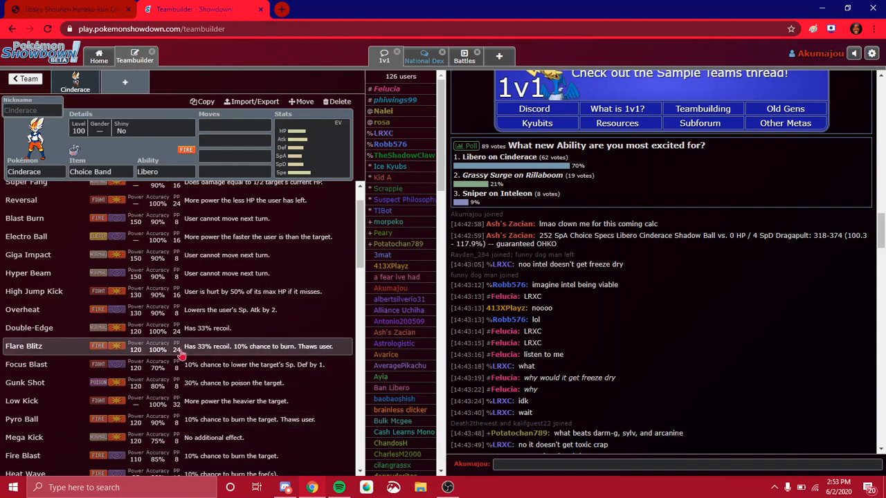
pyautogui.click(24, 346)
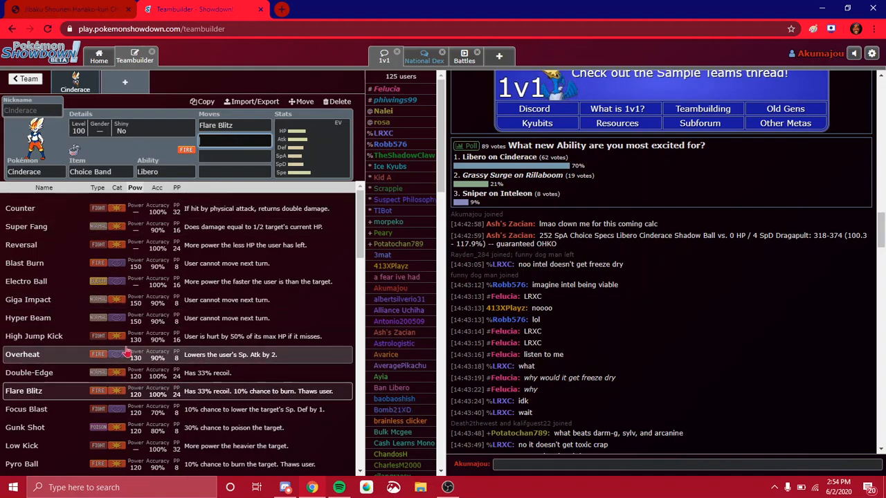
# Step: Add Giga Impact as Cinderace's third move and scroll further down the move list
pyautogui.scroll(-3)
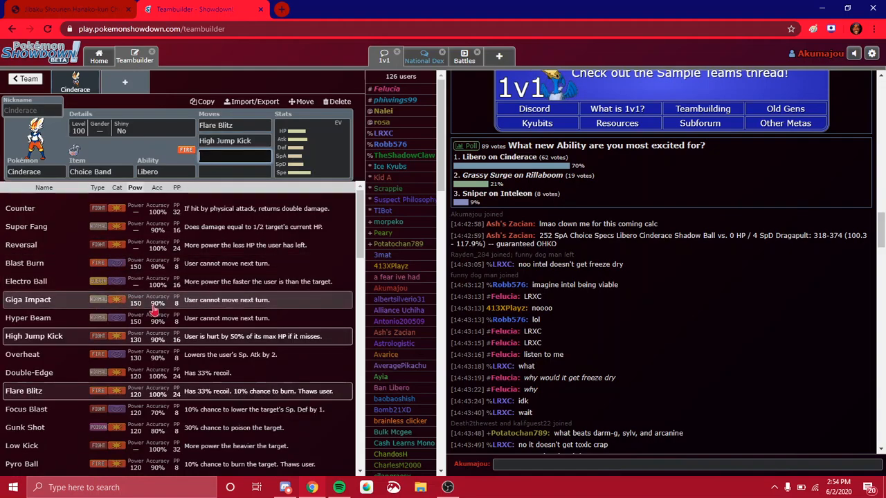
pyautogui.click(27, 300)
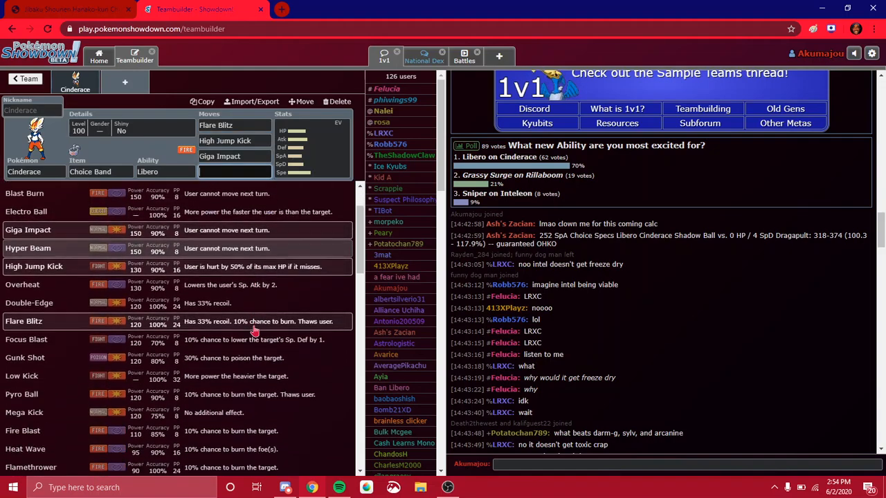
pyautogui.scroll(-3)
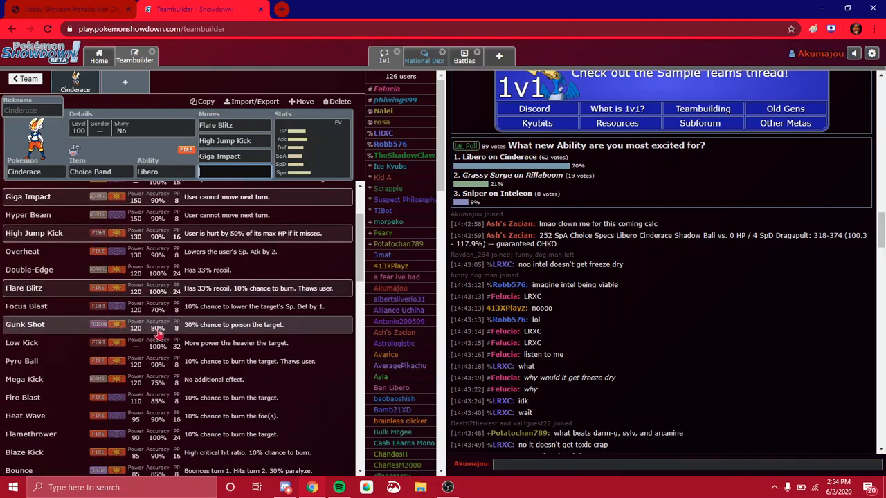
pyautogui.scroll(-3)
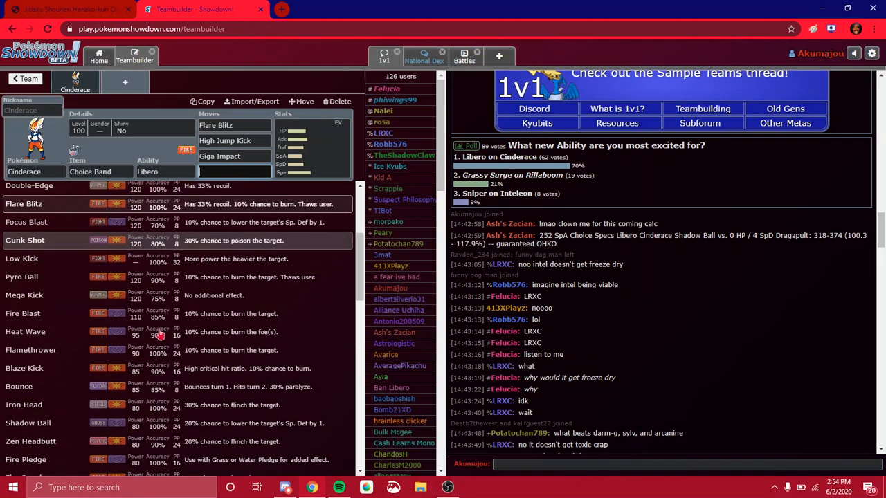
pyautogui.scroll(-3)
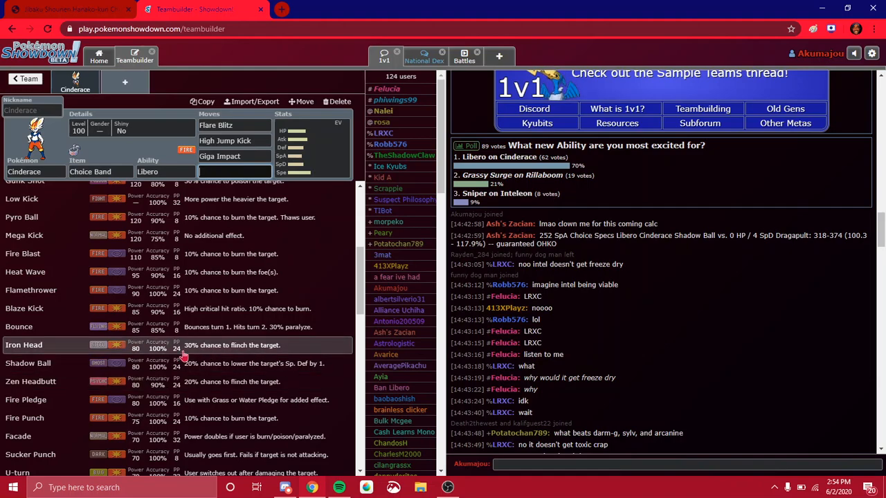
pyautogui.moveTo(177, 290)
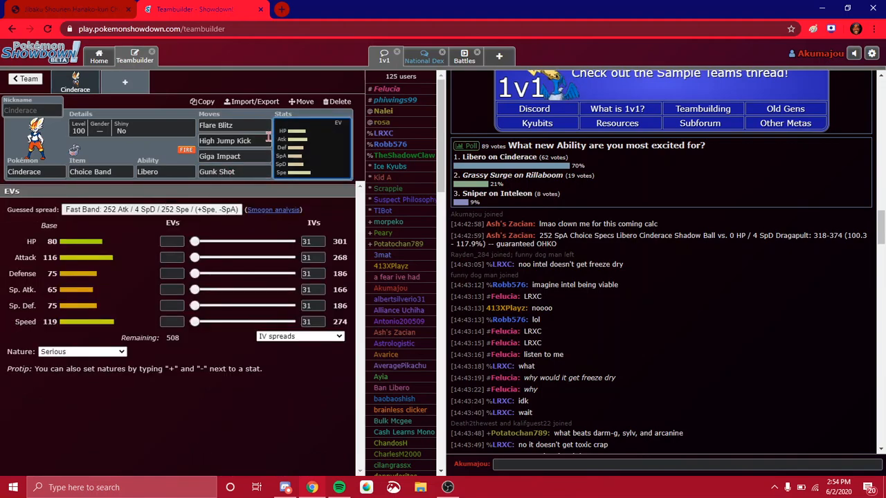
# Step: Apply the 'Fast Band' Jolly 252 Atk / 252 Spe spread and open a second Pokémon slot
pyautogui.click(217, 171)
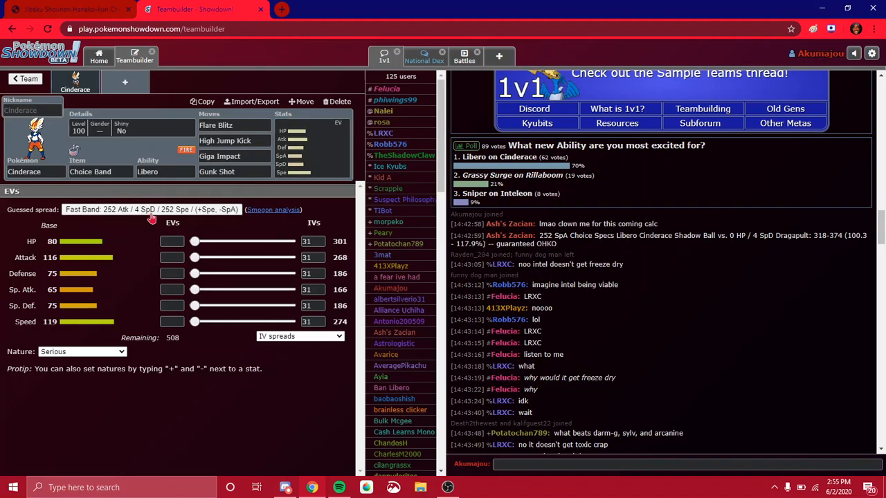
pyautogui.click(152, 209)
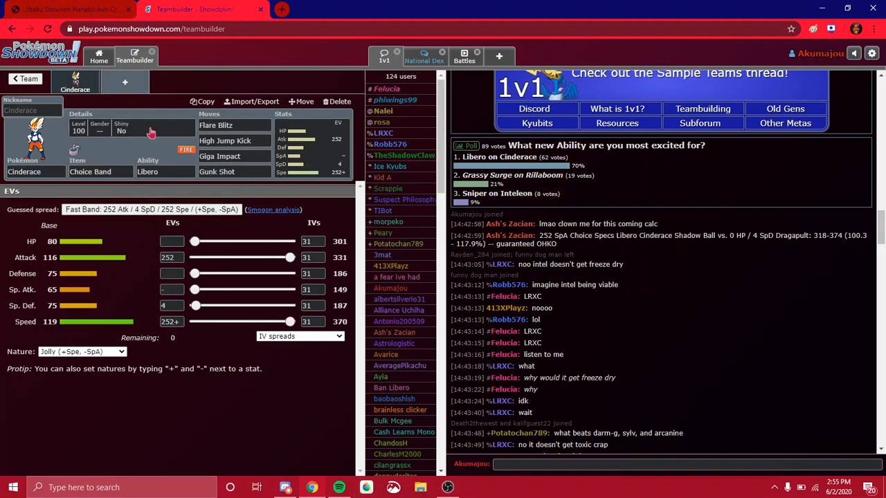
pyautogui.click(124, 82)
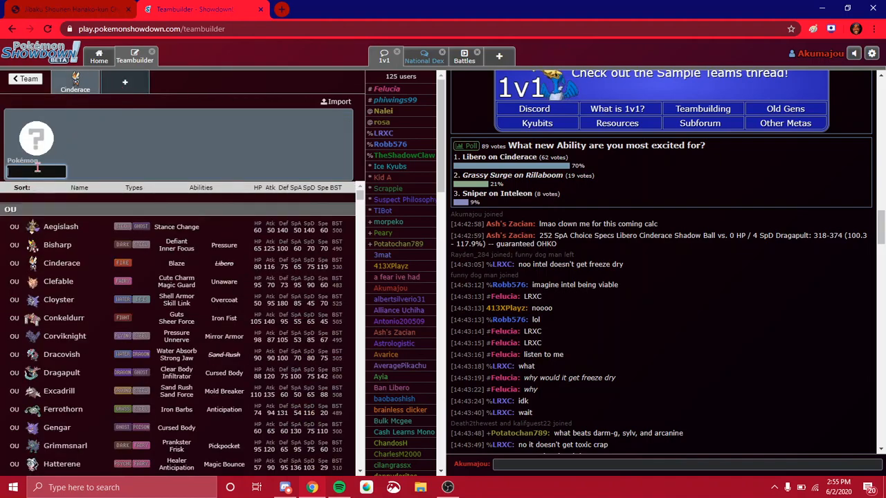
# Step: Add Rillaboom as the second Pokémon and start choosing its item
pyautogui.write('Rillaboom')
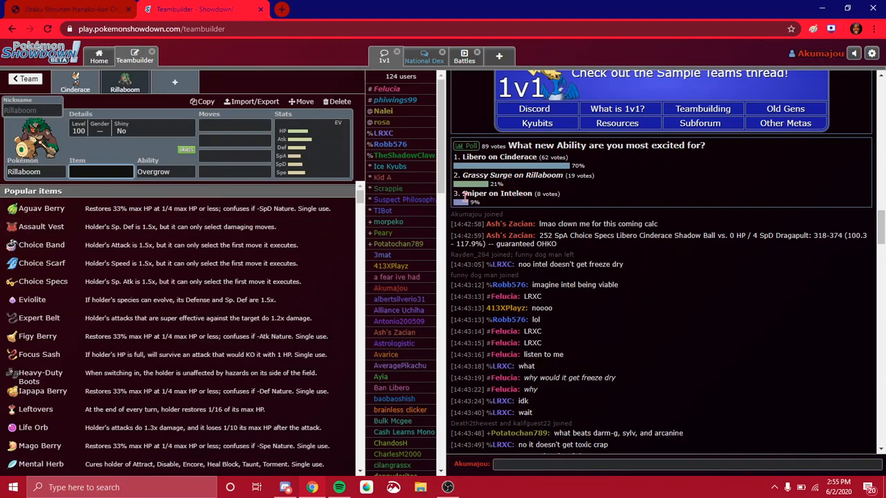
pyautogui.click(100, 171)
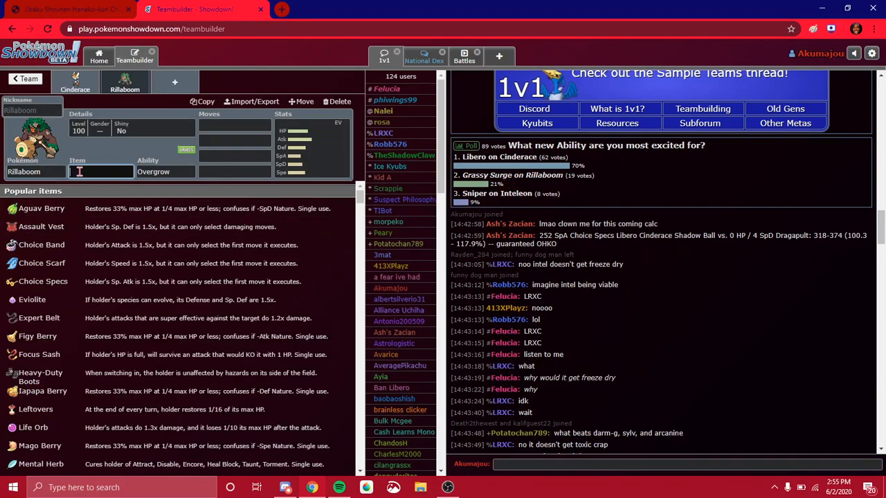
pyautogui.moveTo(524, 192)
pyautogui.write('Leftovers')
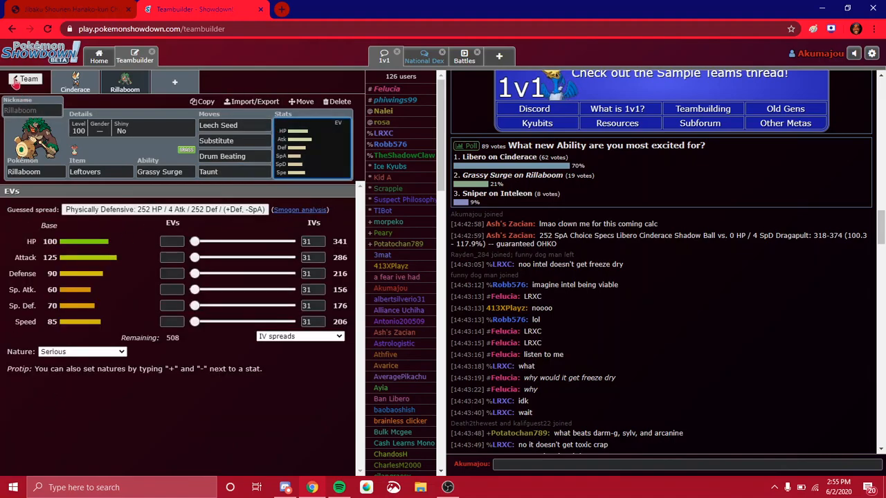
# Step: Search the saved teams for Rillaboom, checking 'Copy of darm', then open 'gam 4 eriey'
pyautogui.click(24, 78)
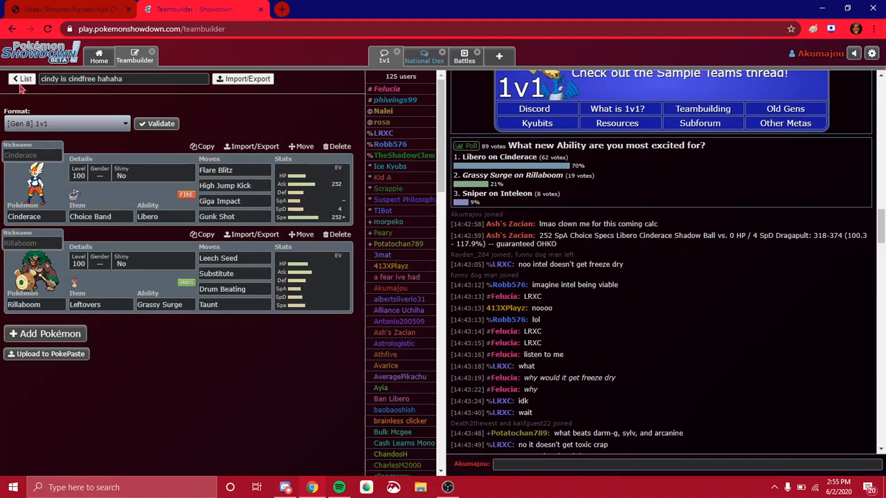
pyautogui.click(23, 78)
pyautogui.write('rilla')
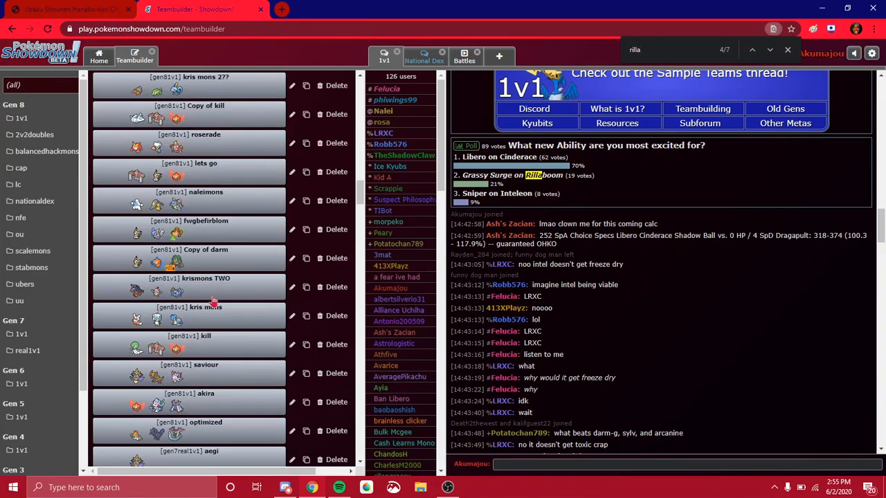
pyautogui.click(190, 249)
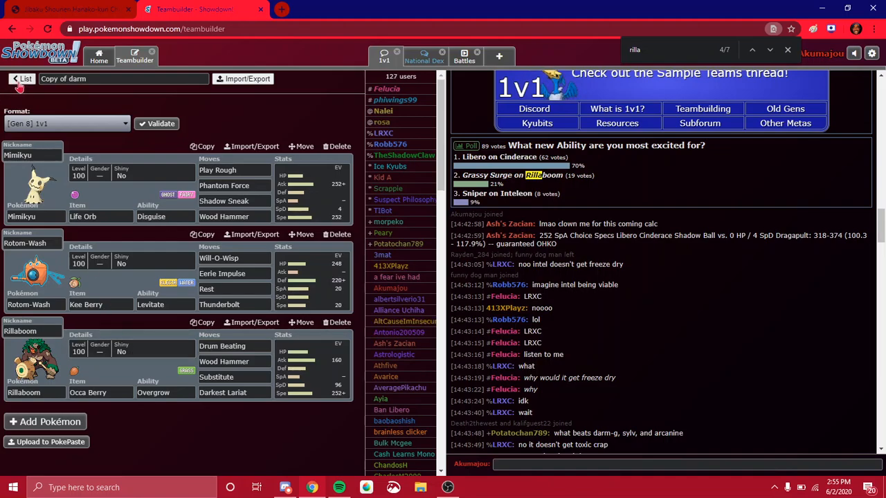
pyautogui.click(22, 78)
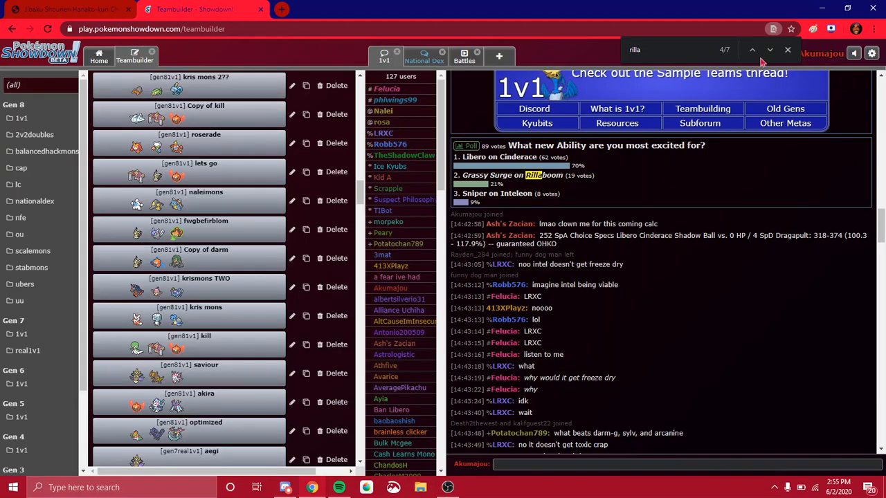
pyautogui.click(769, 49)
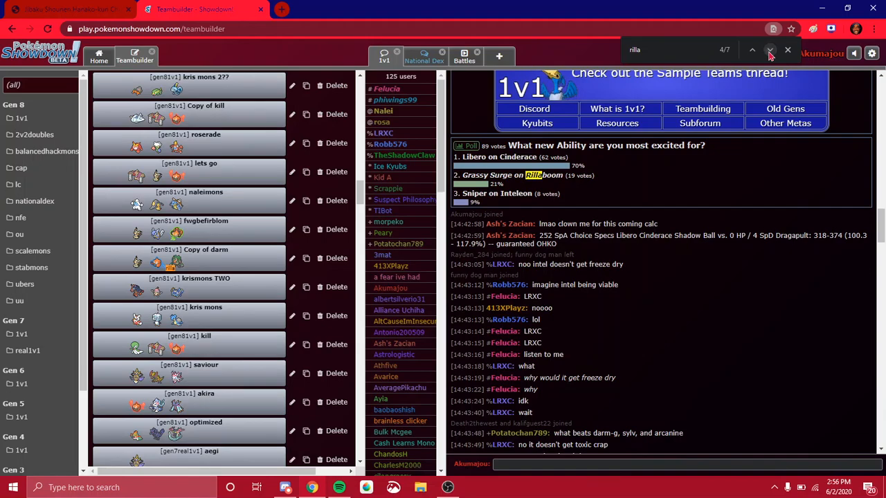
pyautogui.click(752, 49)
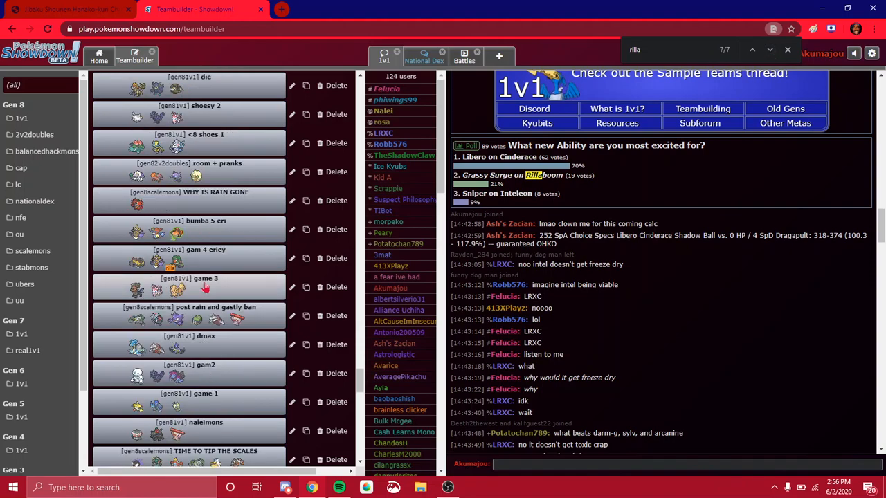
pyautogui.click(187, 278)
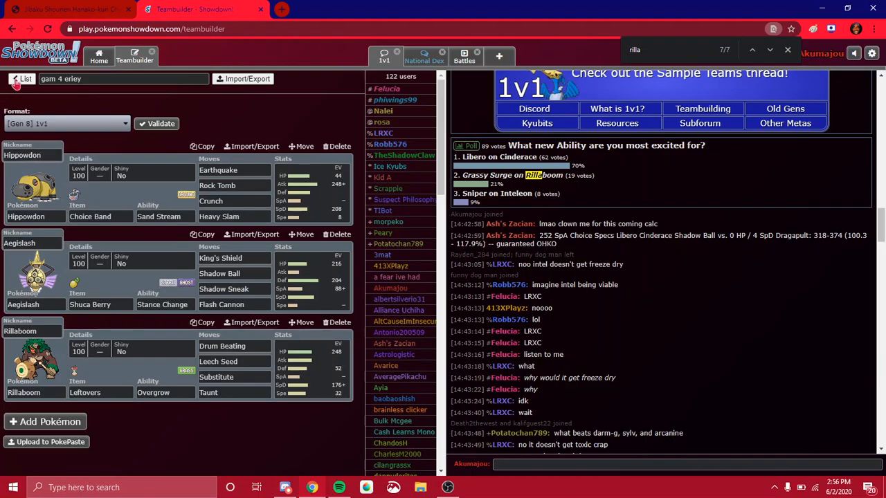
# Step: Import the old Careful 248 HP / 52 Def / 176 SpD / 32 Spe Rillaboom set with Grassy Surge
pyautogui.click(25, 78)
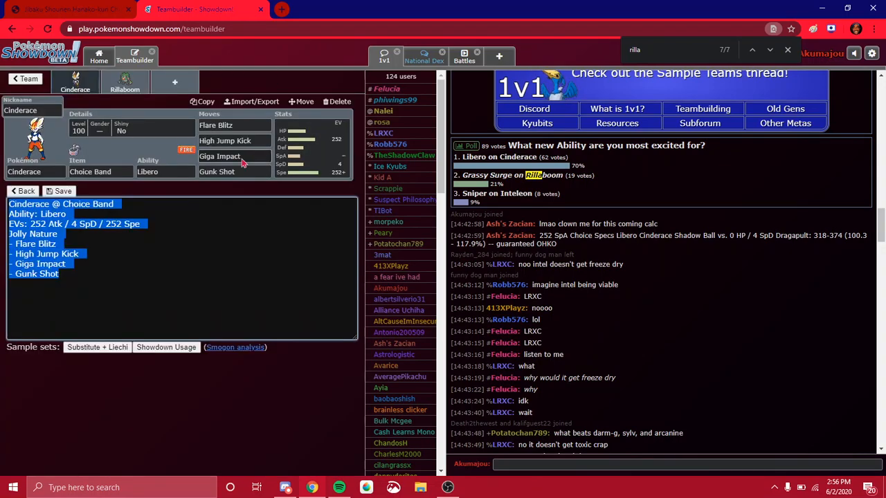
pyautogui.click(26, 191)
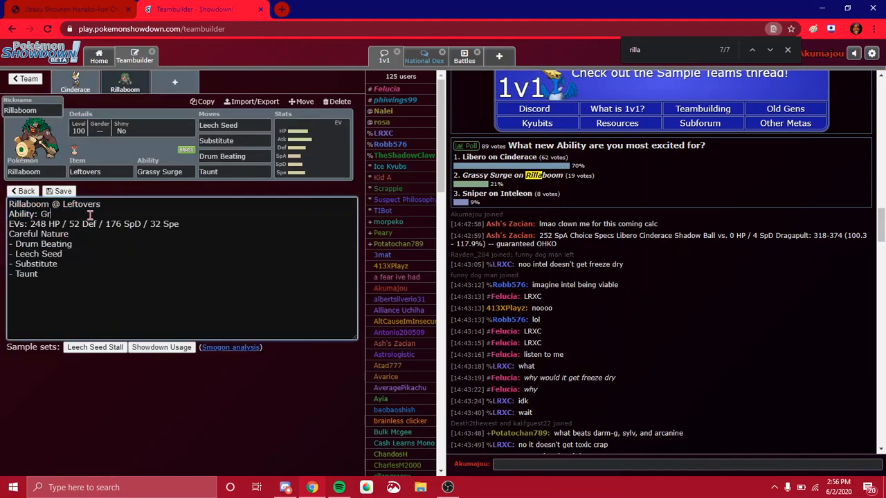
pyautogui.write('asst')
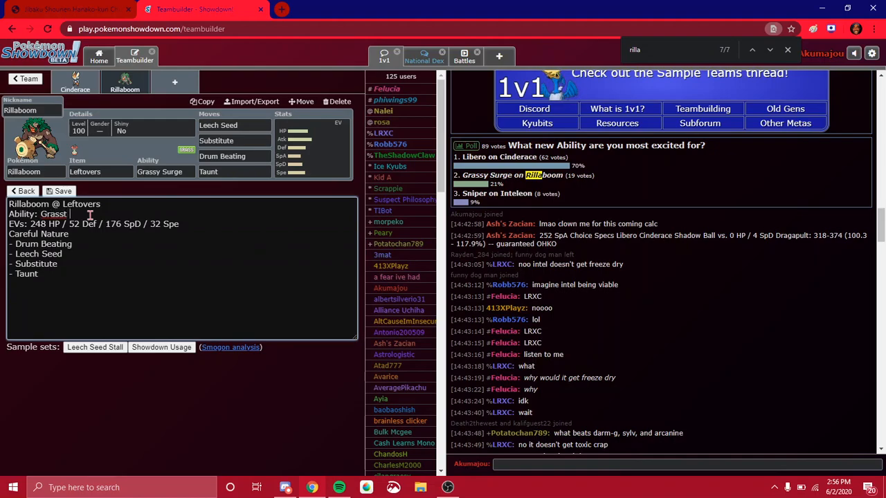
pyautogui.write('Surge')
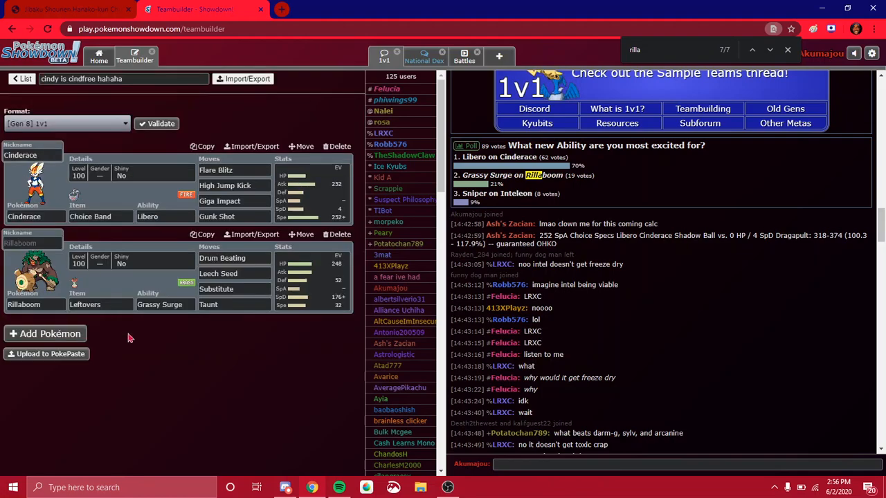
pyautogui.moveTo(45, 334)
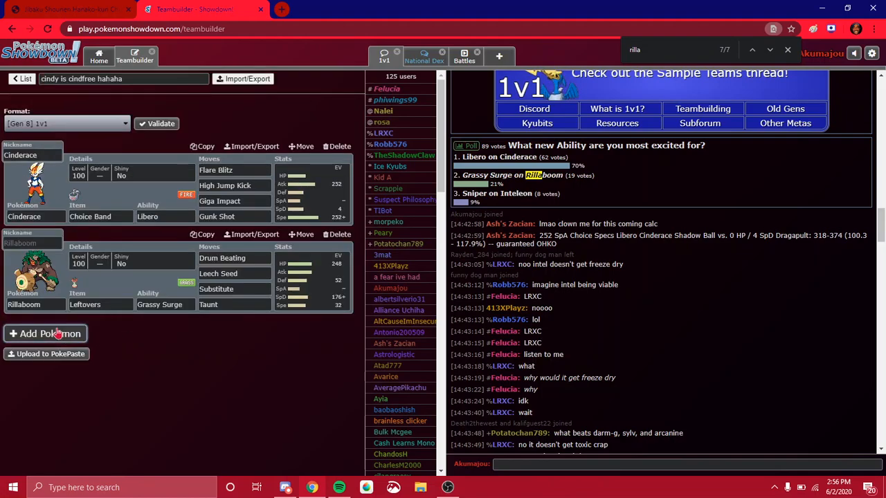
# Step: Add Primarina to the third team slot, starting with Torrent and no item or moves
pyautogui.click(45, 333)
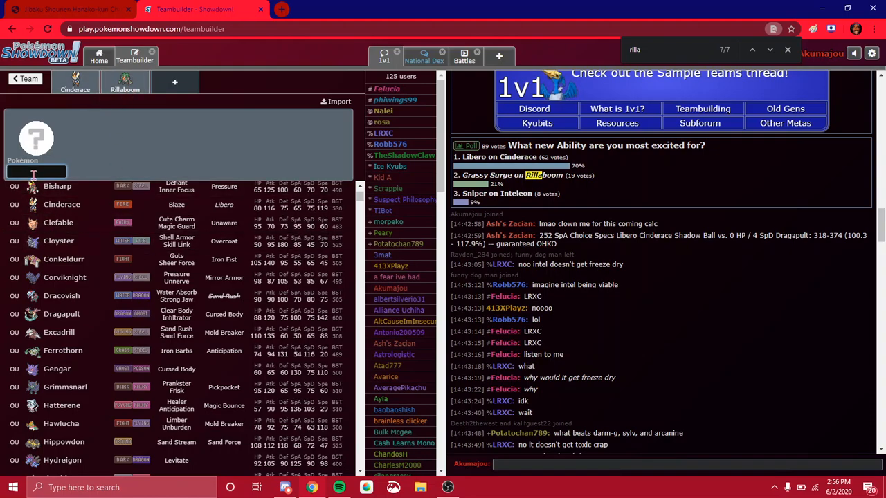
pyautogui.click(174, 82)
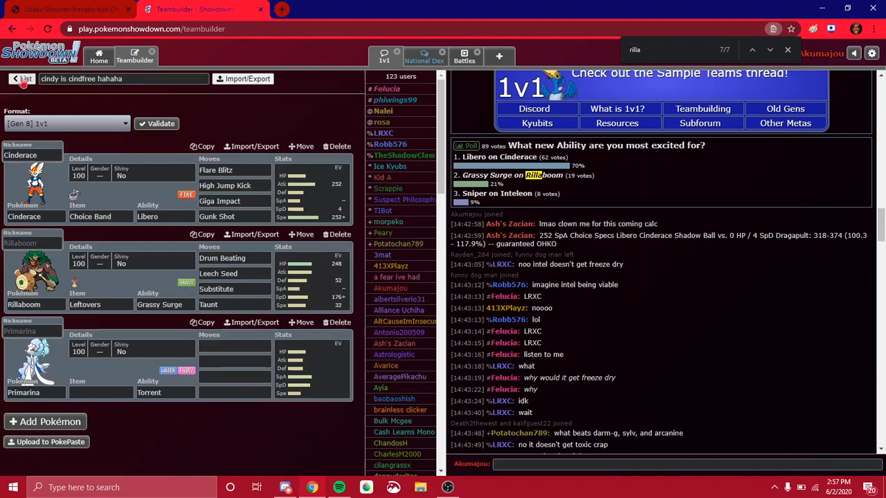
# Step: Search the saved teams list for an older Primarina set to copy
pyautogui.click(21, 78)
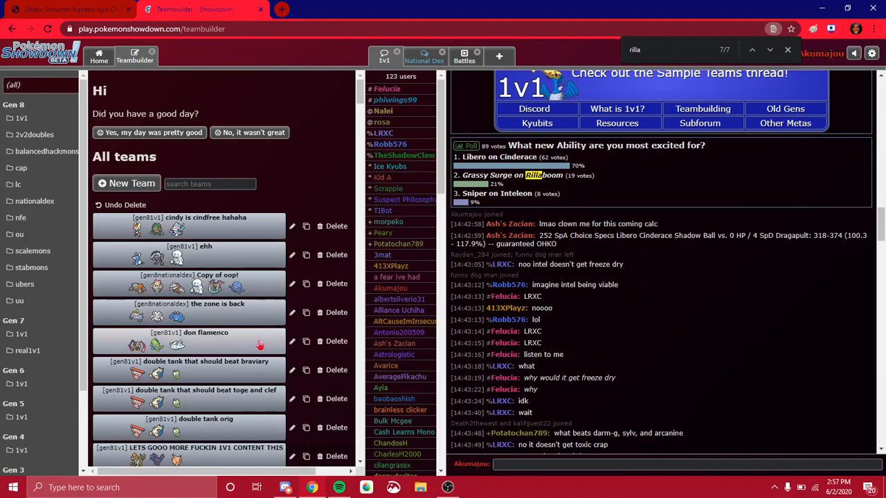
pyautogui.scroll(-3)
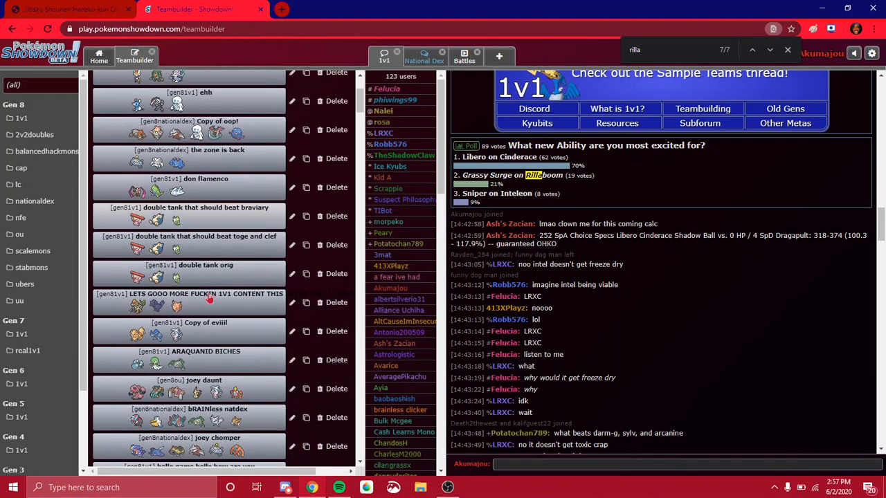
pyautogui.scroll(-3)
pyautogui.write('prim')
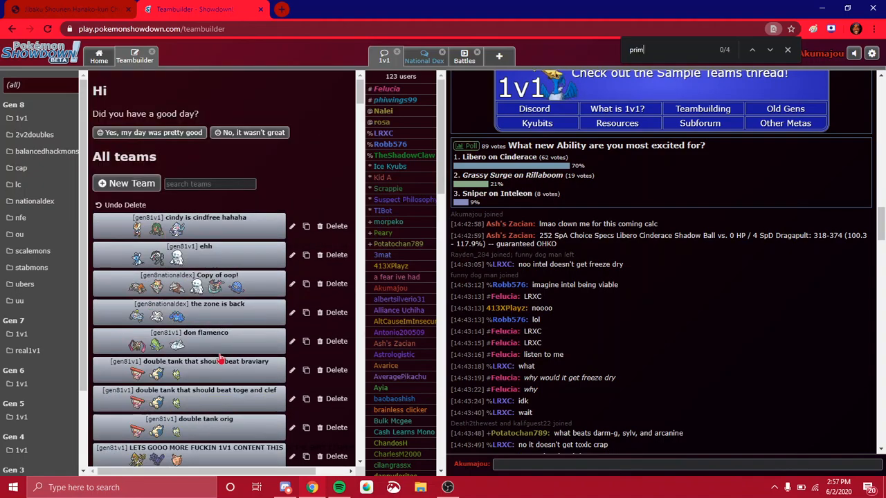
pyautogui.click(770, 50)
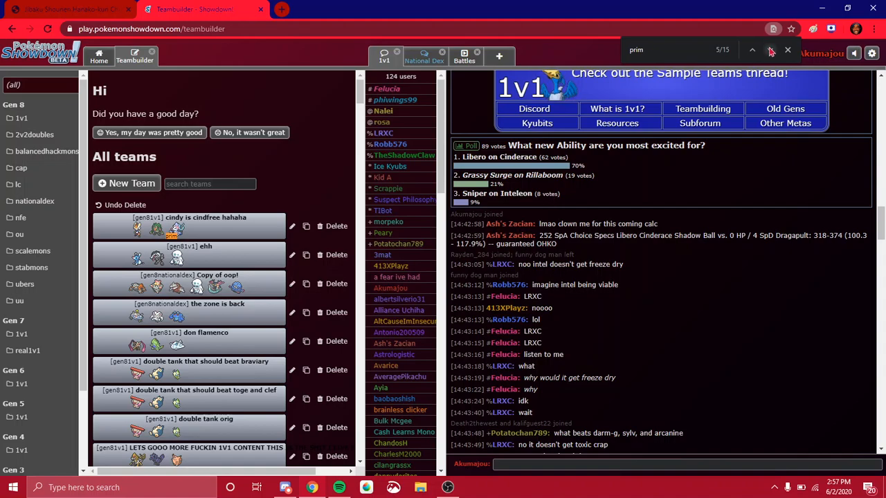
pyautogui.click(752, 50)
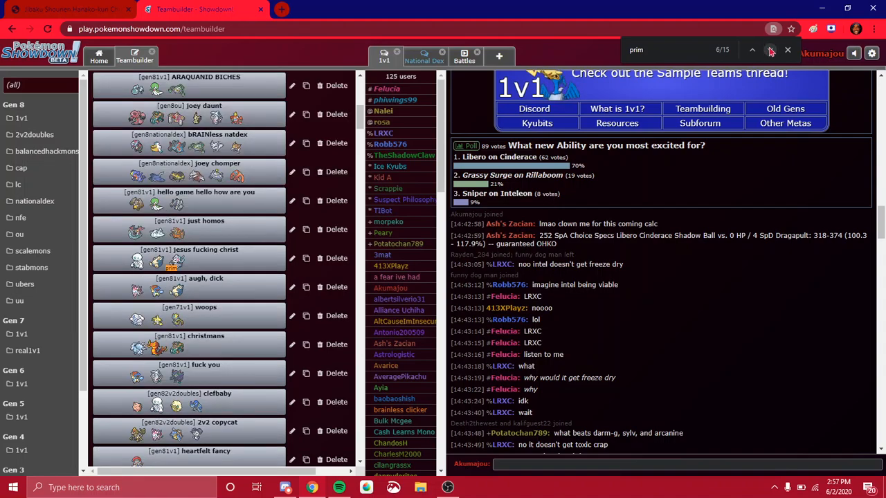
pyautogui.click(186, 249)
pyautogui.write('cindy is cindfree hahaha')
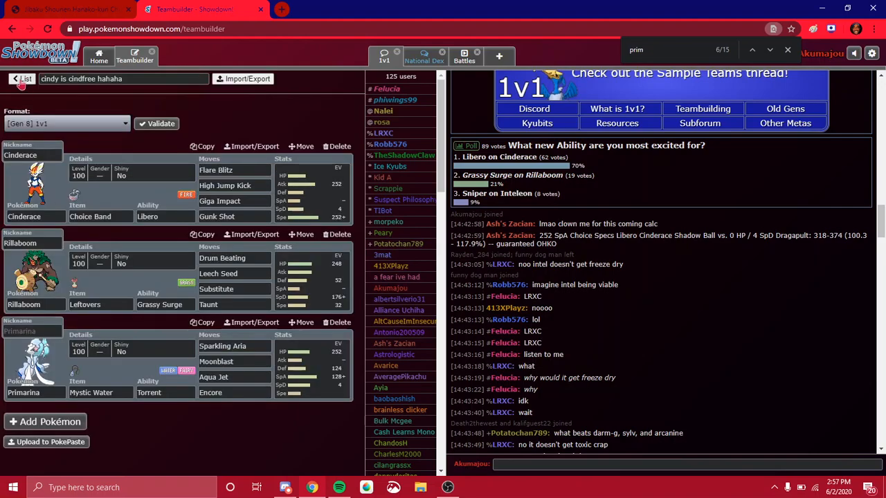
# Step: On the home screen, change the avatar with the '/avatar falk' chat command
pyautogui.click(22, 78)
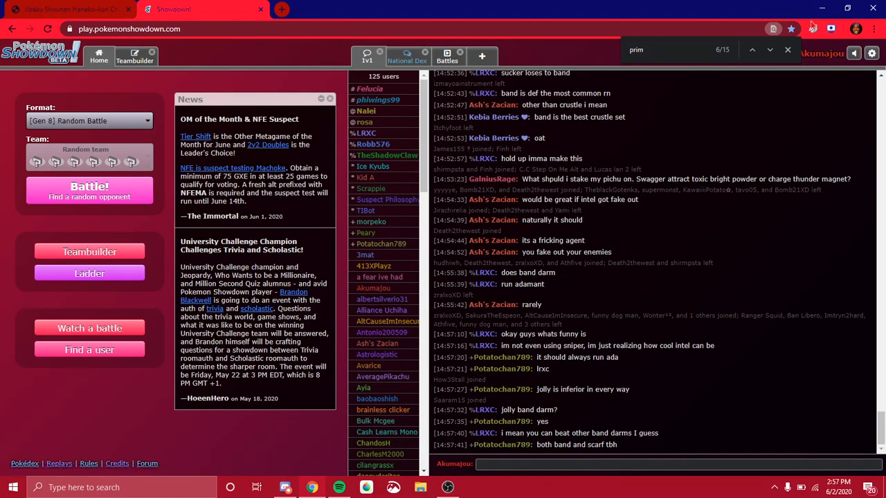
pyautogui.click(787, 50)
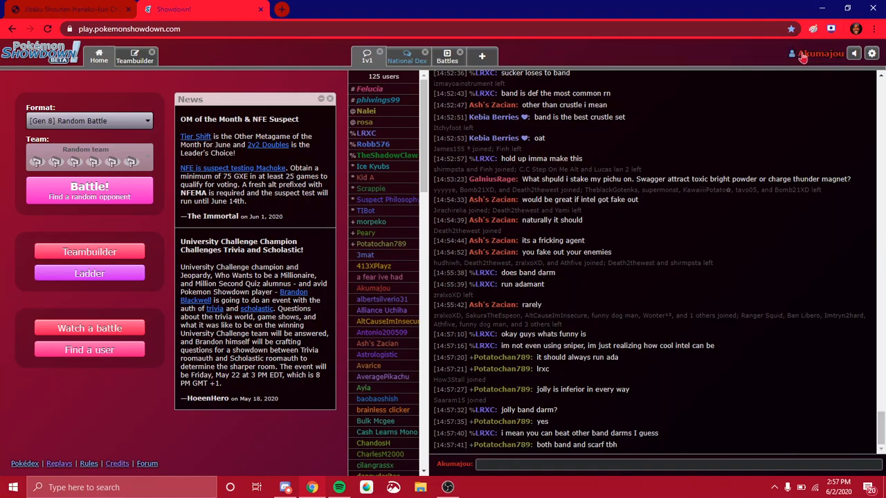
pyautogui.click(821, 53)
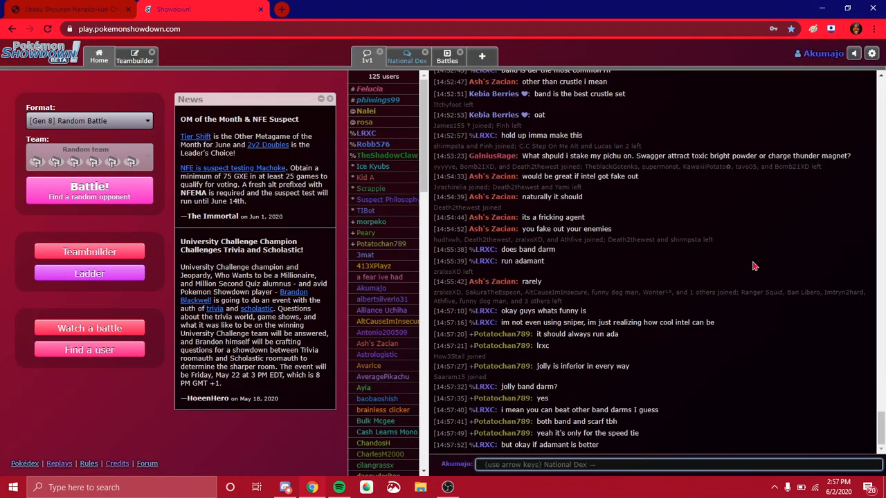
pyautogui.write('/avatar')
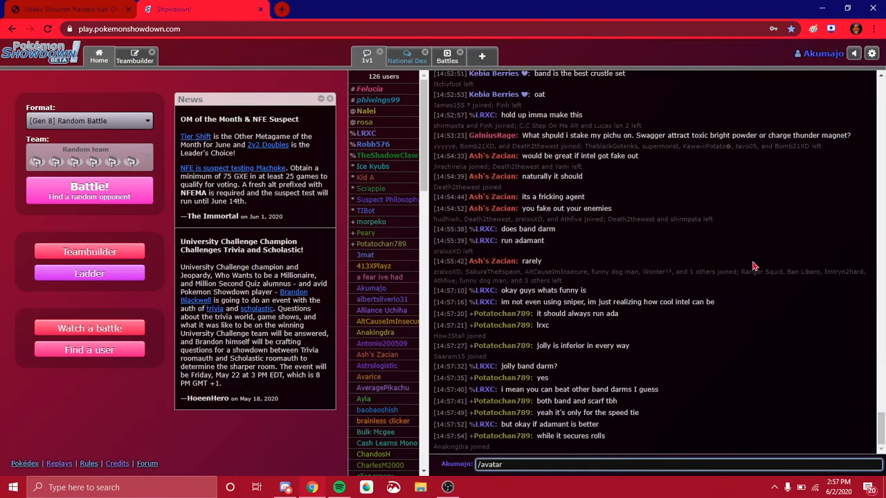
pyautogui.write('falk')
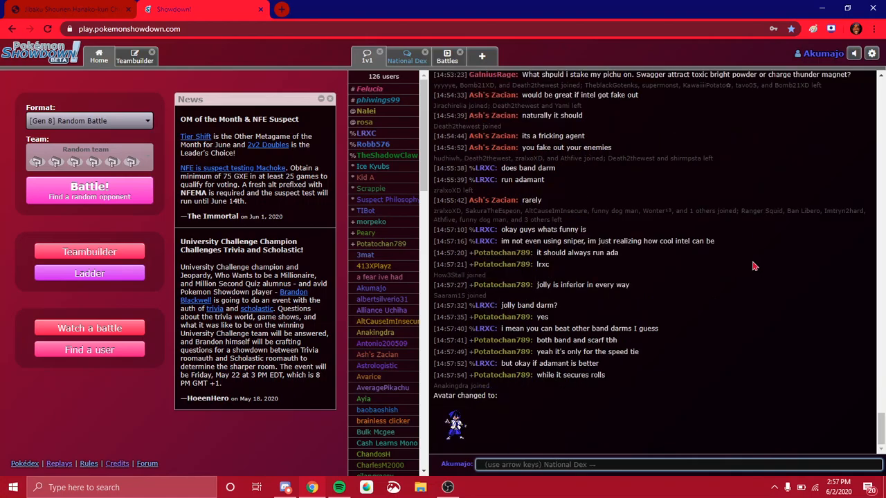
# Step: Select the [Gen 8] 1v1 format and start searching for an opponent
pyautogui.click(89, 121)
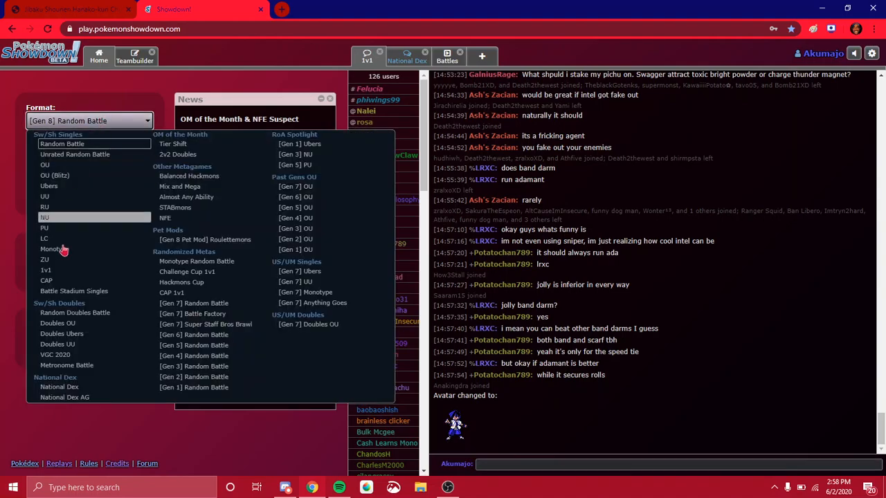
pyautogui.click(45, 270)
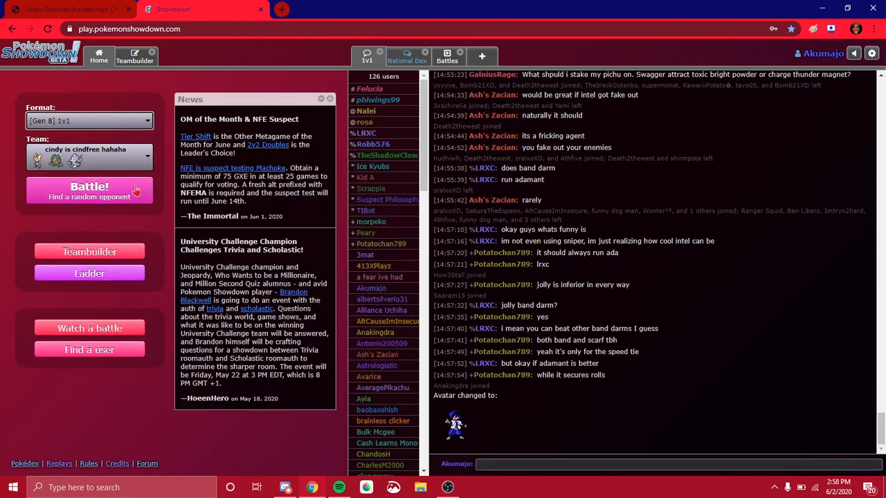
pyautogui.click(89, 190)
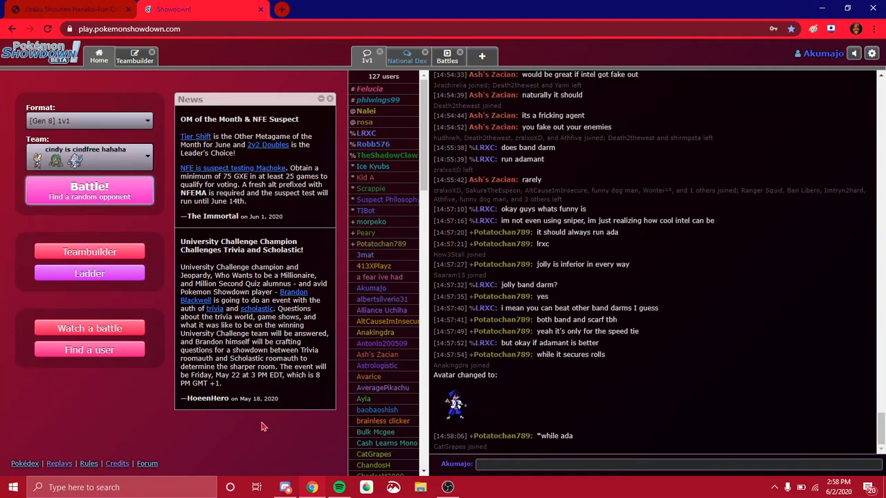
# Step: Lead with Cinderace and pick its turn-1 attack, losing to silduck's Giga Impact
pyautogui.click(89, 187)
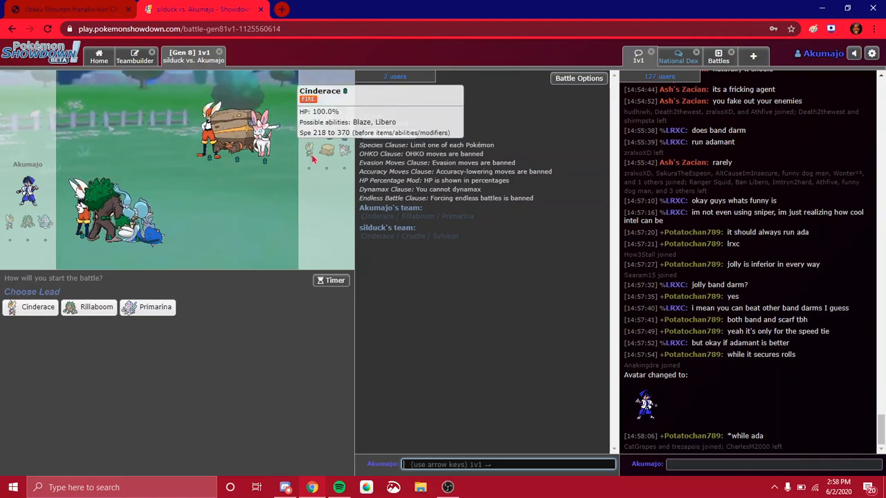
pyautogui.moveTo(215, 222)
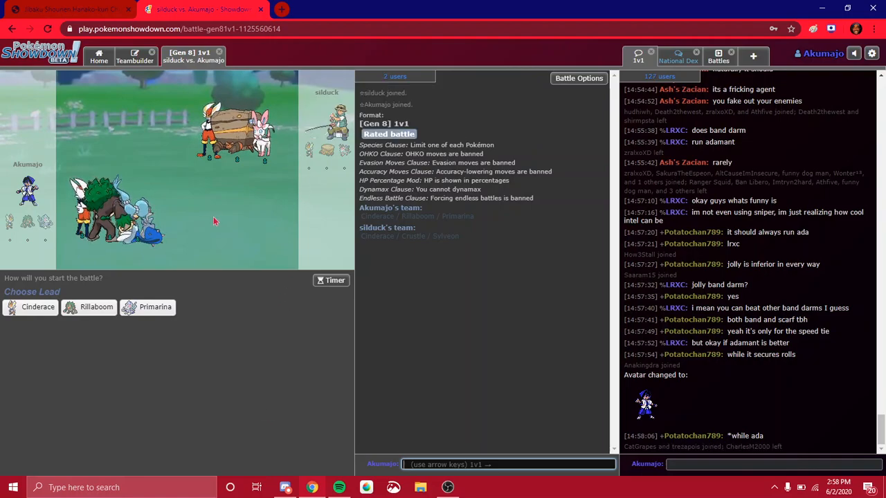
pyautogui.moveTo(95, 307)
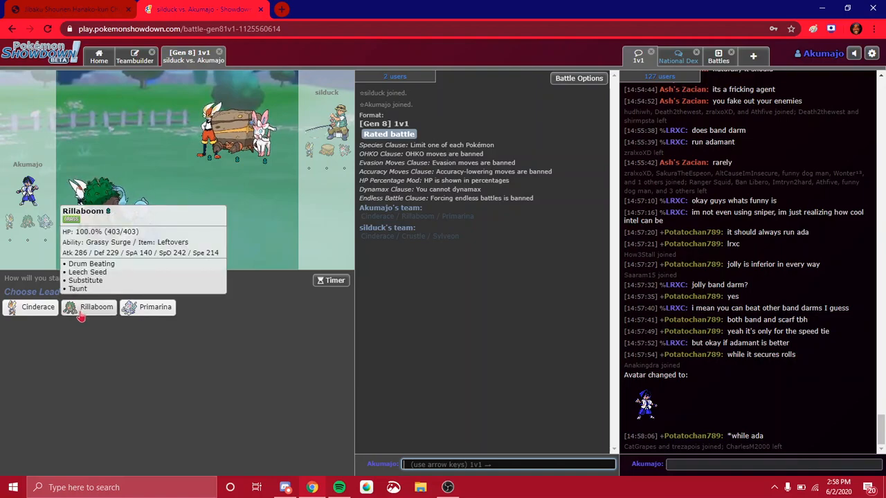
pyautogui.moveTo(155, 307)
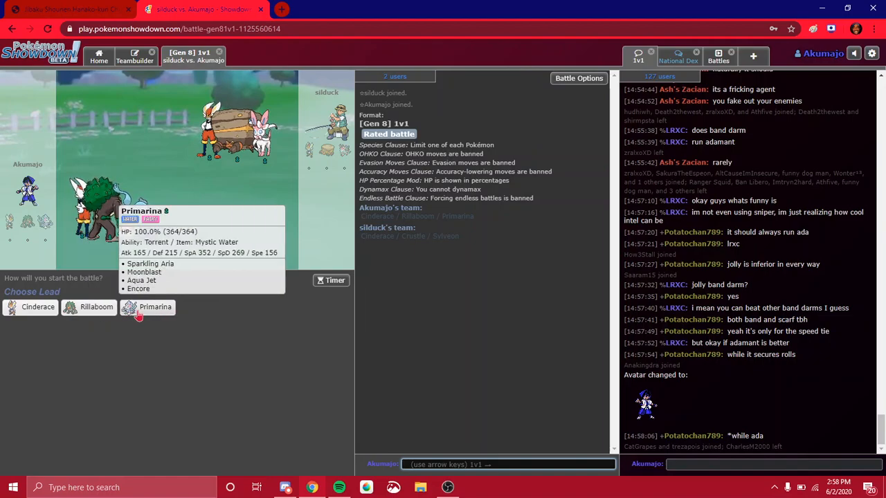
pyautogui.moveTo(37, 306)
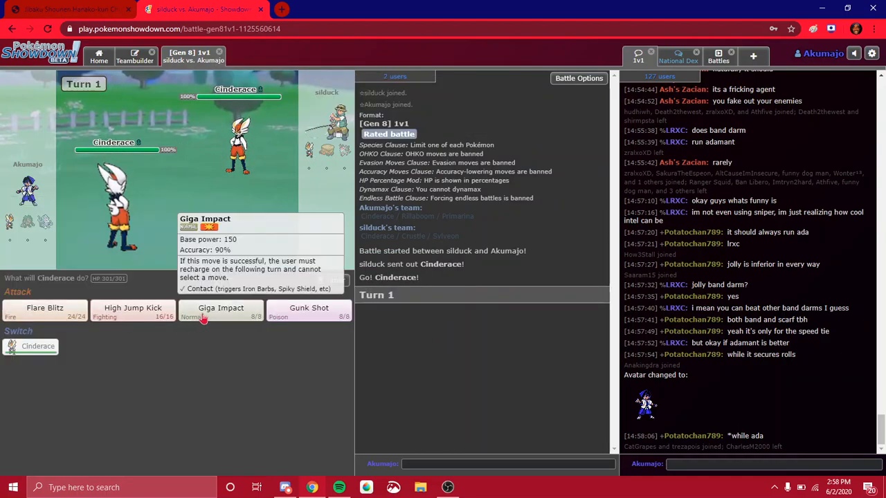
pyautogui.click(221, 311)
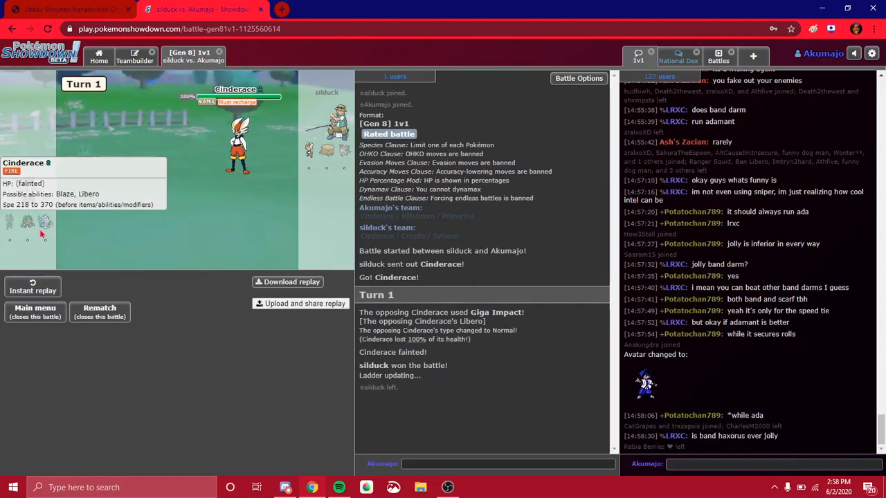
# Step: On calc.pokemonshowdown.com, set Pokémon 1 to Cinderace with Protean and Giga Impact
pyautogui.click(282, 9)
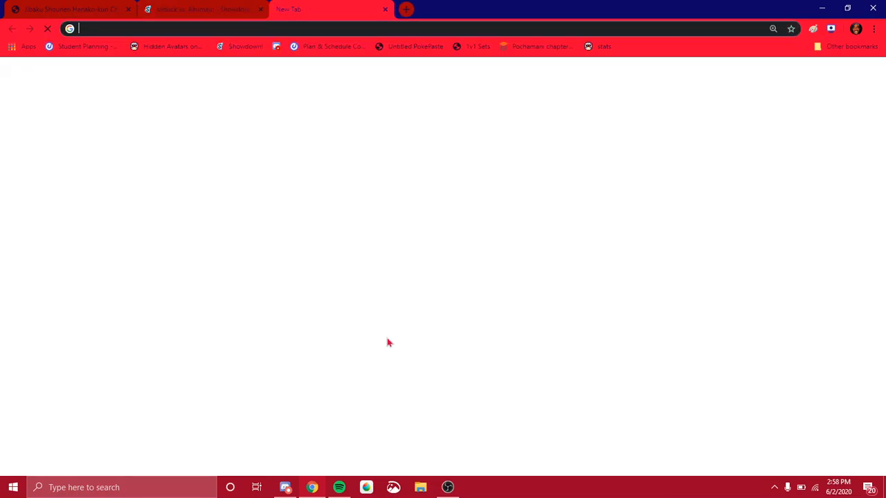
pyautogui.write('calc.pokemonshowdown.com')
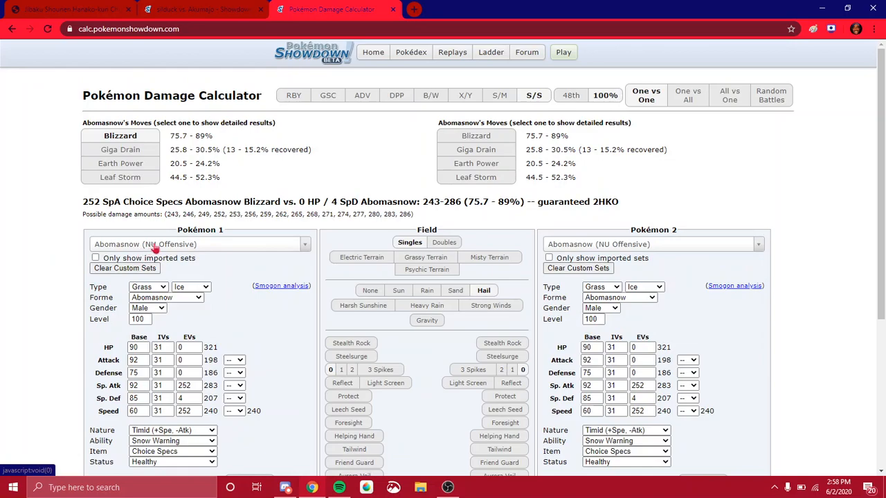
pyautogui.click(199, 244)
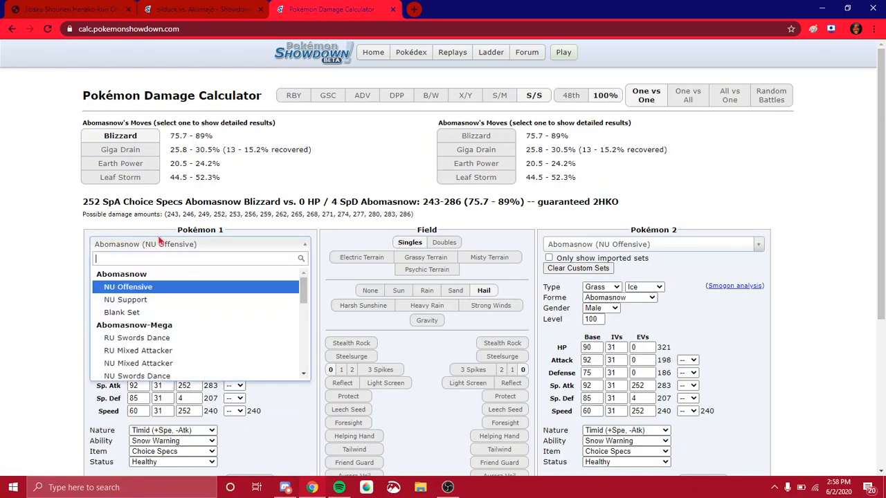
pyautogui.write('cinder')
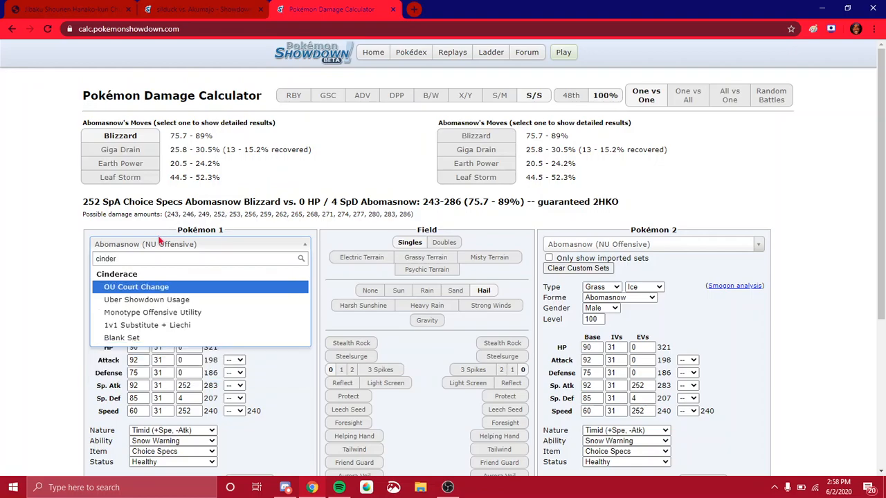
pyautogui.click(147, 325)
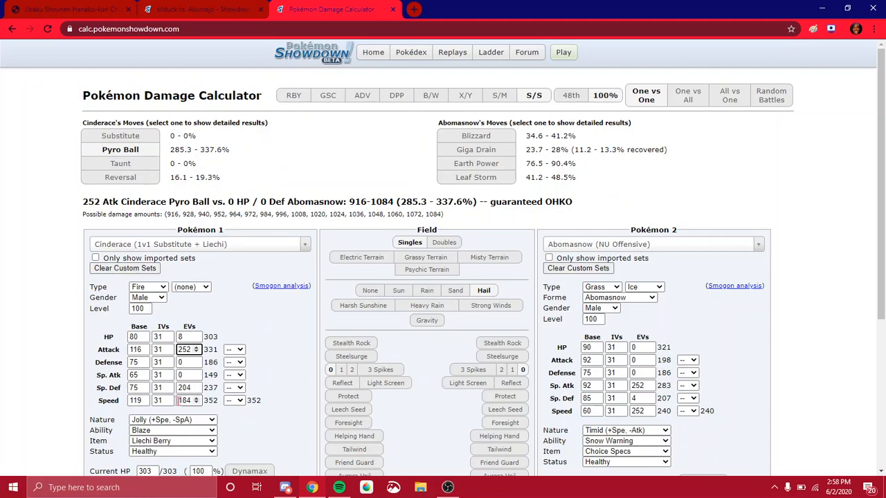
pyautogui.click(185, 400)
pyautogui.write('252')
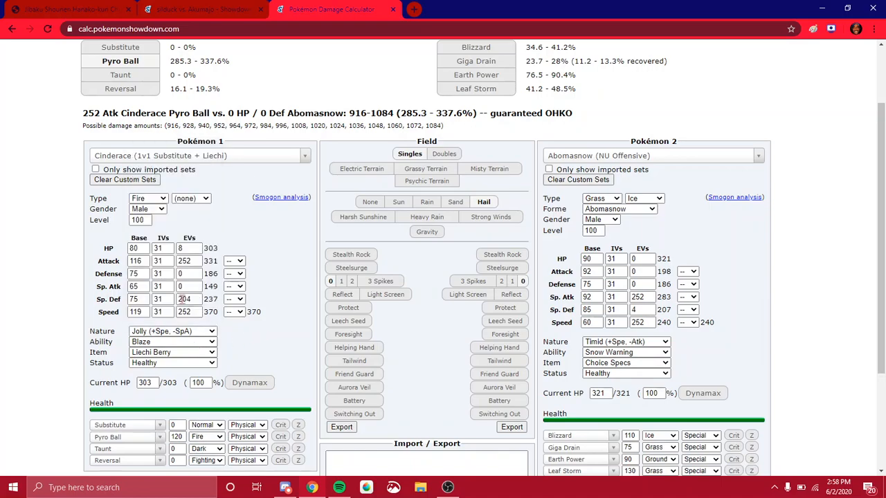
pyautogui.scroll(-3)
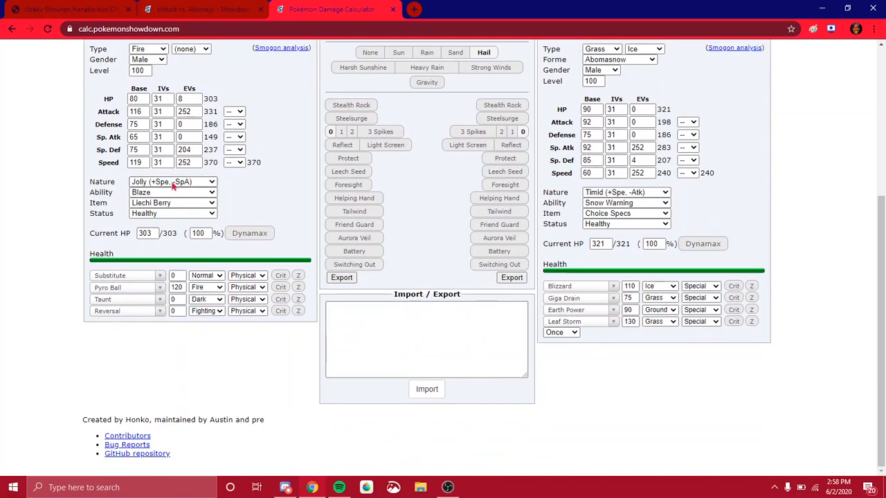
pyautogui.click(171, 191)
pyautogui.write('gi')
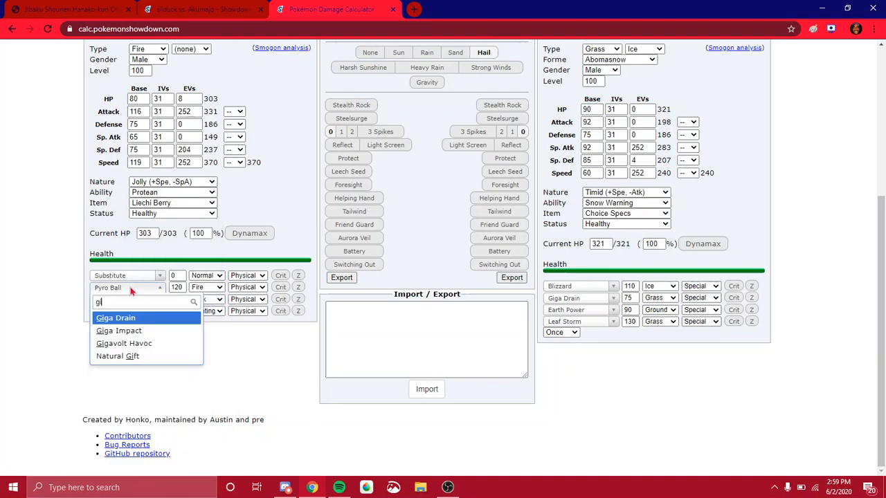
pyautogui.click(118, 330)
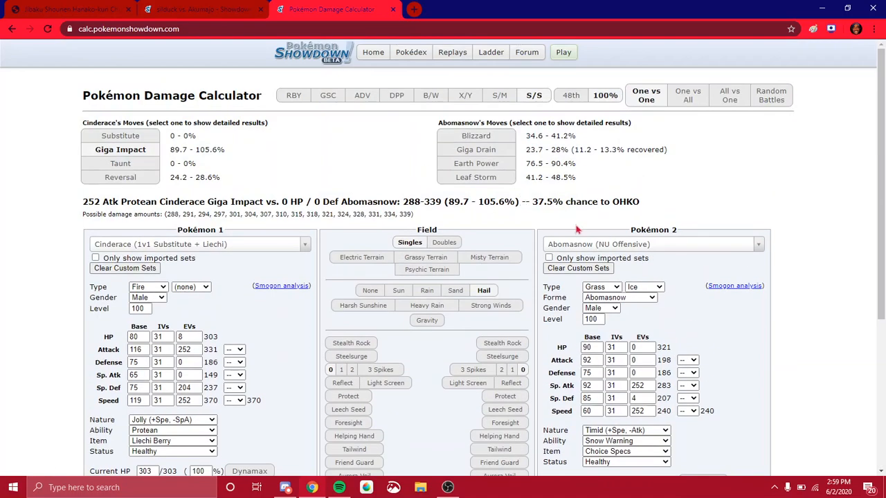
# Step: Make Pokémon 2 Cinderace OU Court Change and give the attacker a Choice Band
pyautogui.click(651, 244)
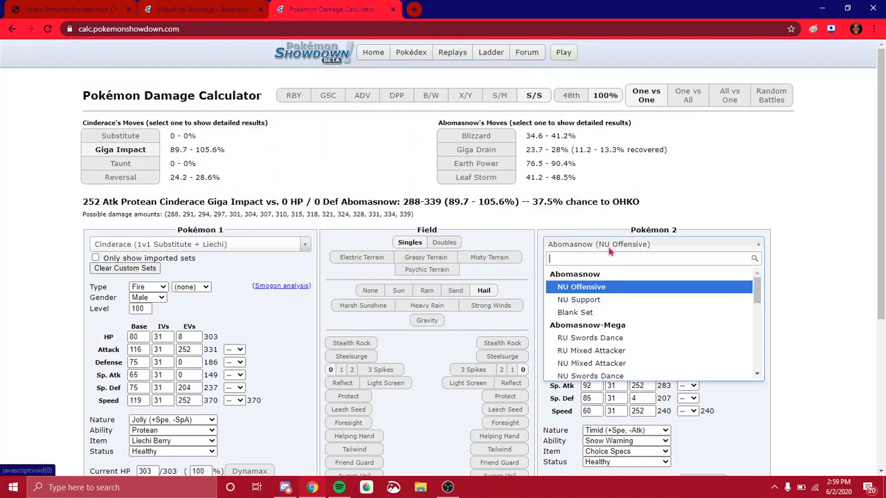
pyautogui.write('cindera')
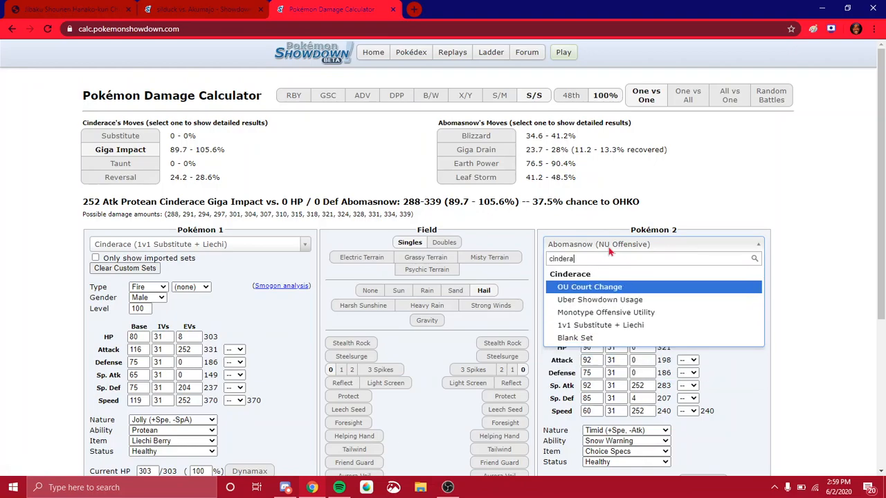
pyautogui.click(589, 286)
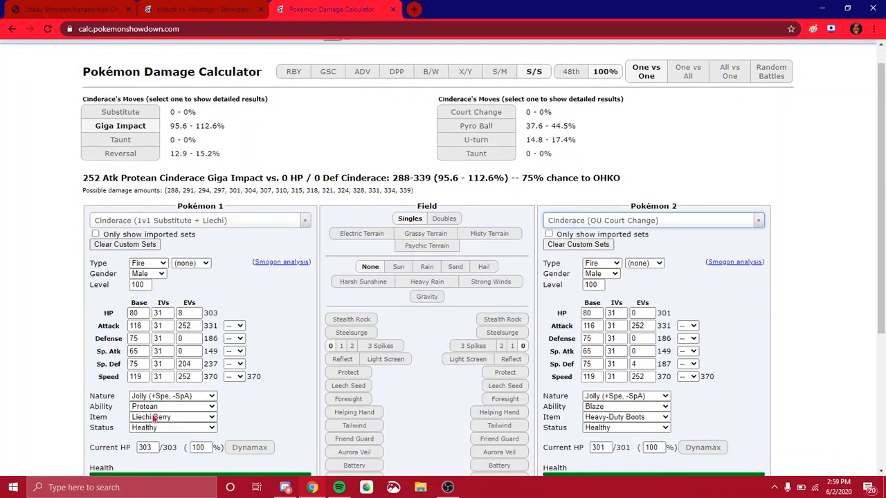
pyautogui.click(171, 417)
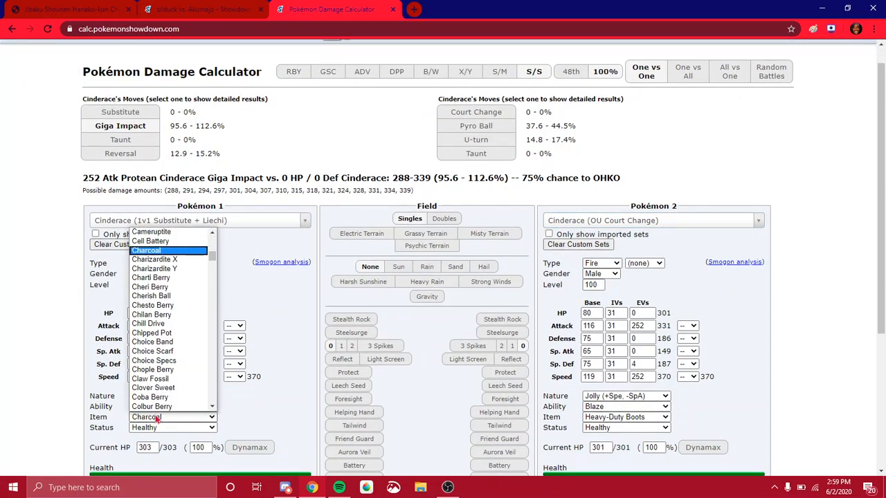
pyautogui.click(152, 342)
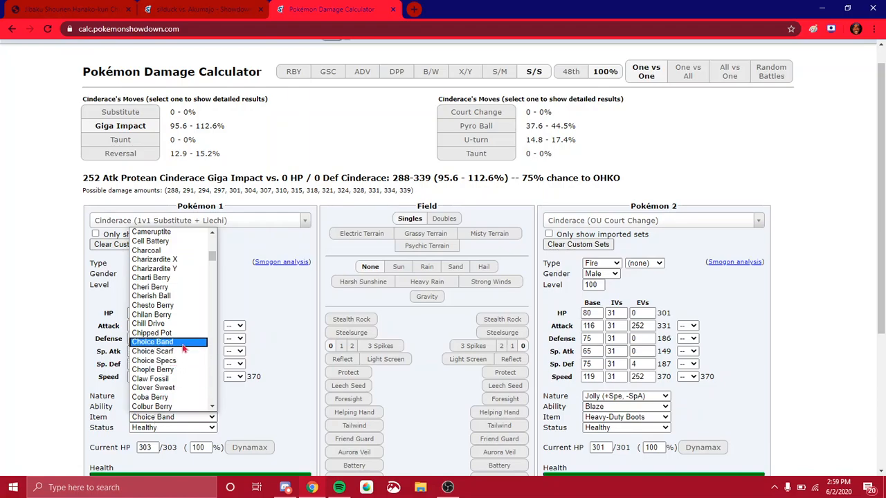
pyautogui.click(152, 342)
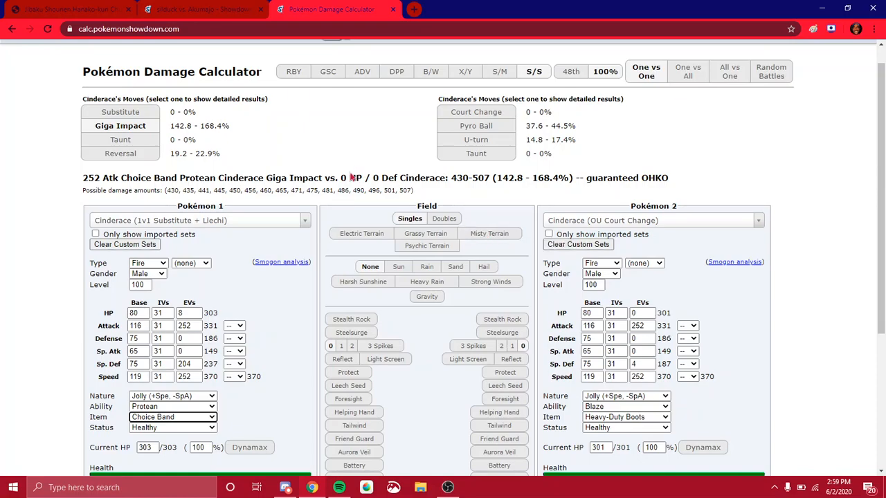
pyautogui.moveTo(287, 153)
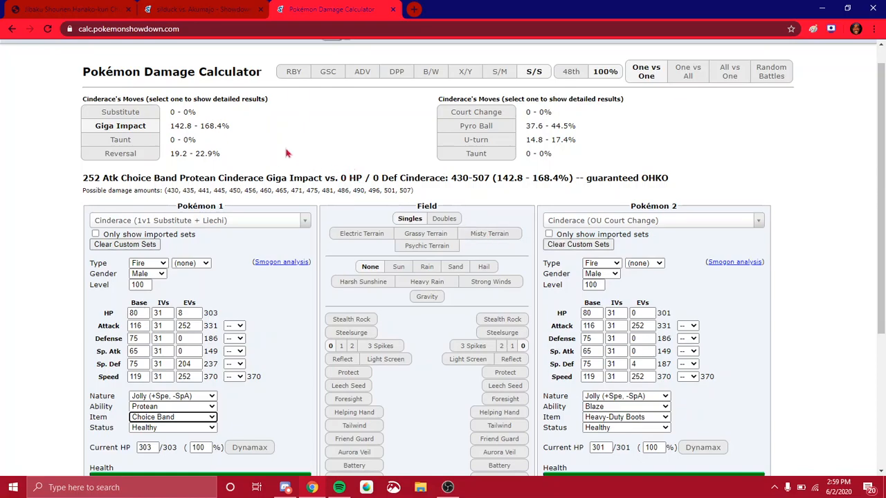
pyautogui.click(201, 9)
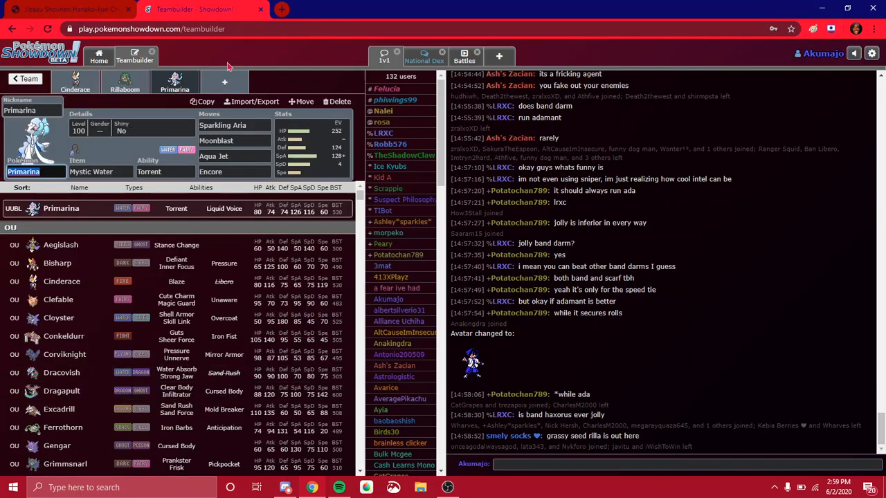
# Step: Filter the Pokémon list to Sturdy users and scroll through the results
pyautogui.write('W')
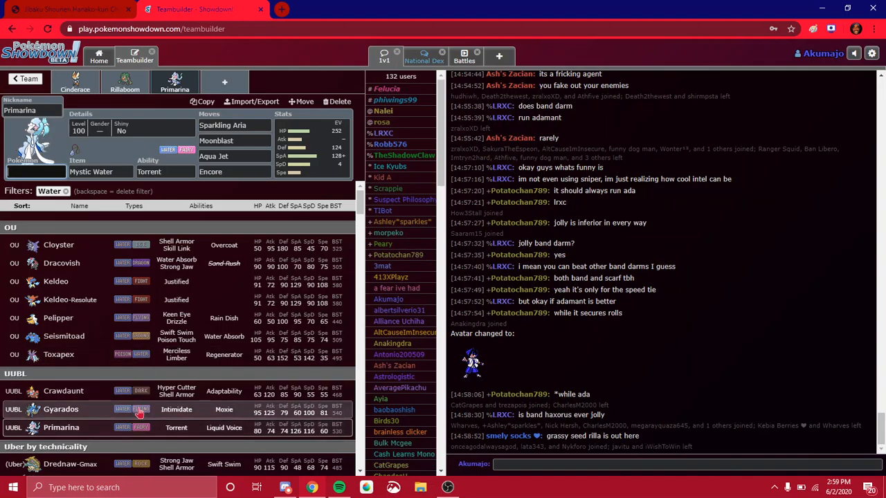
pyautogui.moveTo(305, 376)
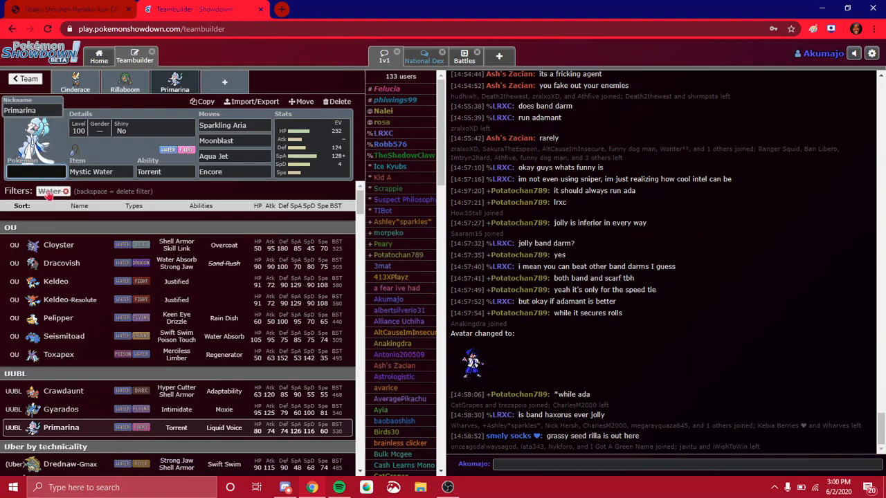
pyautogui.write('sturd')
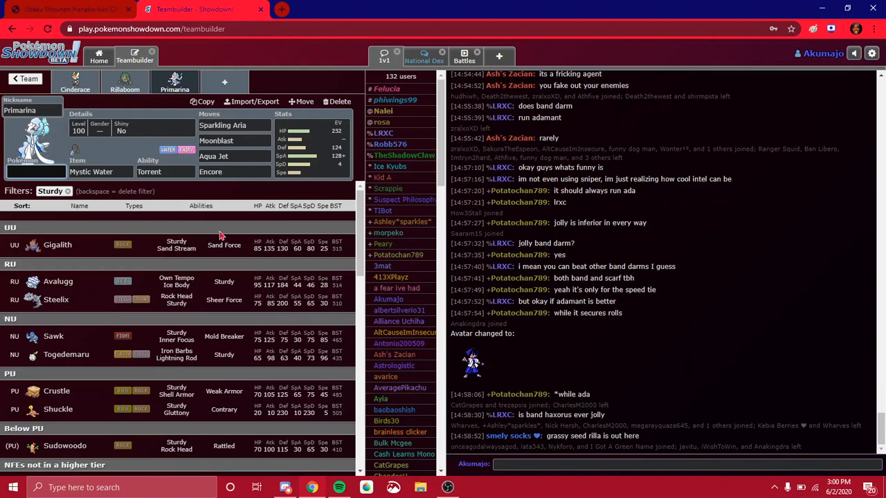
pyautogui.moveTo(244, 285)
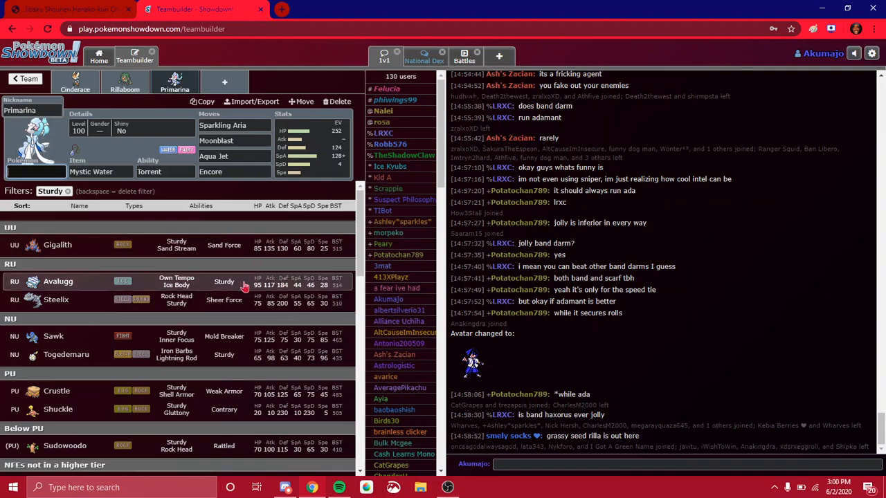
pyautogui.moveTo(159, 282)
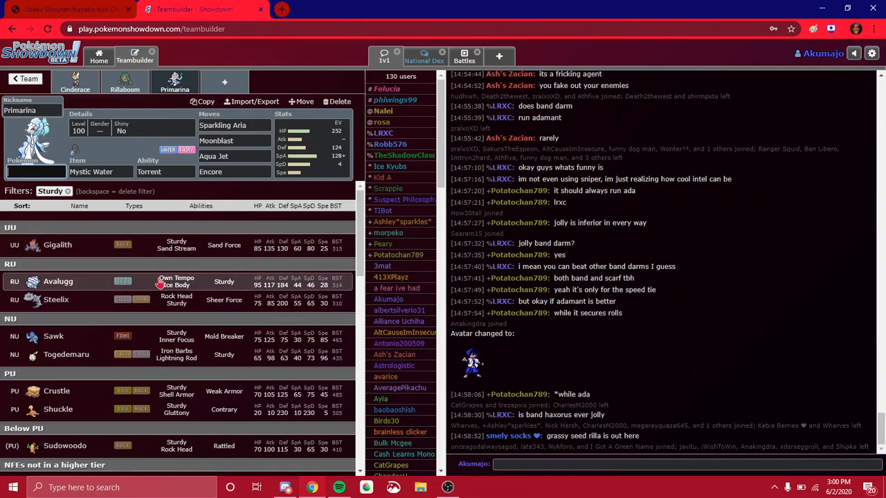
pyautogui.moveTo(147, 269)
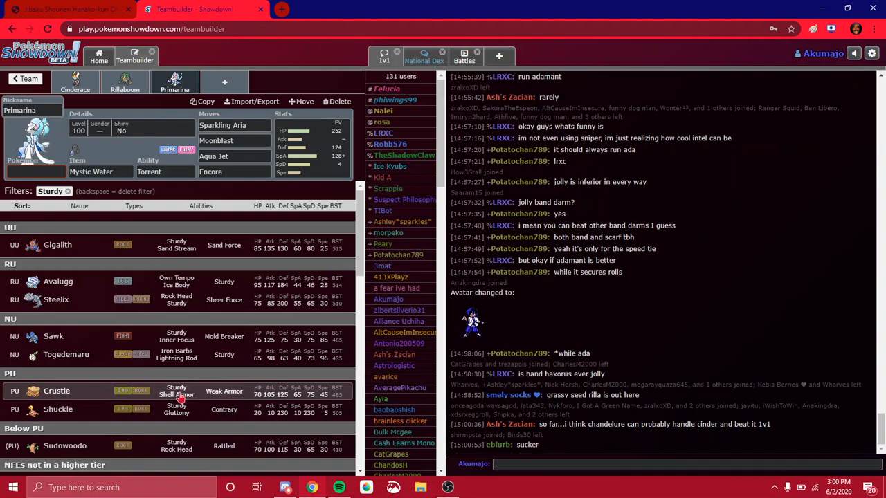
pyautogui.scroll(-3)
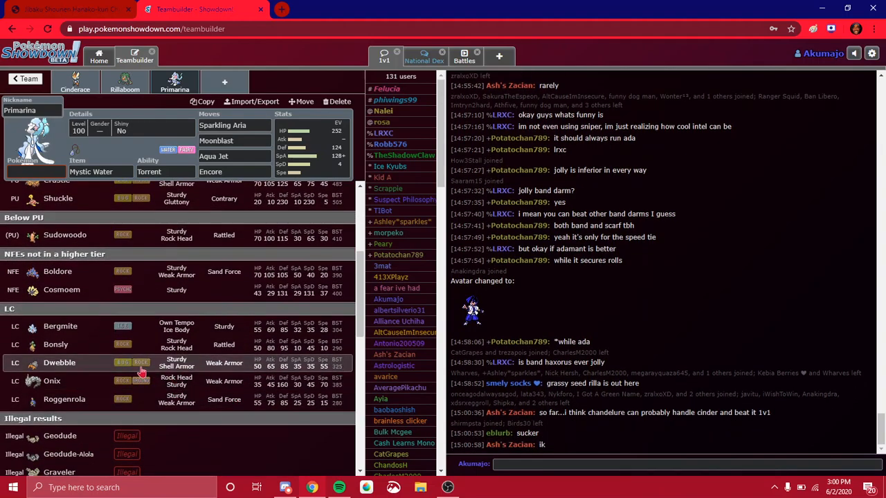
pyautogui.moveTo(266, 366)
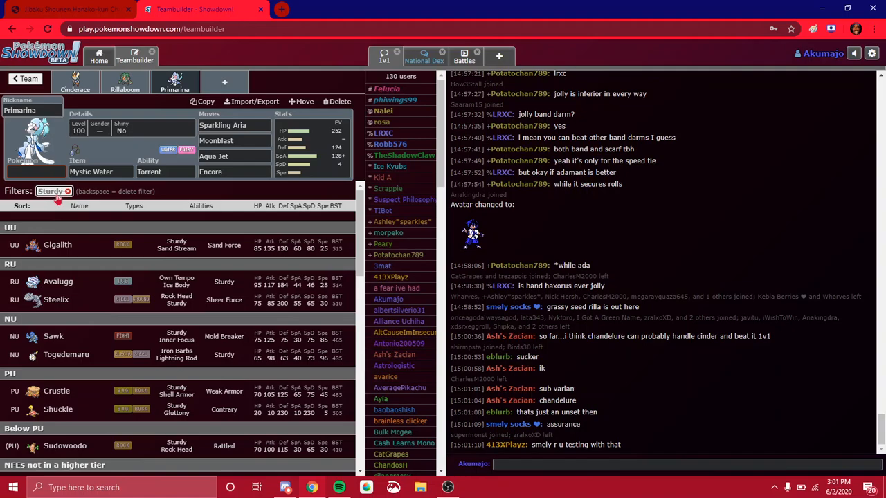
# Step: Replace Primarina's Mystic Water with a Kebia Berry, then go back home
pyautogui.click(100, 172)
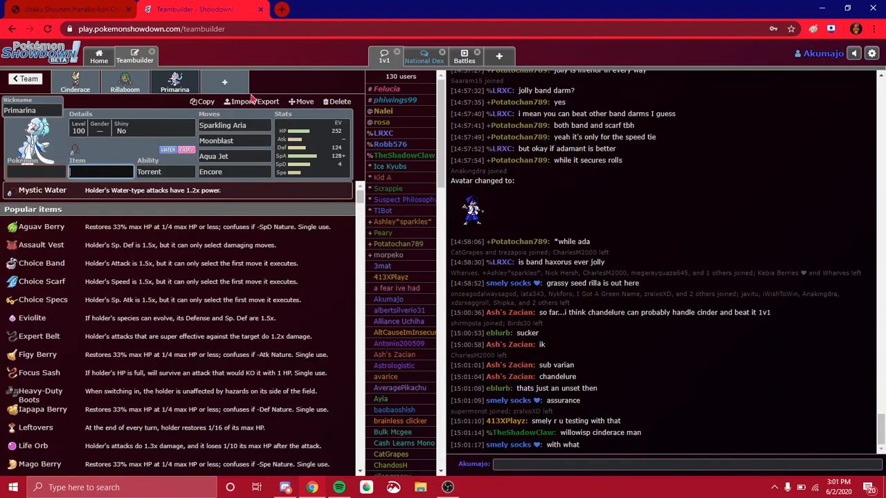
pyautogui.click(254, 101)
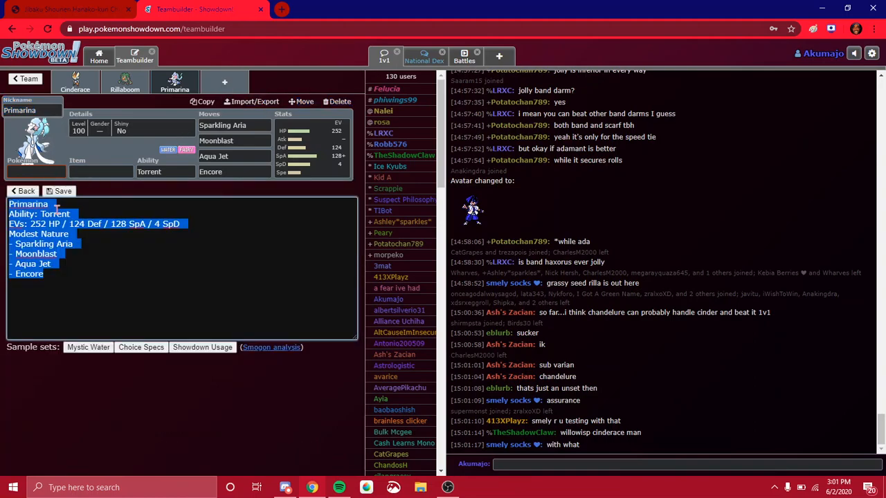
pyautogui.click(101, 171)
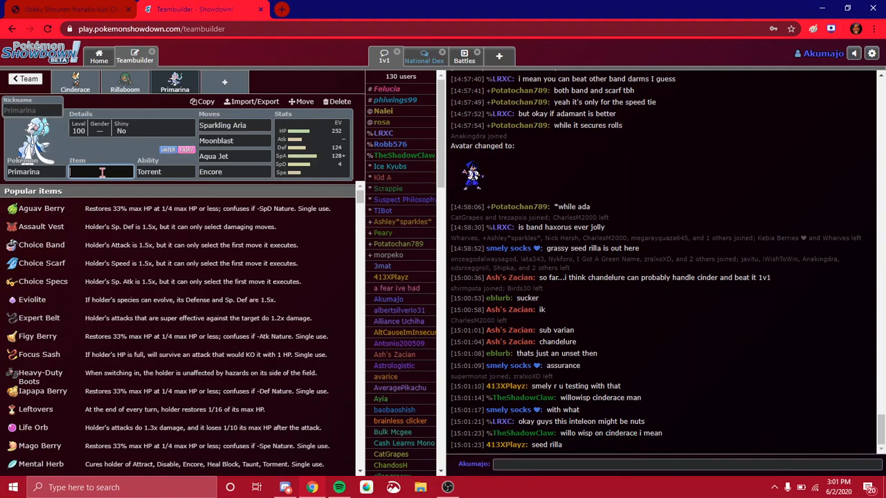
pyautogui.write('Kebia Berry')
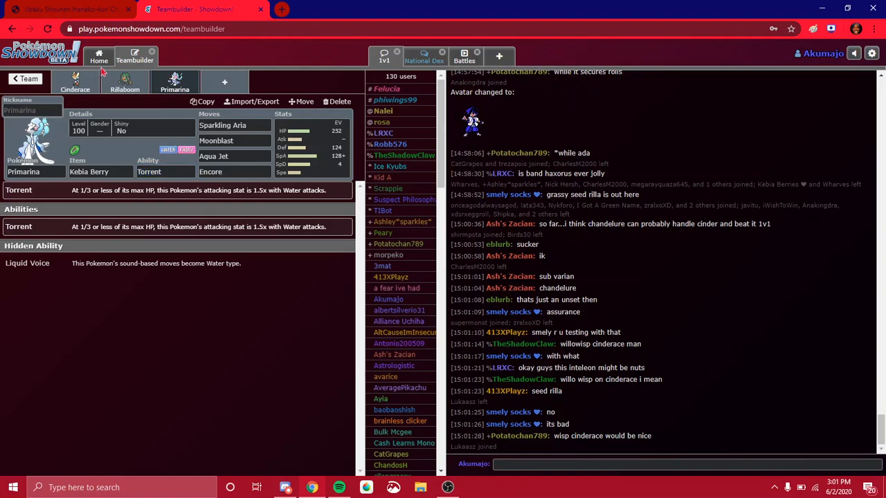
pyautogui.click(99, 57)
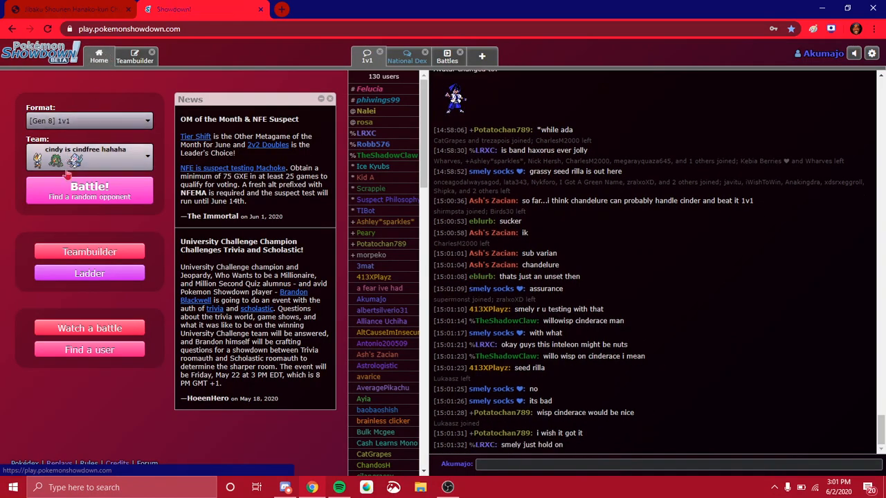
# Step: Lead Rillaboom with Substitute and two Drum Beatings, lose to ISoToxicLel, return home
pyautogui.click(90, 190)
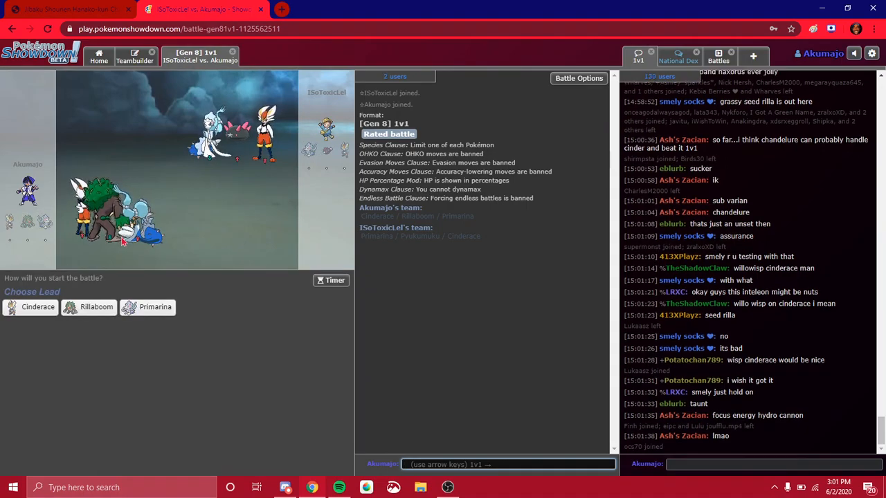
pyautogui.moveTo(96, 307)
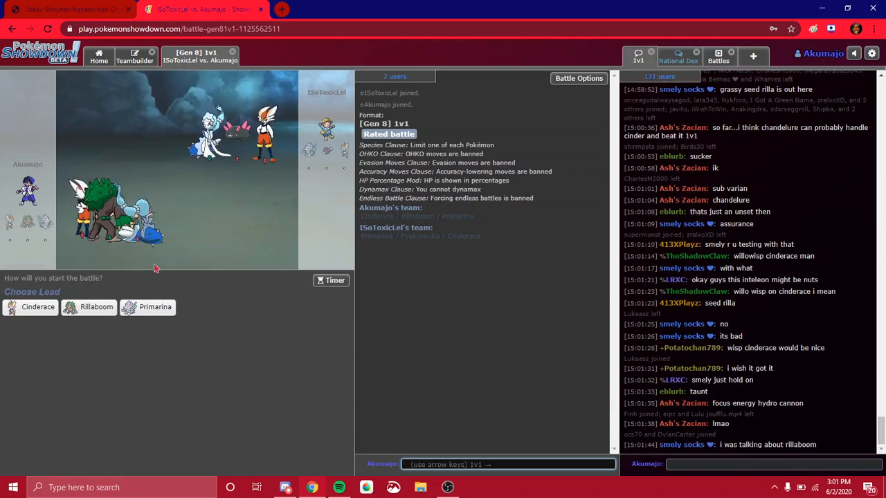
pyautogui.moveTo(155, 306)
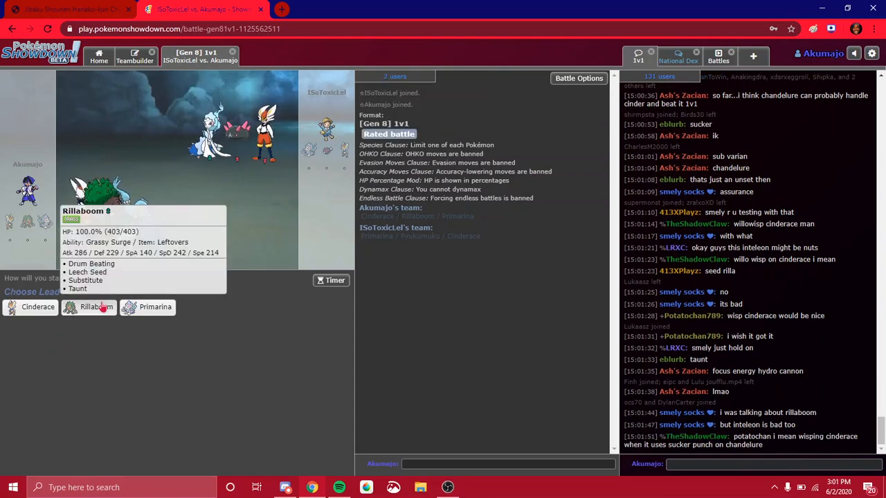
pyautogui.click(96, 306)
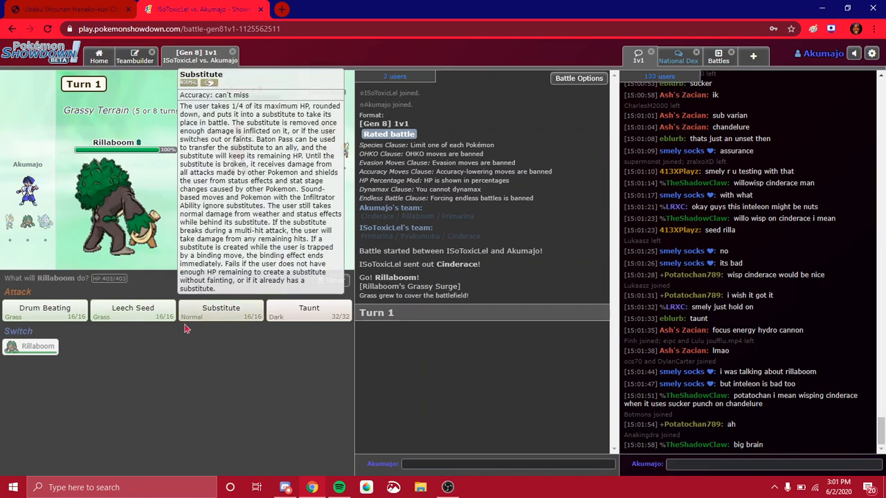
pyautogui.click(221, 310)
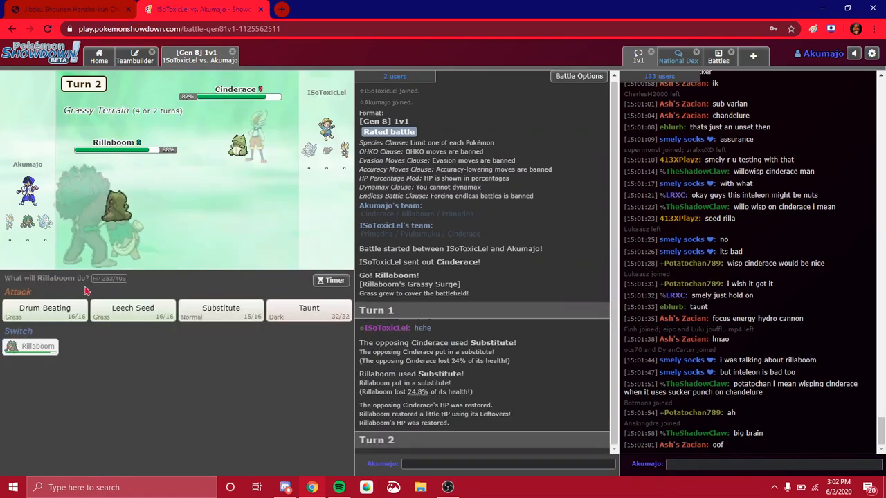
pyautogui.click(44, 310)
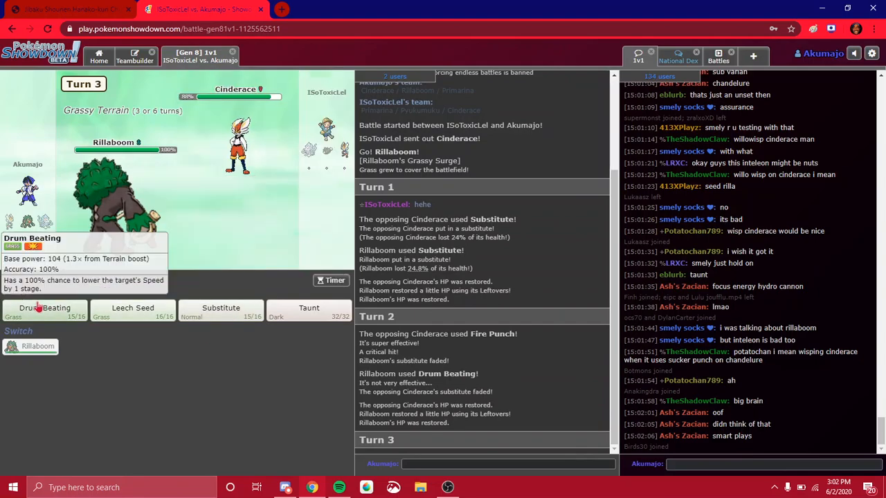
pyautogui.click(45, 308)
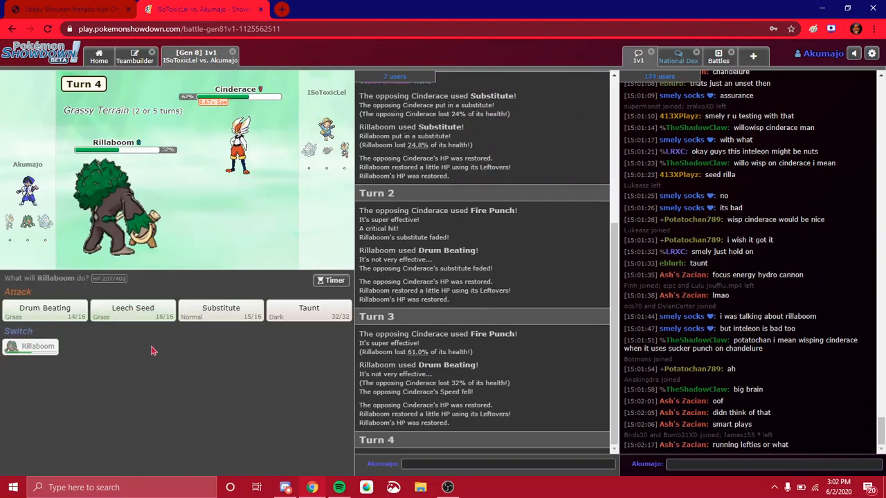
pyautogui.moveTo(132, 311)
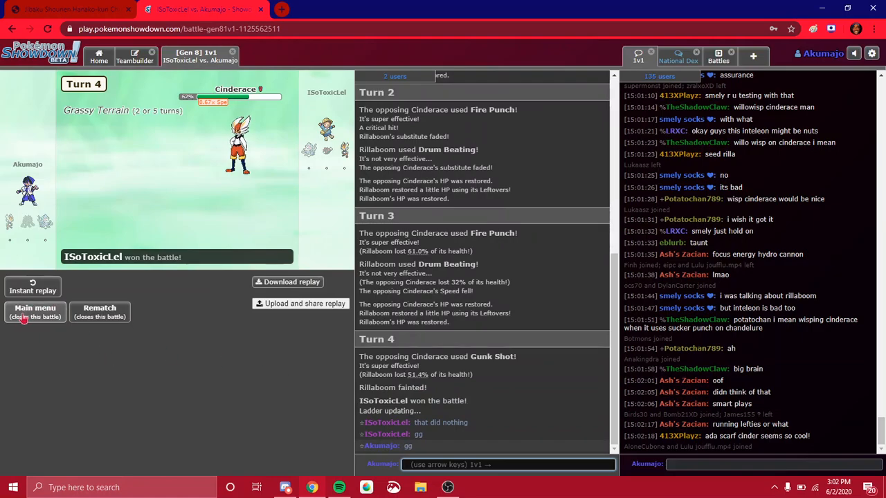
pyautogui.click(35, 312)
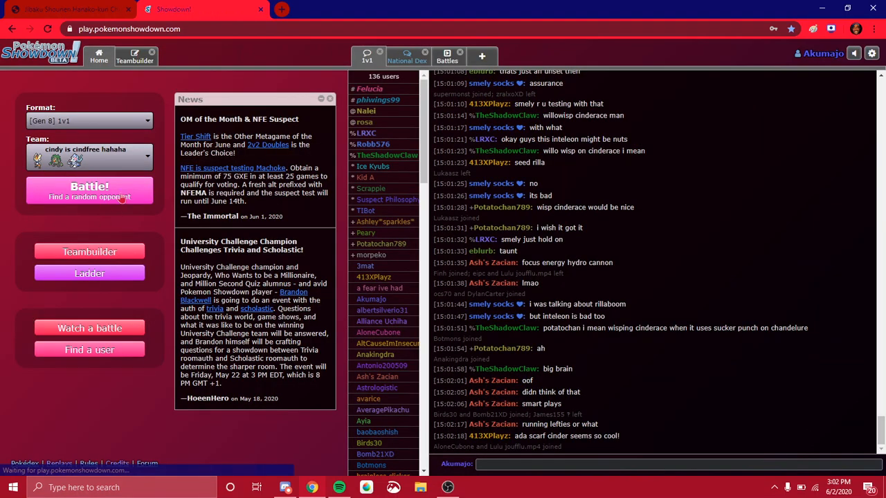
# Step: Lead with Cinderace, KO Goodra with a turn-1 Giga Impact, then return home
pyautogui.click(89, 190)
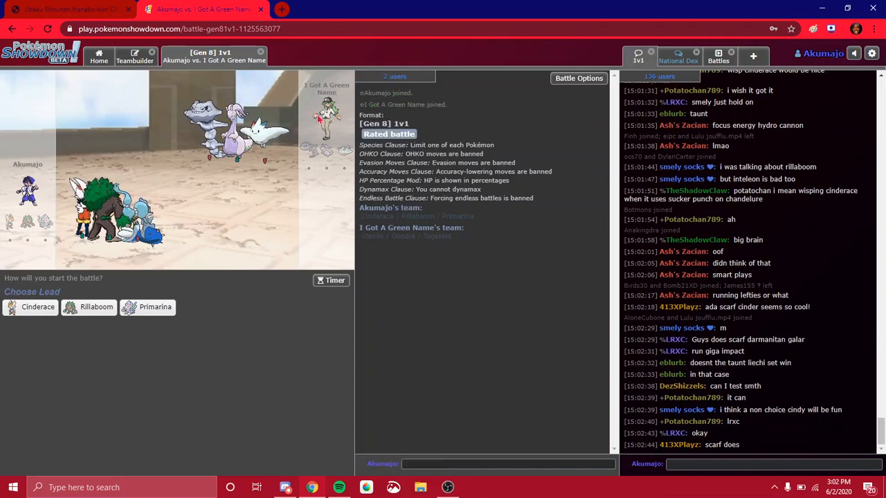
pyautogui.moveTo(149, 277)
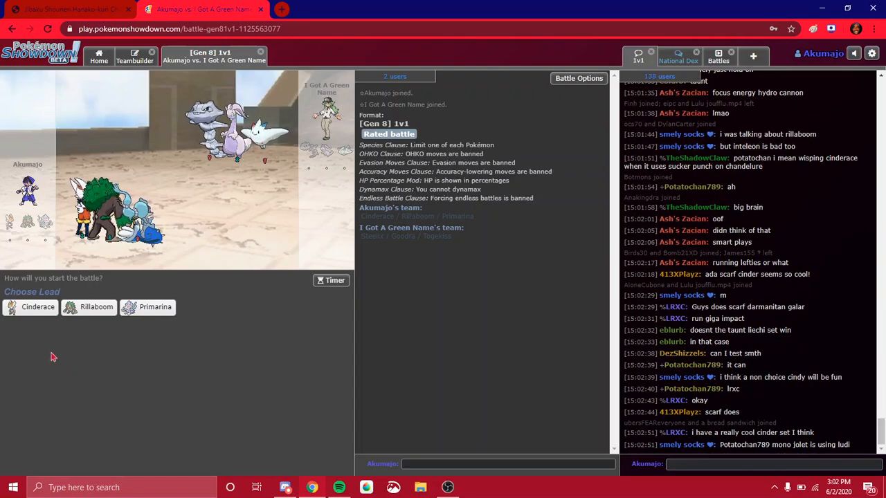
pyautogui.moveTo(96, 306)
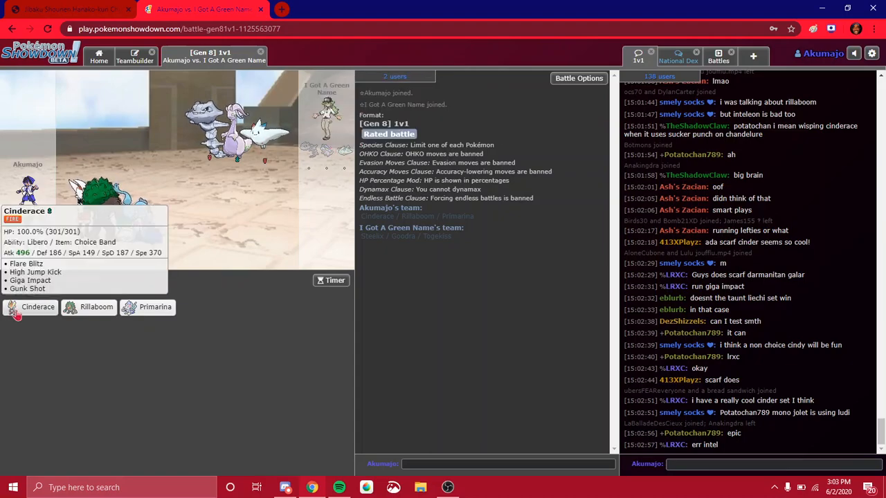
pyautogui.click(37, 306)
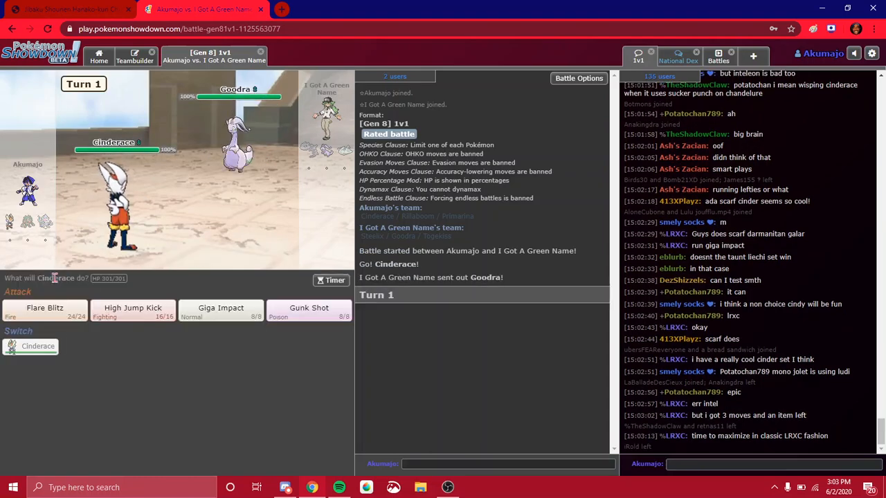
pyautogui.moveTo(221, 308)
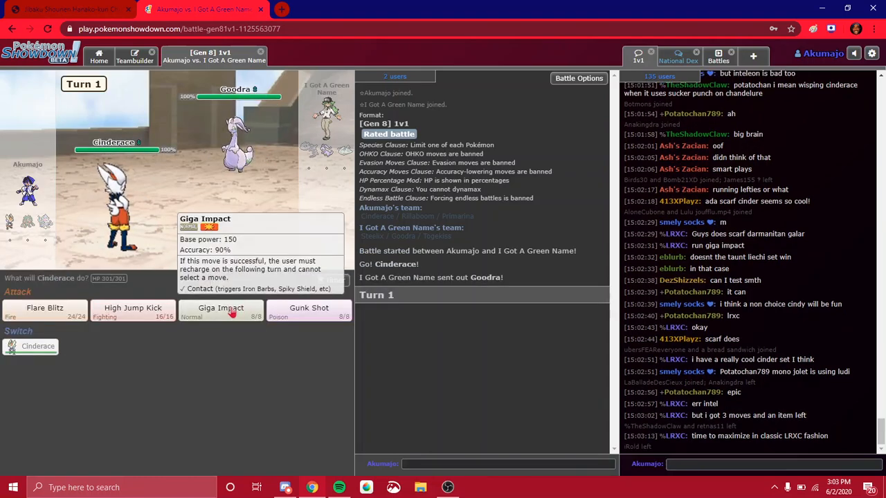
pyautogui.click(221, 311)
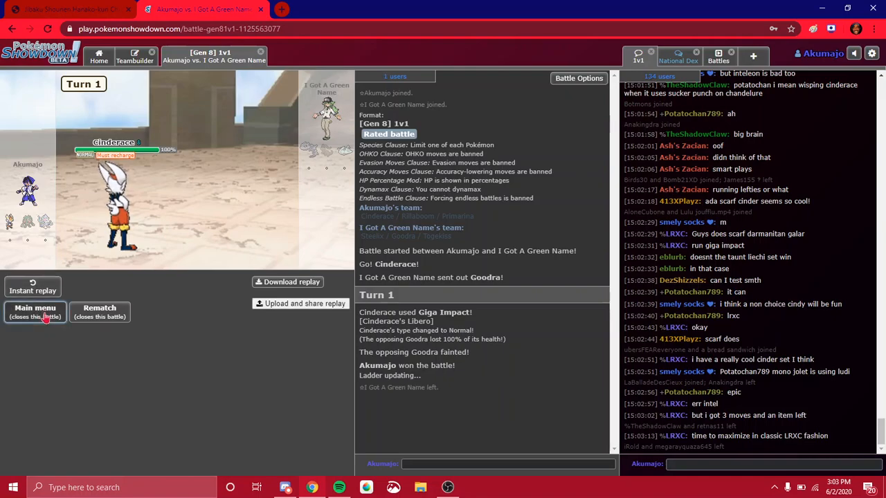
pyautogui.click(35, 308)
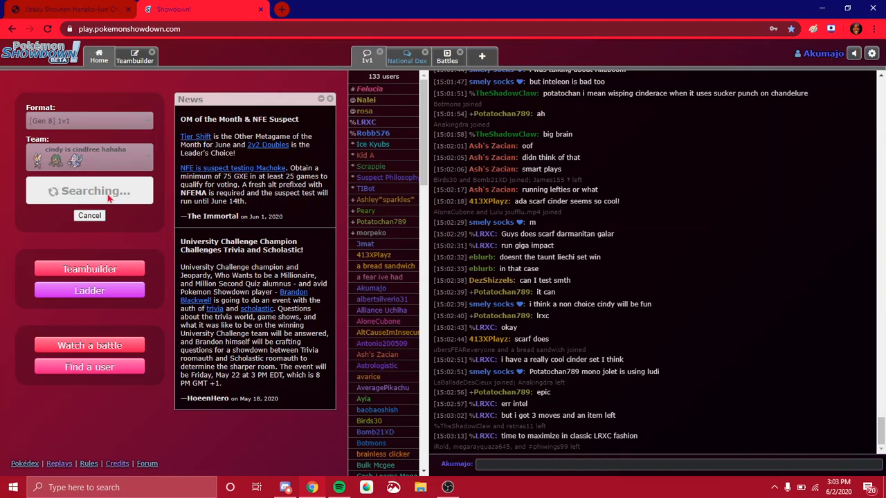
pyautogui.moveTo(669, 395)
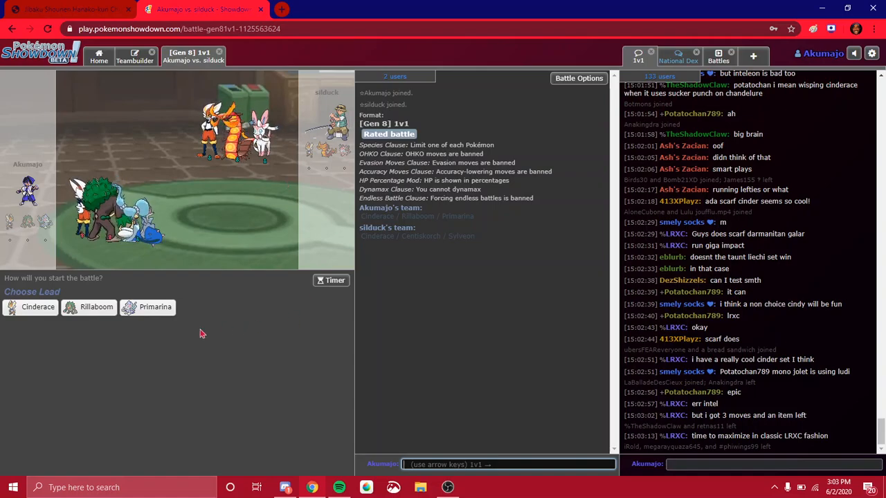
pyautogui.moveTo(155, 307)
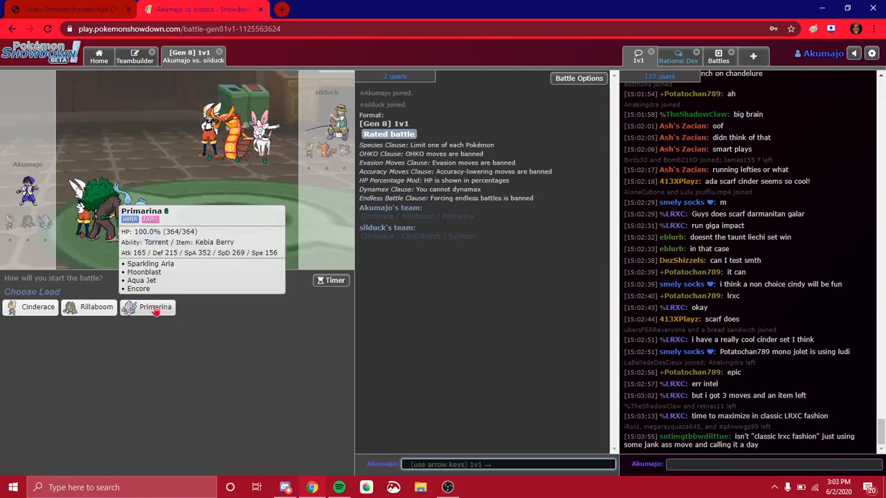
# Step: Lead with Primarina, attack, faint to Centiskorch's Power Whip, and close the battle
pyautogui.click(155, 306)
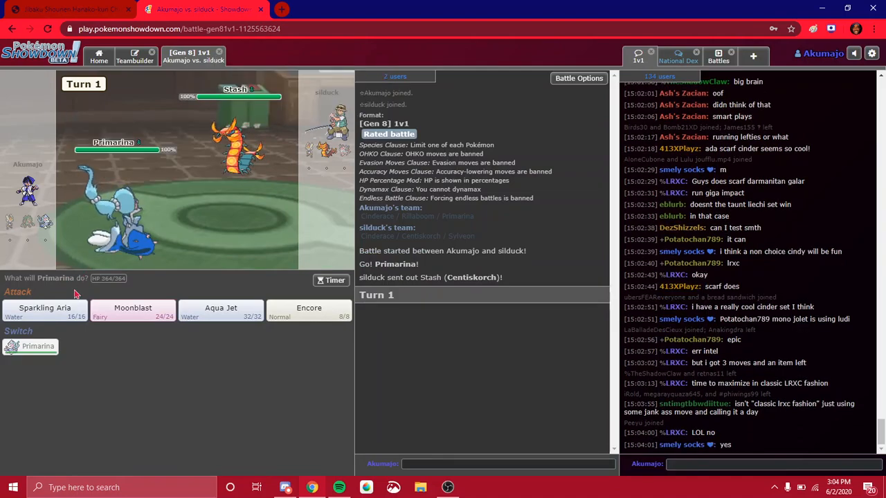
pyautogui.click(45, 308)
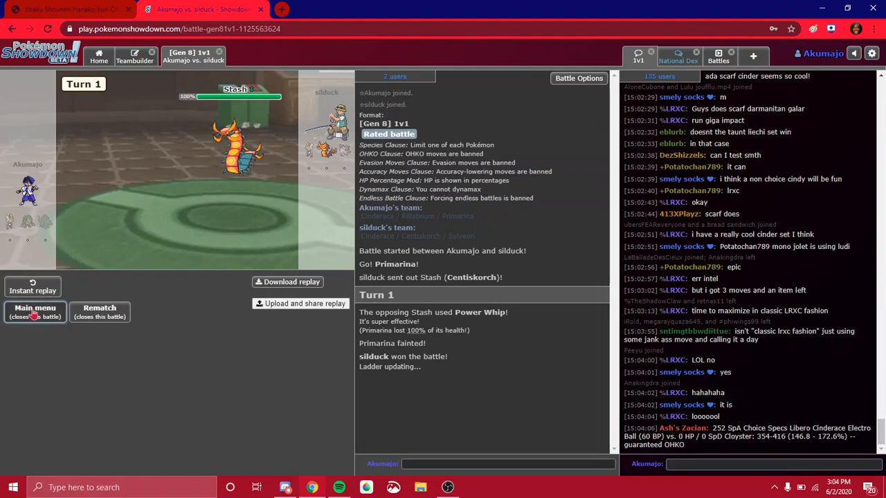
pyautogui.click(34, 311)
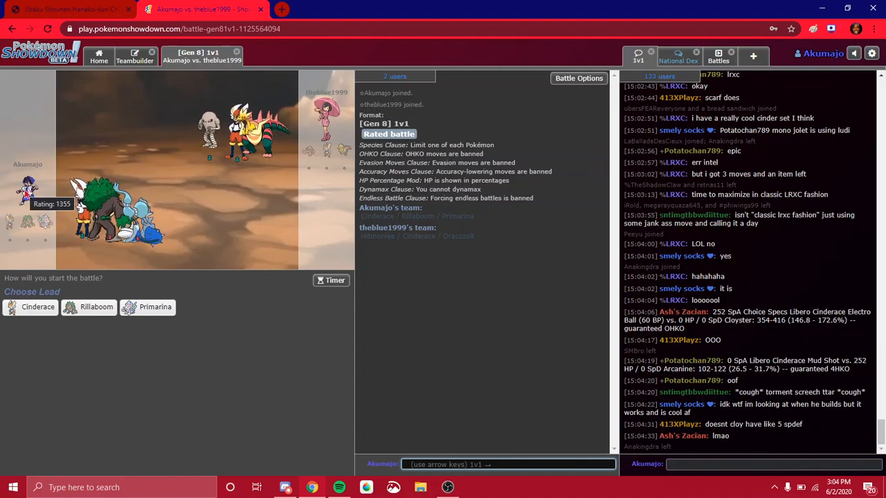
pyautogui.moveTo(96, 307)
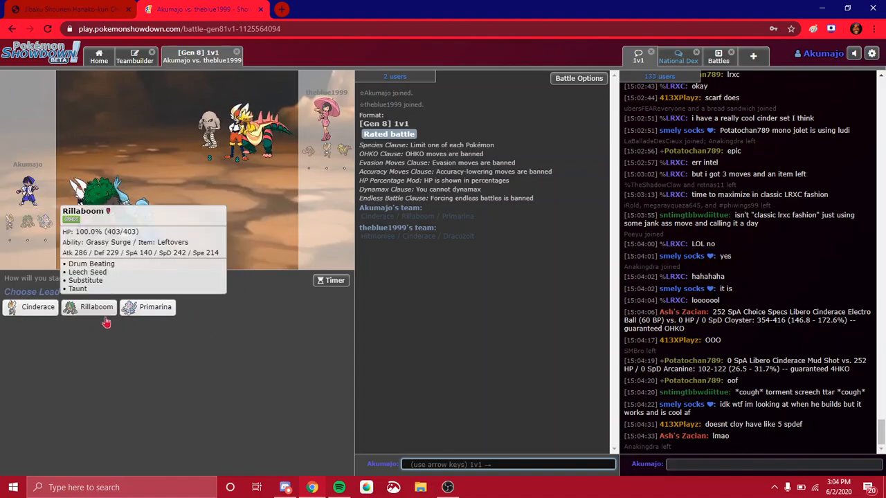
pyautogui.moveTo(155, 307)
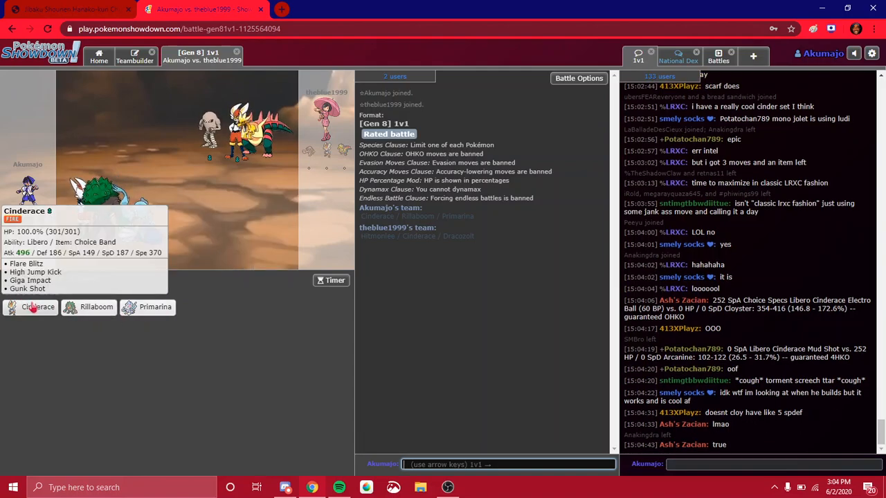
pyautogui.moveTo(411, 66)
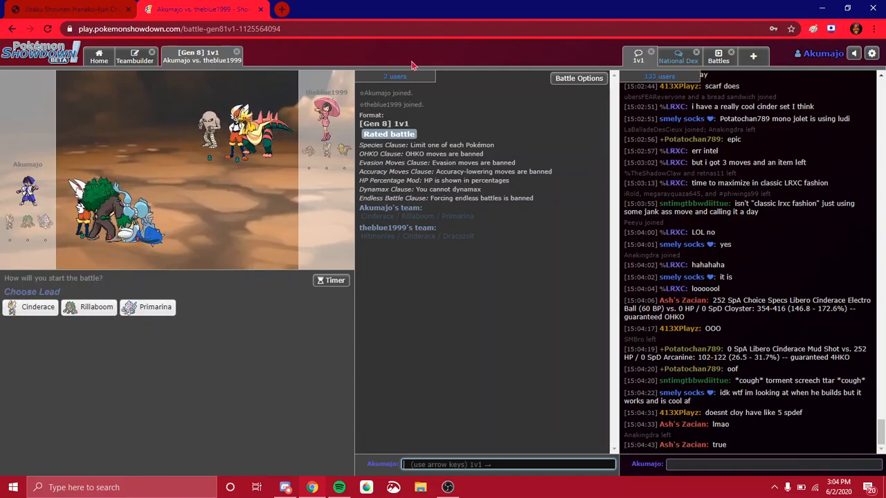
pyautogui.moveTo(155, 306)
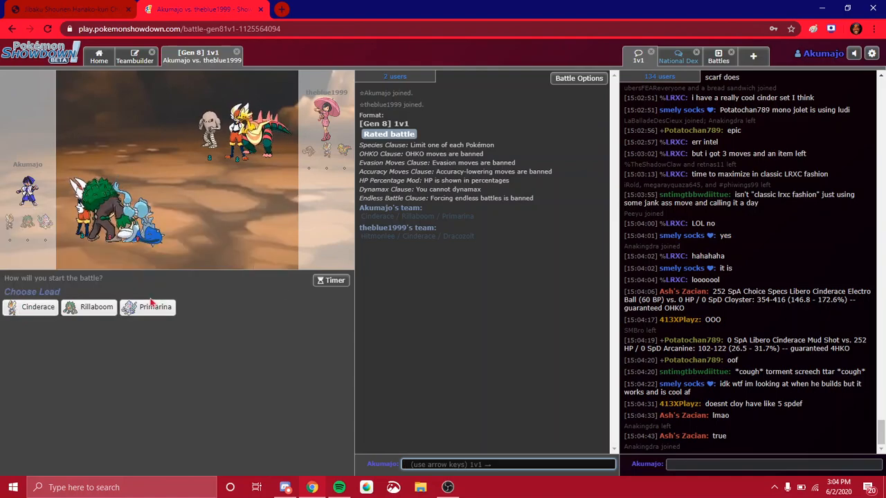
pyautogui.moveTo(38, 306)
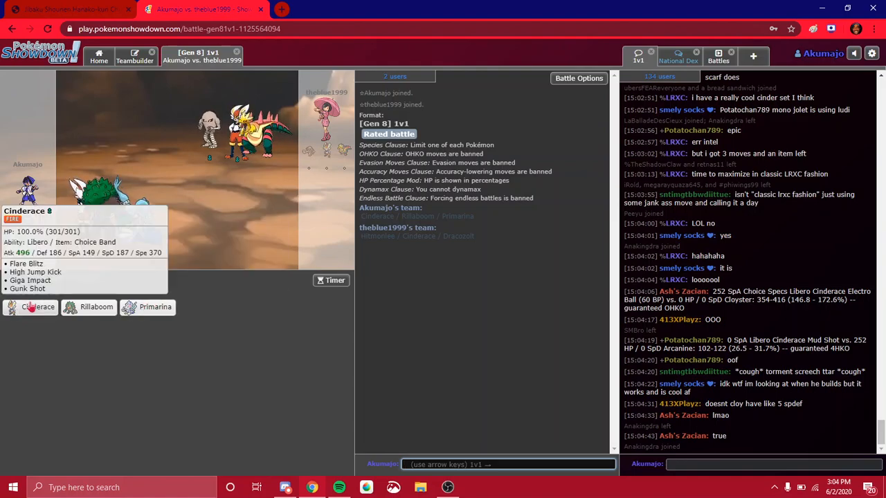
pyautogui.moveTo(155, 307)
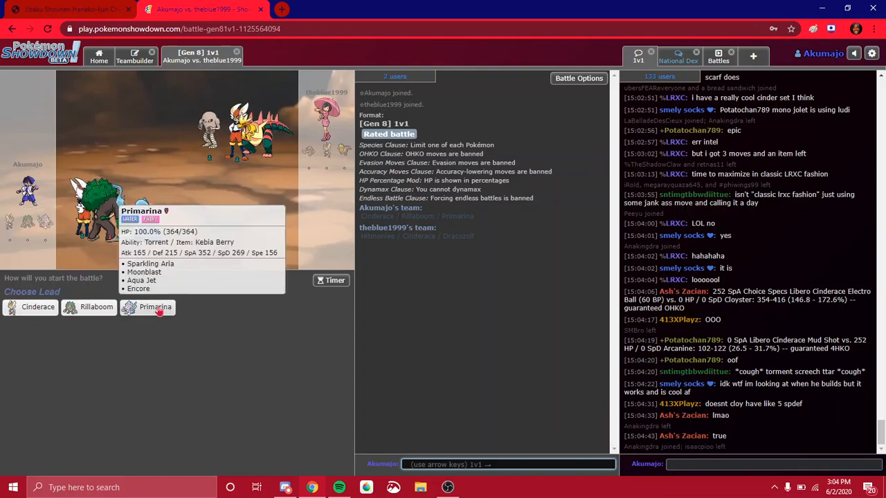
pyautogui.click(155, 306)
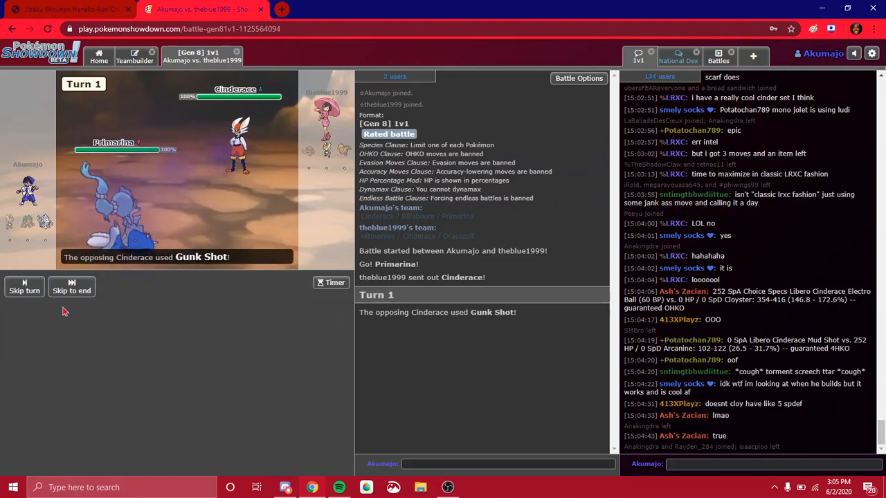
pyautogui.click(71, 290)
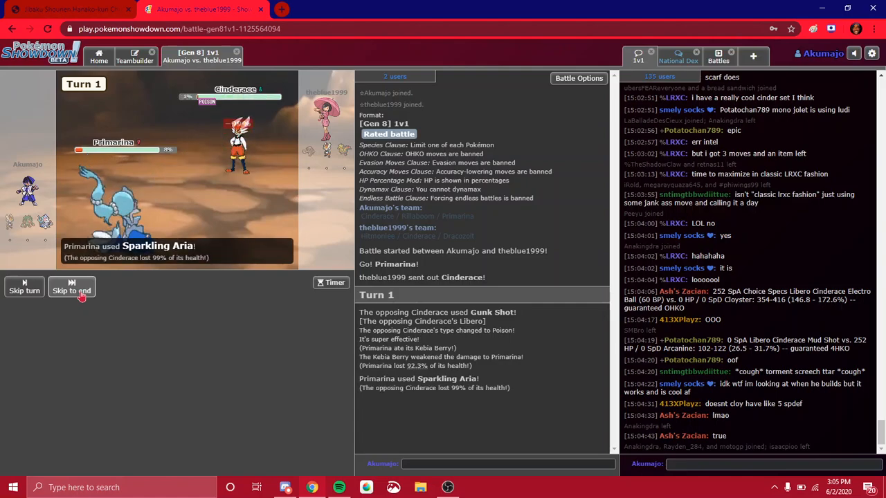
pyautogui.click(97, 287)
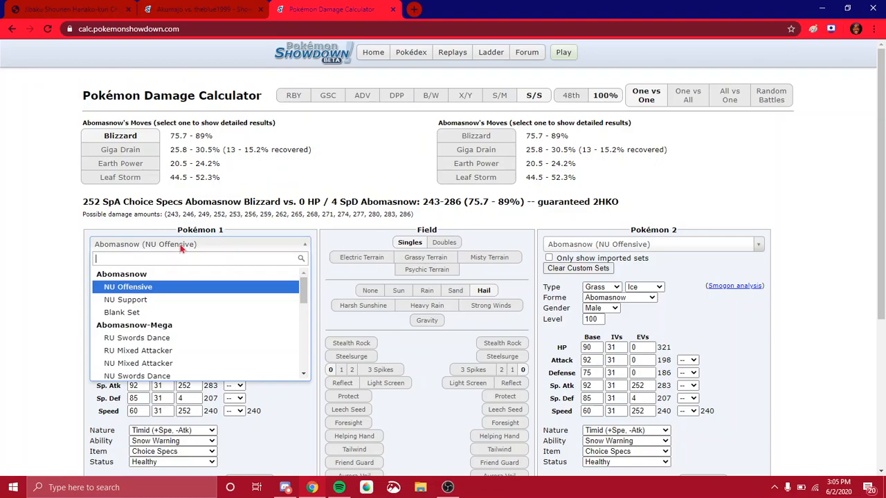
# Step: Load Primarina's 1v1 set holding a Kebia Berry in the damage calculator
pyautogui.write('p')
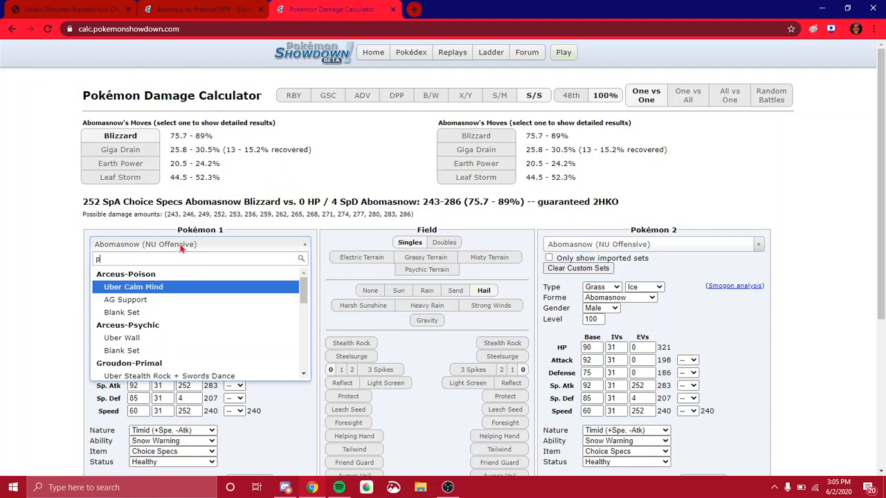
pyautogui.write('rimarin')
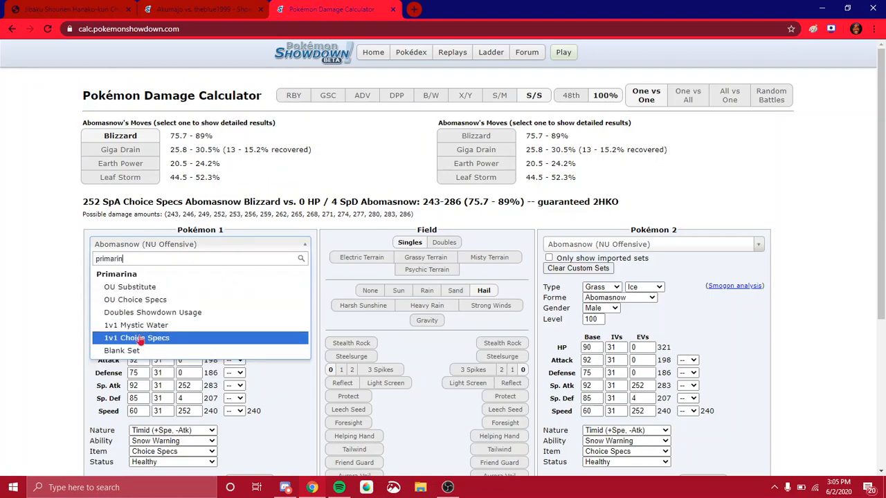
pyautogui.click(136, 325)
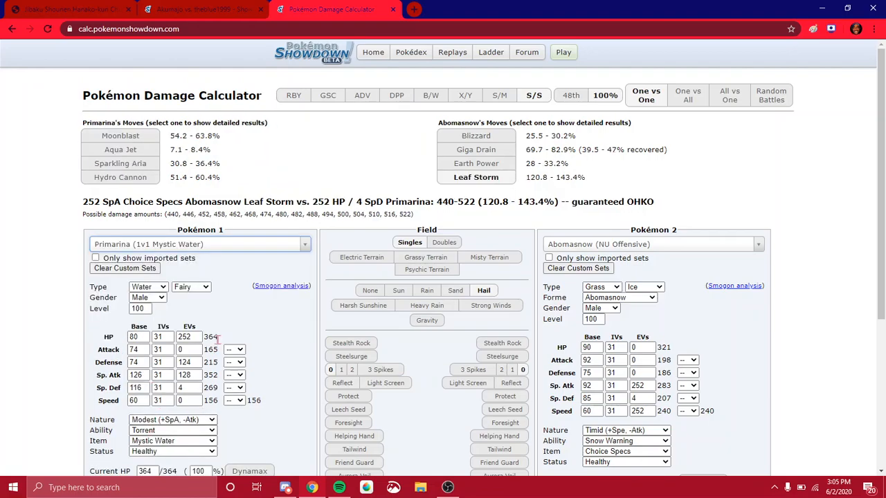
pyautogui.click(172, 440)
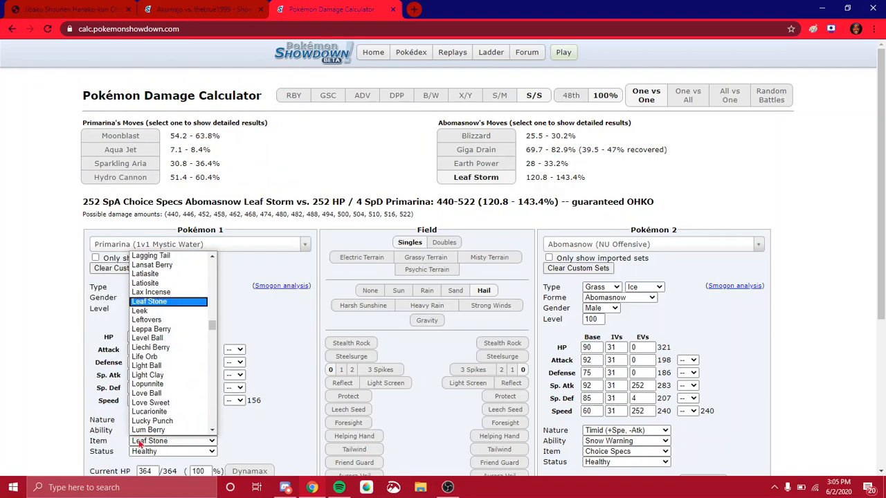
pyautogui.moveTo(148, 384)
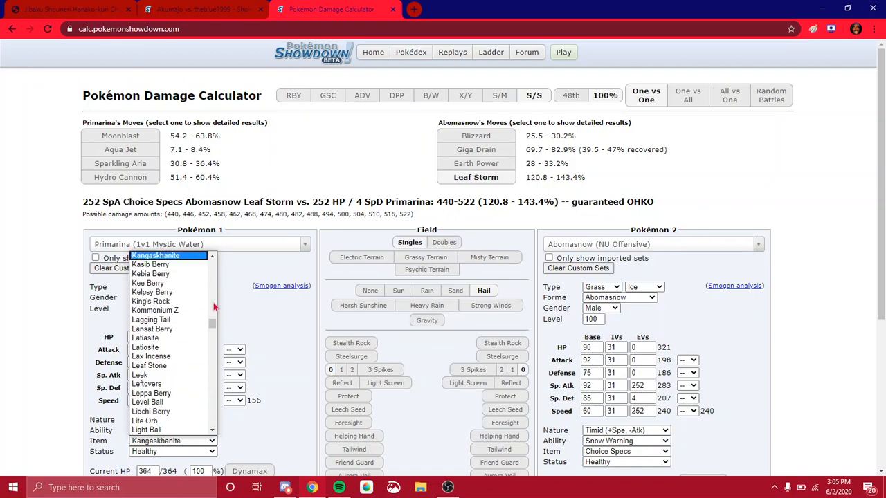
pyautogui.click(150, 274)
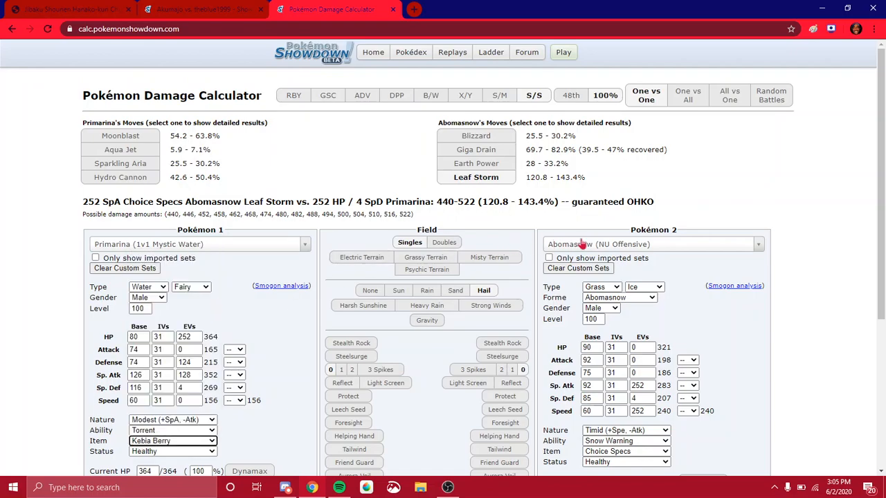
# Step: Load Cinderace's 1v1 set with the Protean ability and a Choice Band
pyautogui.click(650, 243)
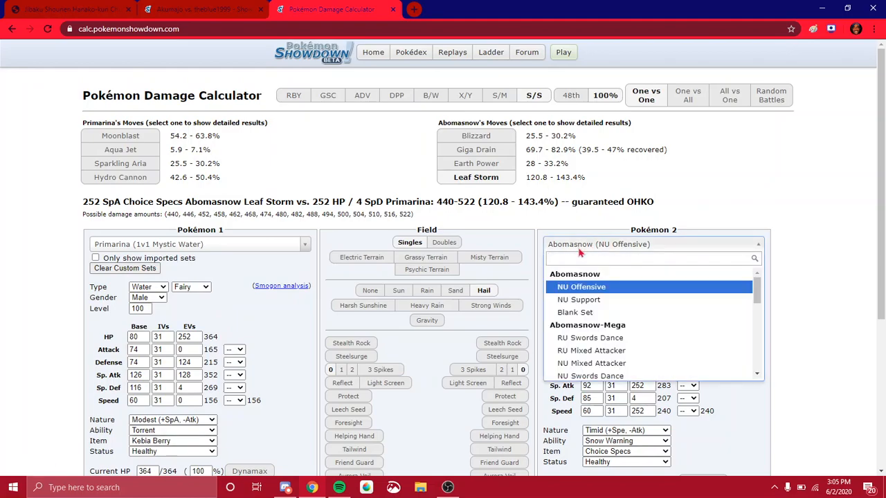
pyautogui.write('c')
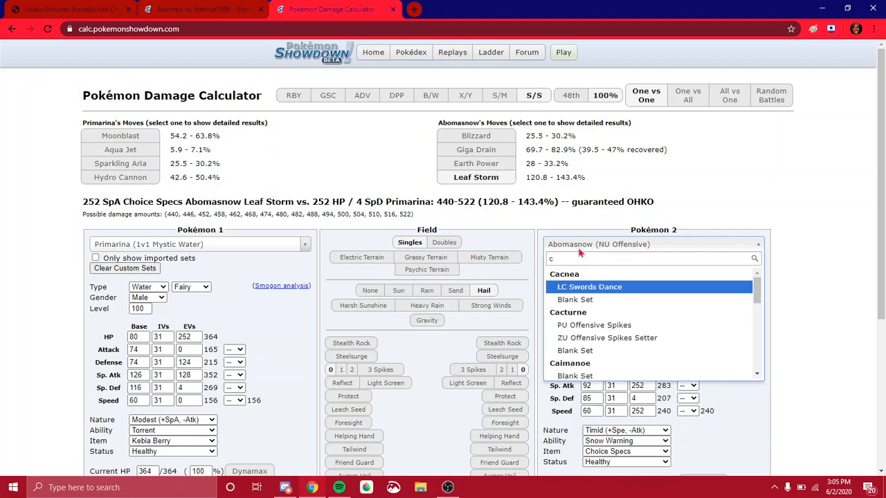
pyautogui.write('inder')
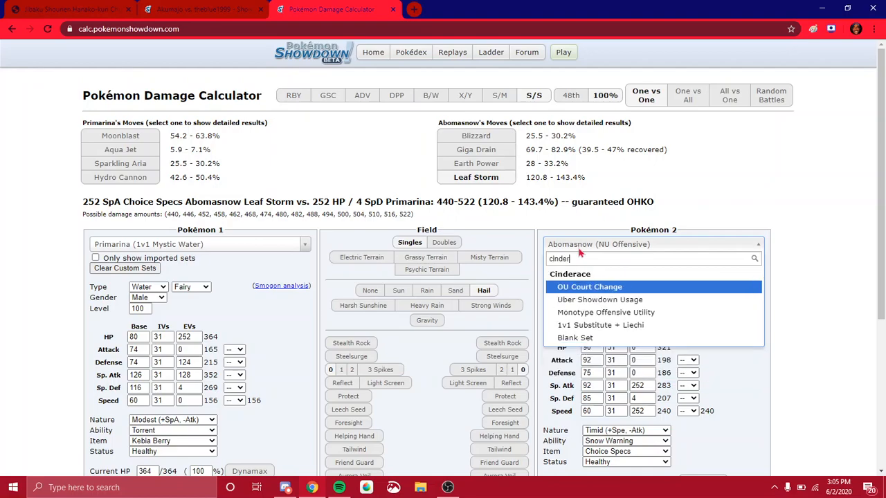
pyautogui.click(600, 324)
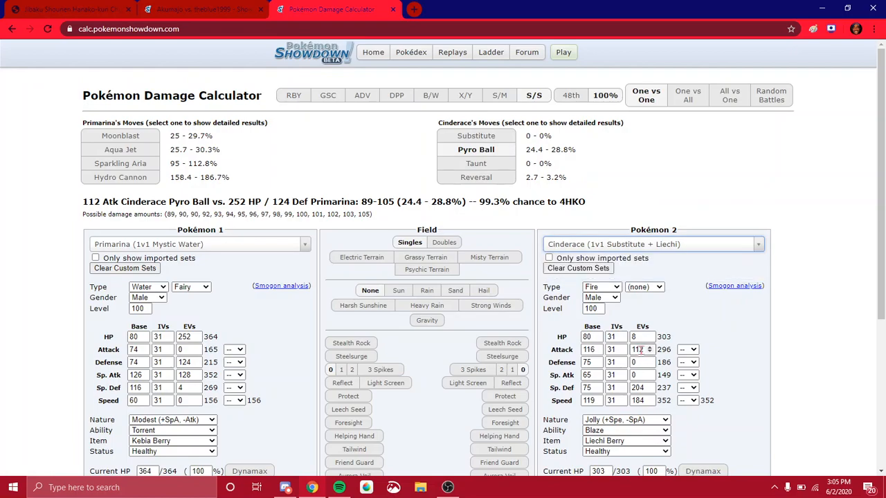
pyautogui.click(625, 419)
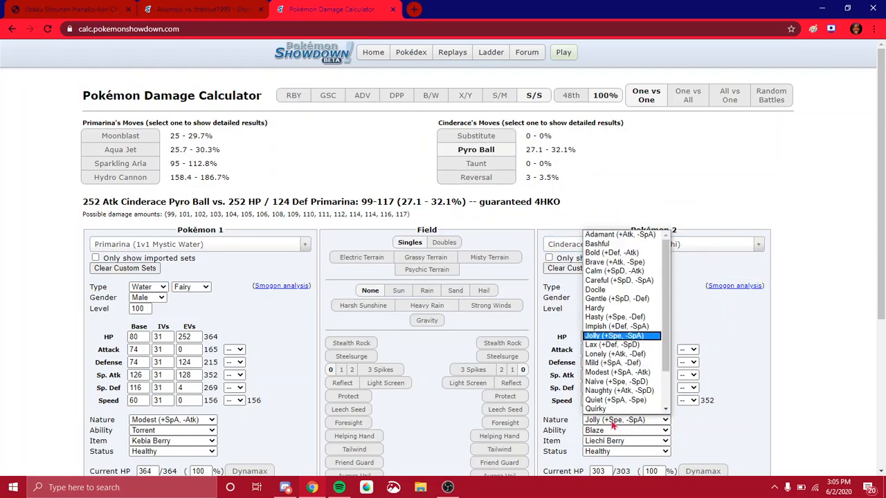
pyautogui.click(625, 430)
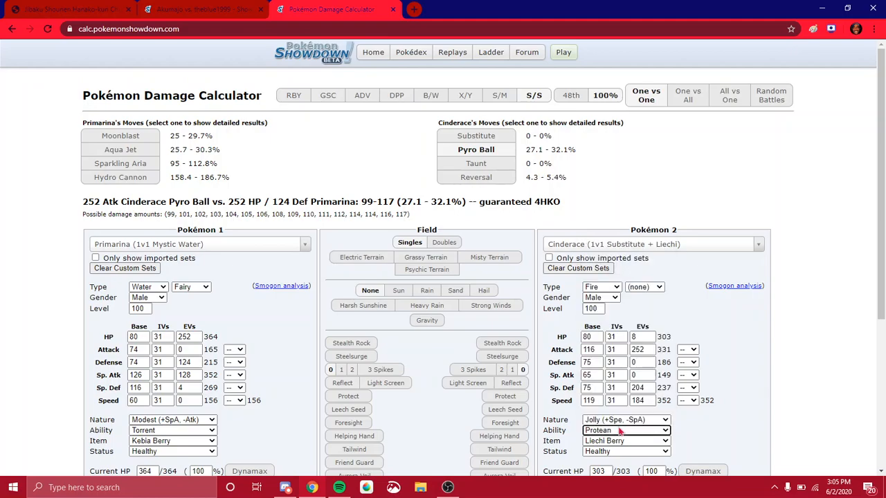
pyautogui.click(625, 441)
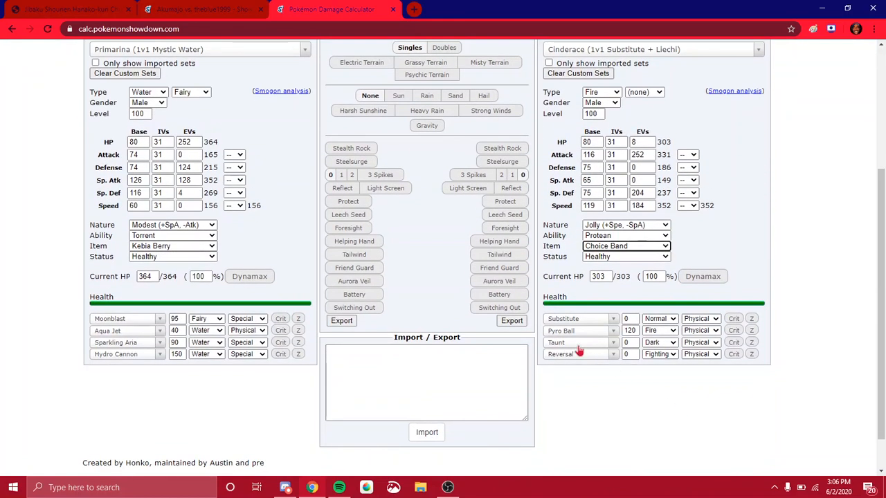
# Step: Give Cinderace Gunk Shot, check Sparkling Aria's damage, then return to Showdown
pyautogui.write('gunk')
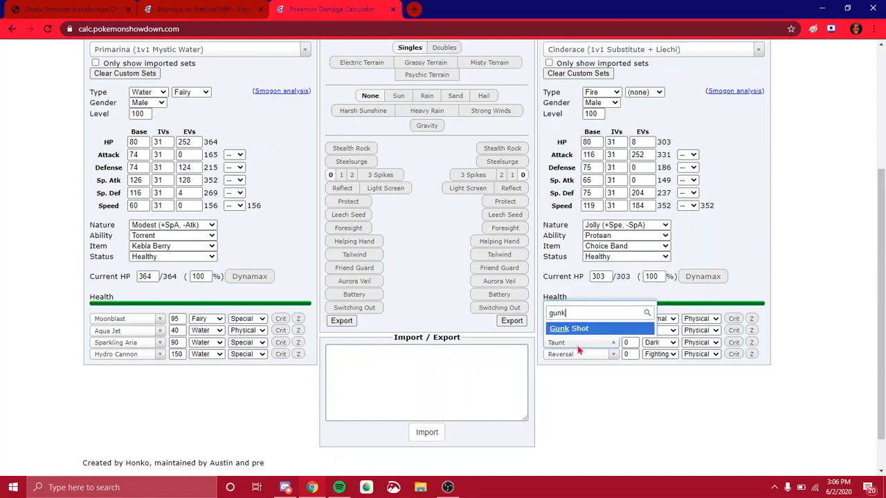
pyautogui.click(568, 328)
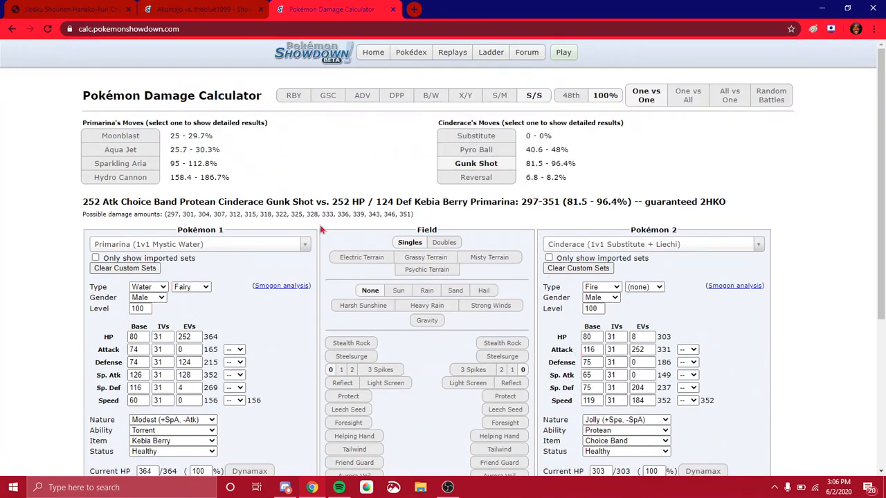
pyautogui.moveTo(636, 223)
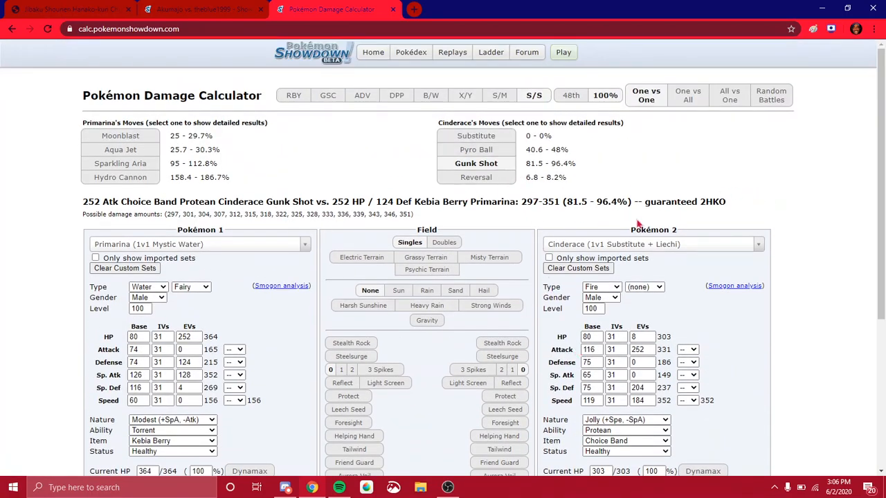
pyautogui.moveTo(502, 199)
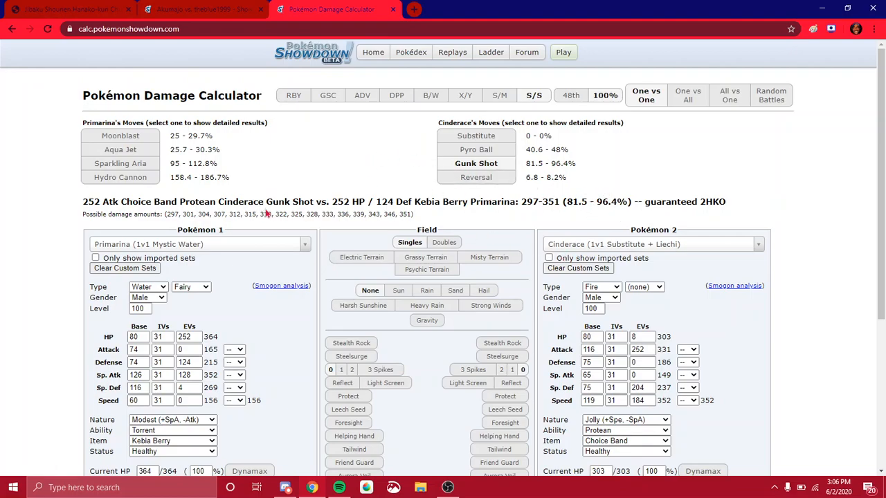
pyautogui.click(120, 163)
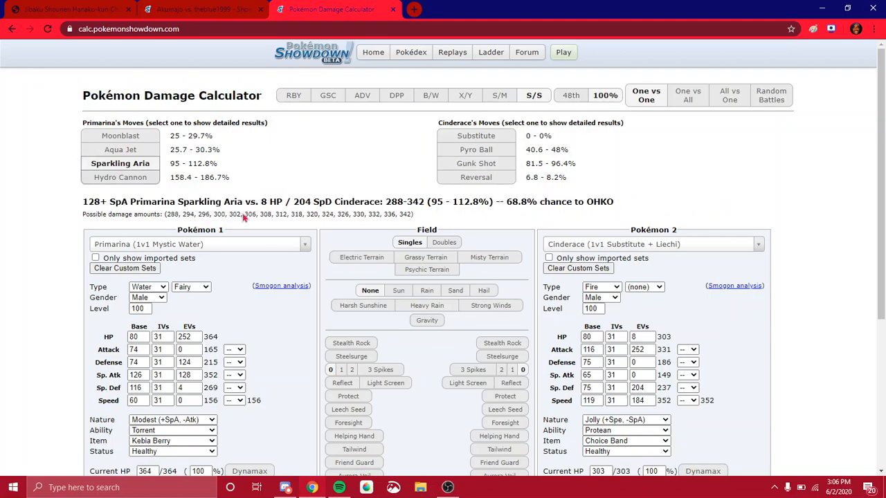
pyautogui.moveTo(254, 305)
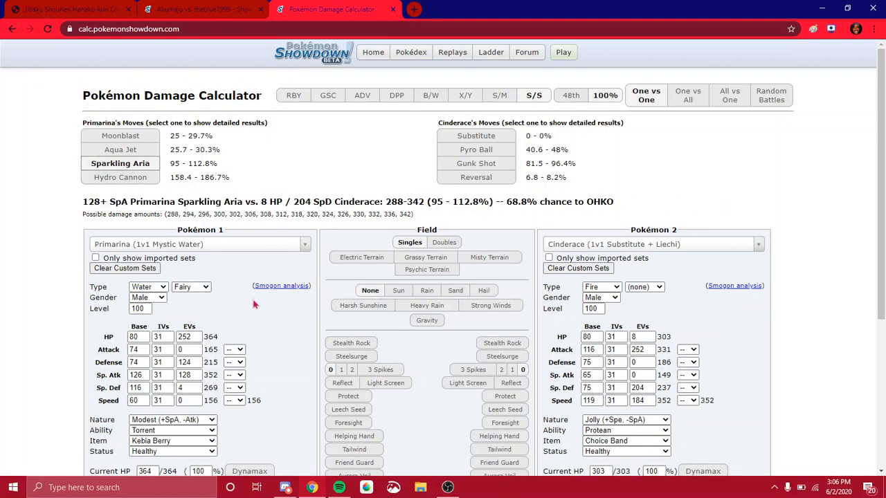
pyautogui.click(194, 9)
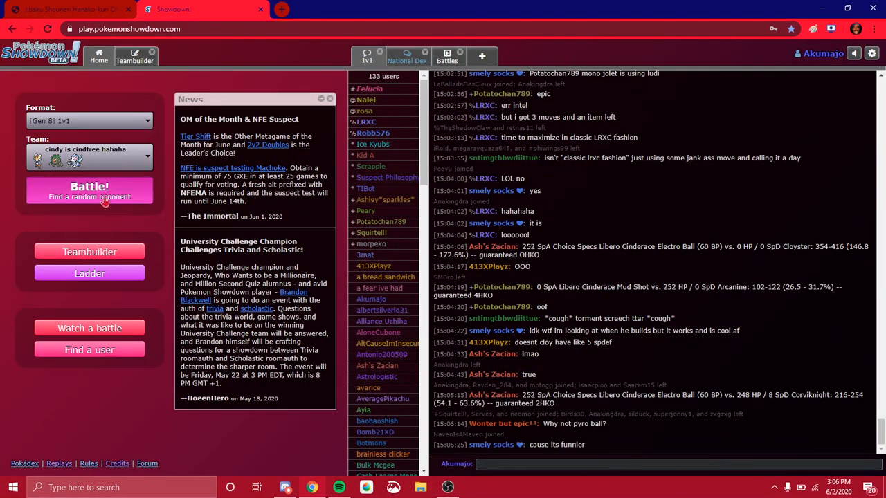
# Step: Find a rated 1v1 and use Rillaboom's Taunt, then Leech Seed, until it faints
pyautogui.click(89, 190)
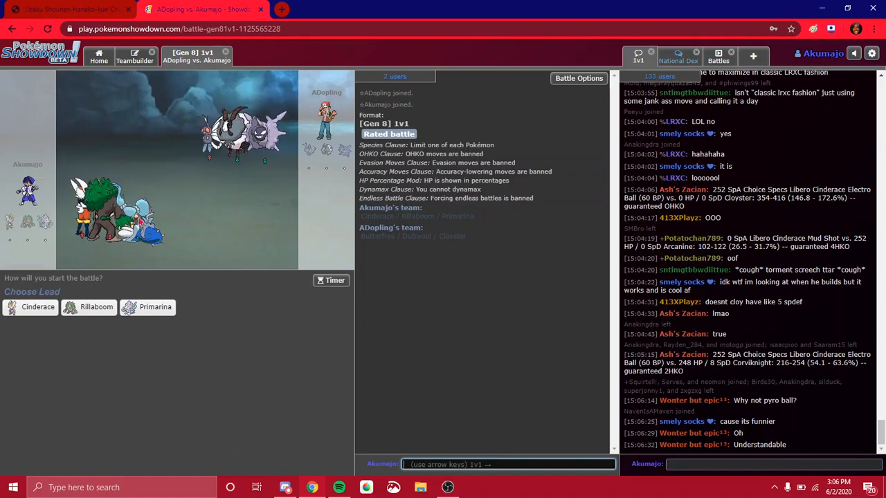
pyautogui.moveTo(155, 306)
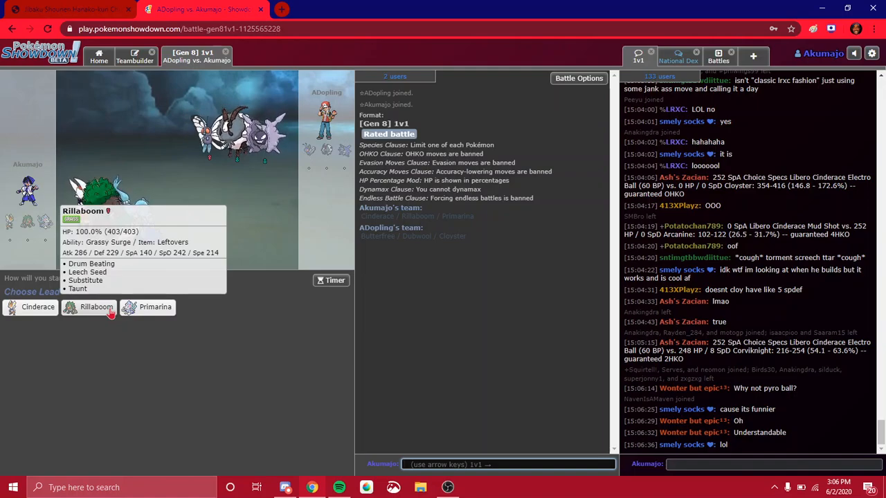
pyautogui.moveTo(152, 337)
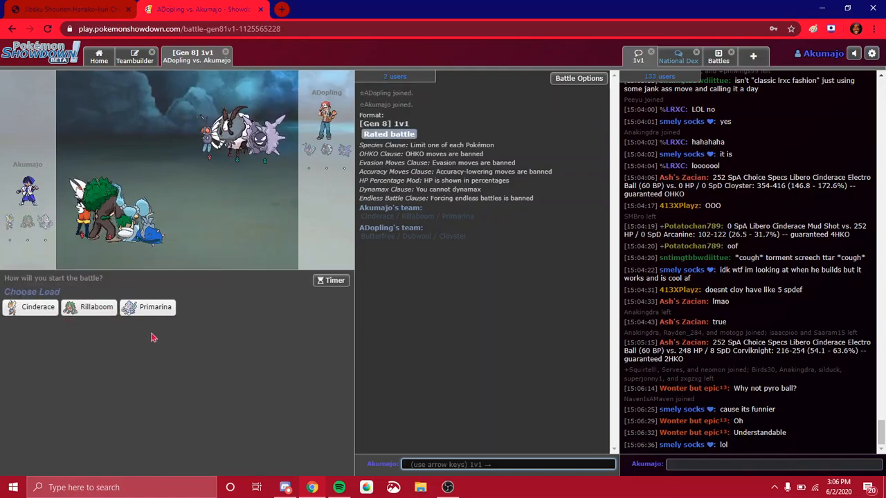
pyautogui.moveTo(96, 307)
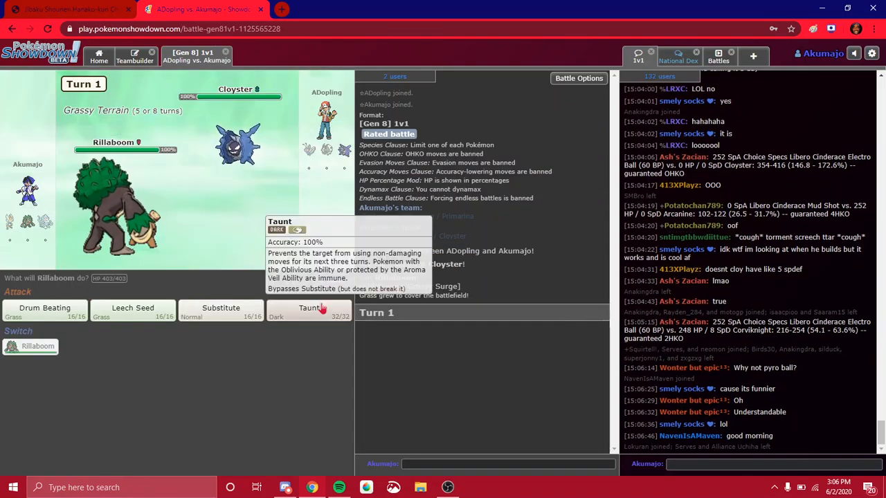
pyautogui.click(309, 307)
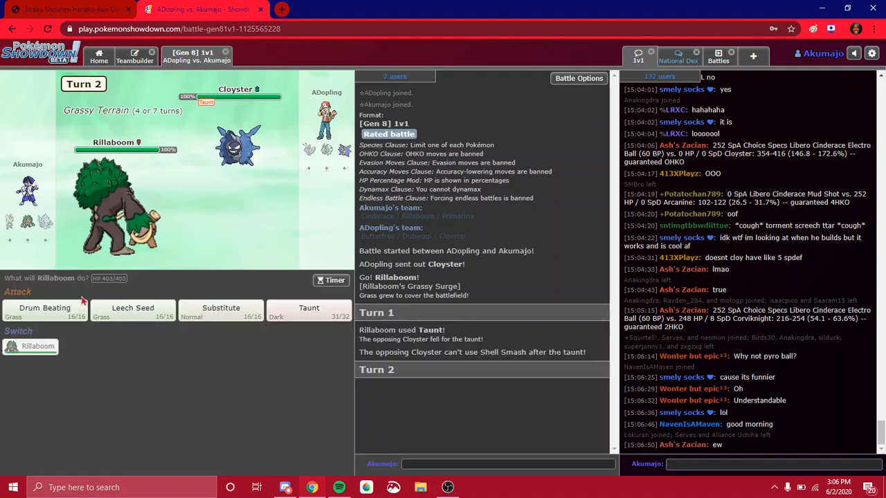
pyautogui.click(132, 308)
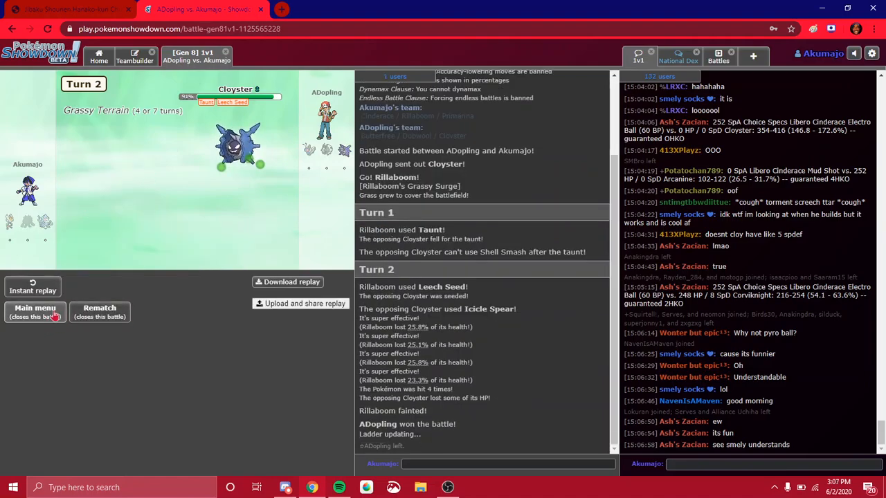
pyautogui.click(35, 313)
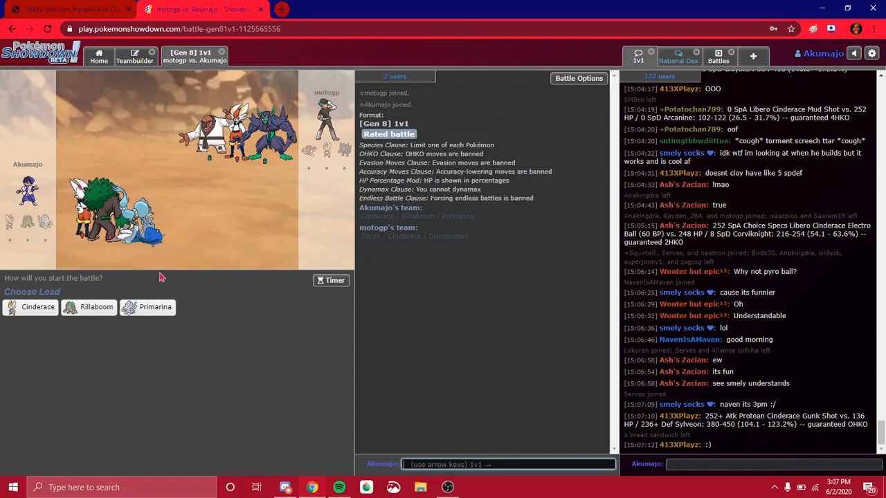
pyautogui.moveTo(155, 307)
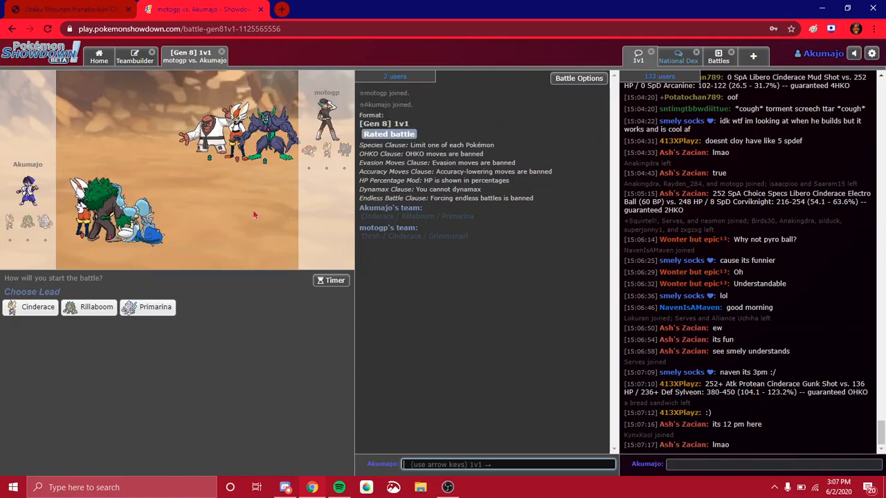
pyautogui.moveTo(155, 307)
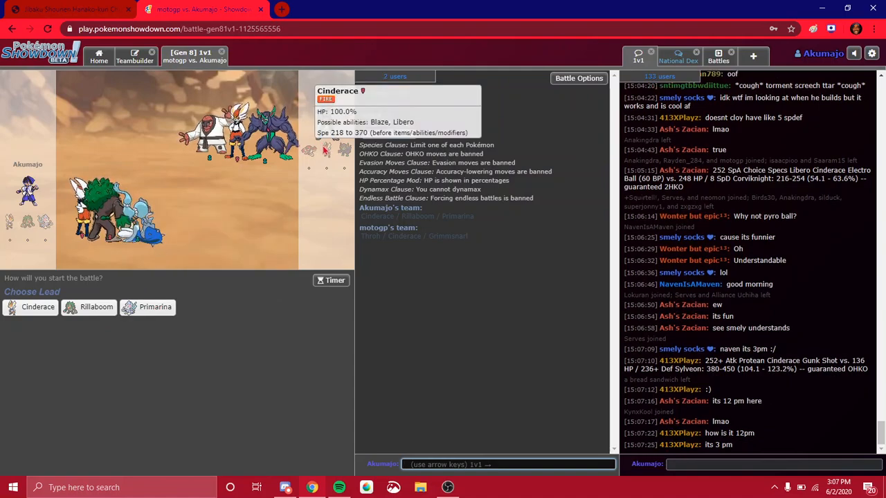
# Step: Lock in Primarina as lead against motogp, then open the Teambuilder
pyautogui.click(155, 307)
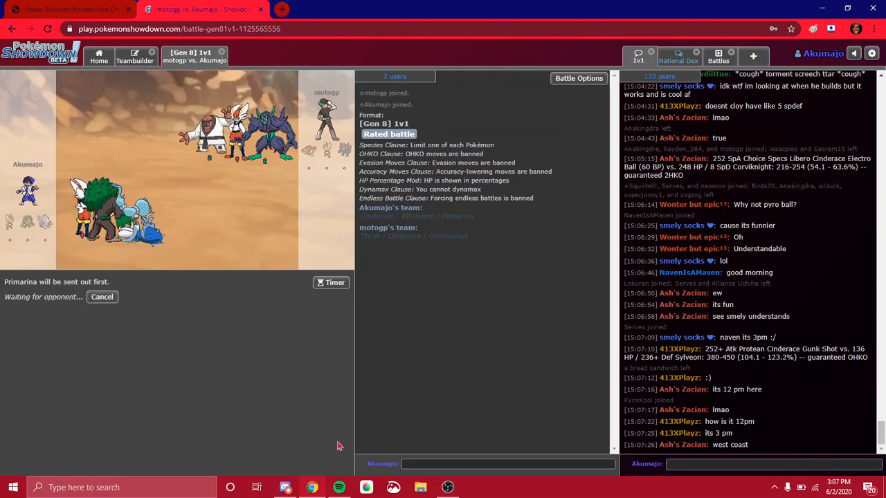
pyautogui.moveTo(218, 284)
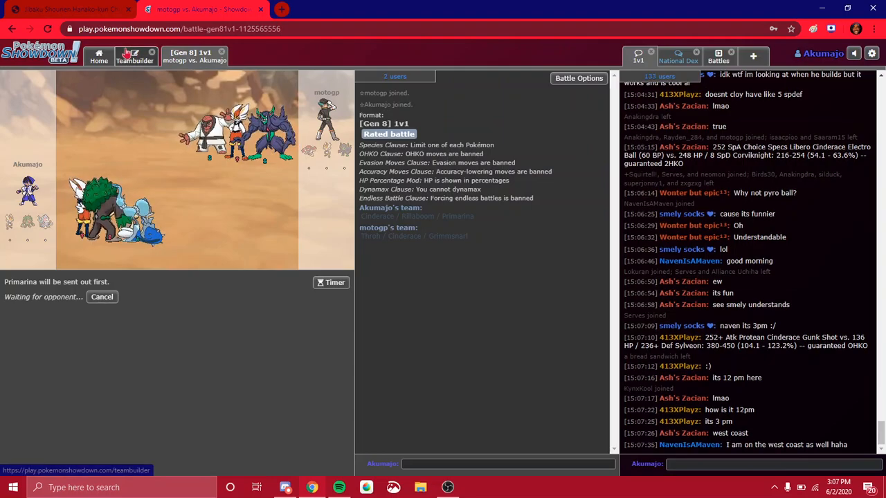
pyautogui.click(134, 56)
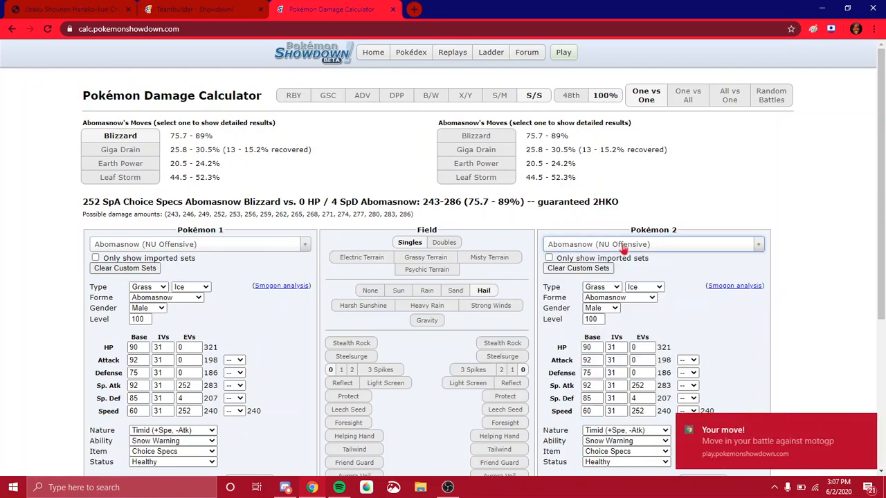
# Step: Switch from the damage calculator back to the battle for turn 1
pyautogui.click(194, 9)
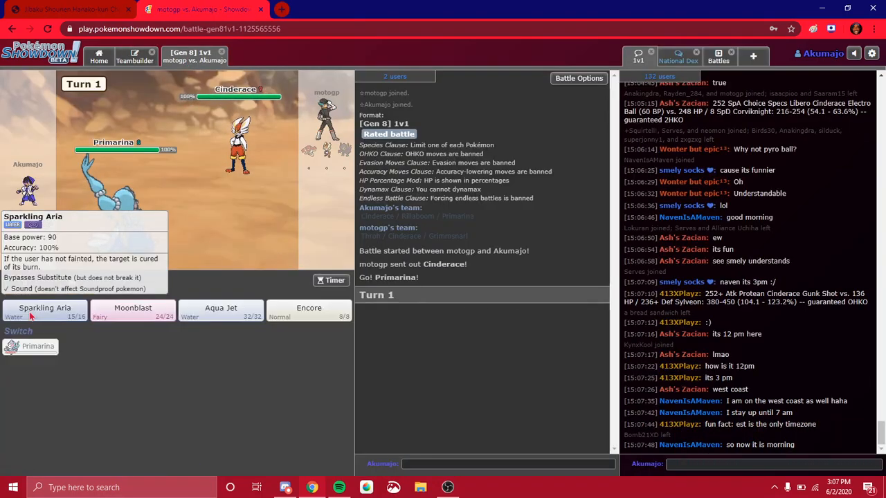
# Step: Use Sparkling Aria on turn 1, then Aqua Jet on turn 2 against Cinderace
pyautogui.click(45, 308)
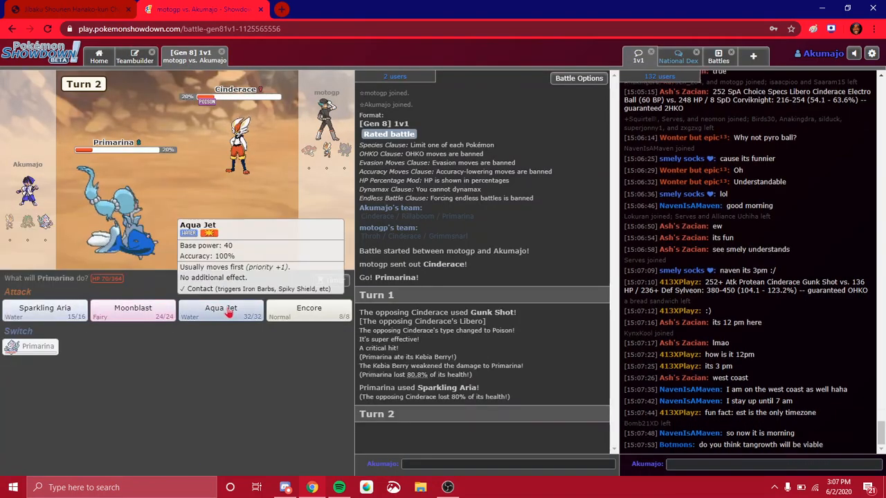
pyautogui.click(220, 307)
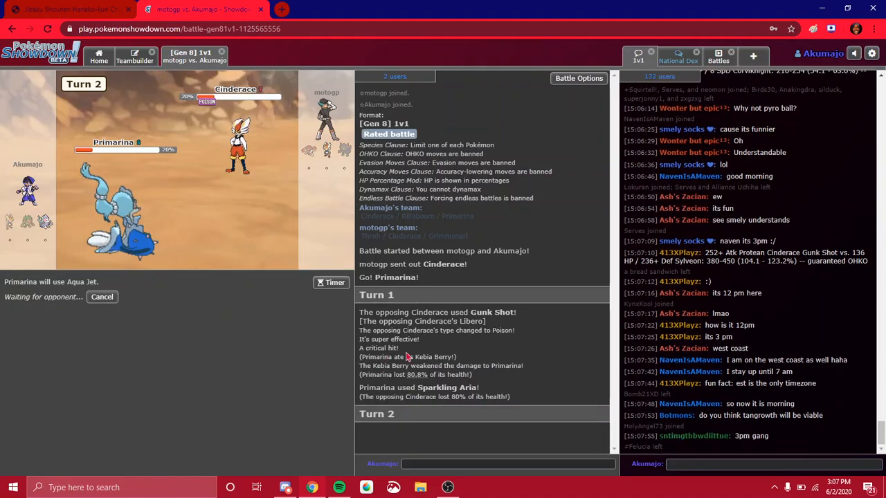
pyautogui.moveTo(110, 215)
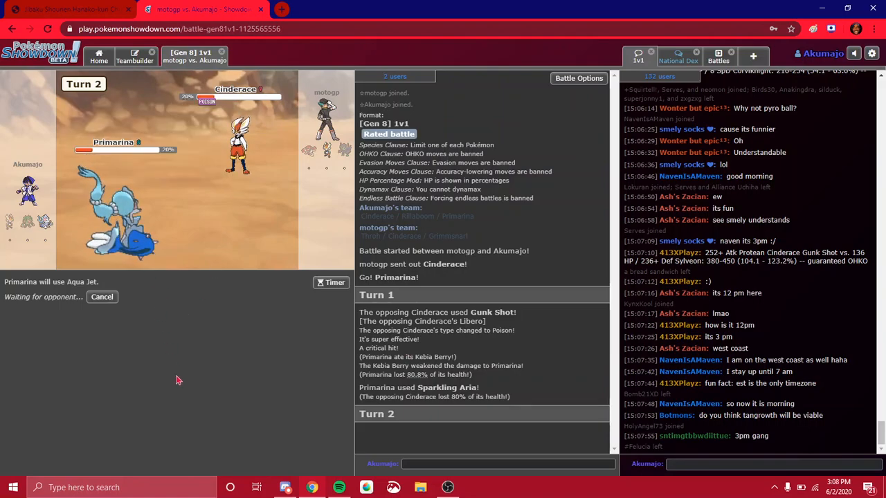
pyautogui.moveTo(109, 277)
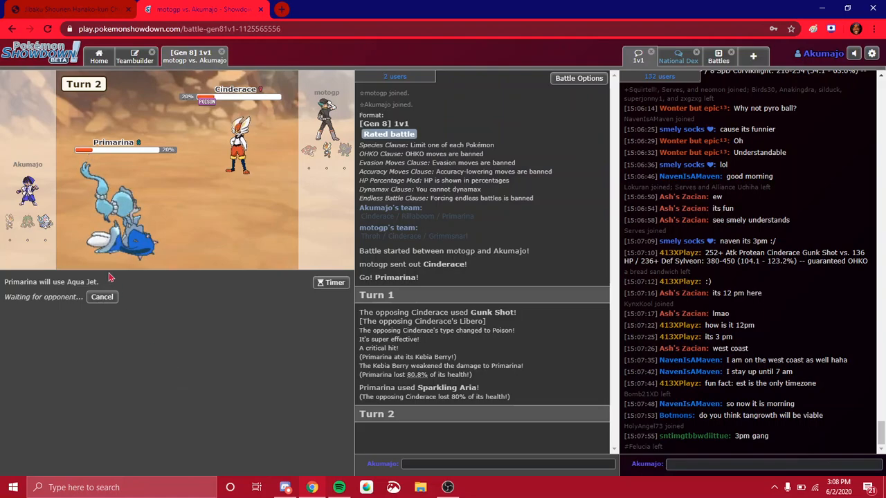
pyautogui.moveTo(239, 145)
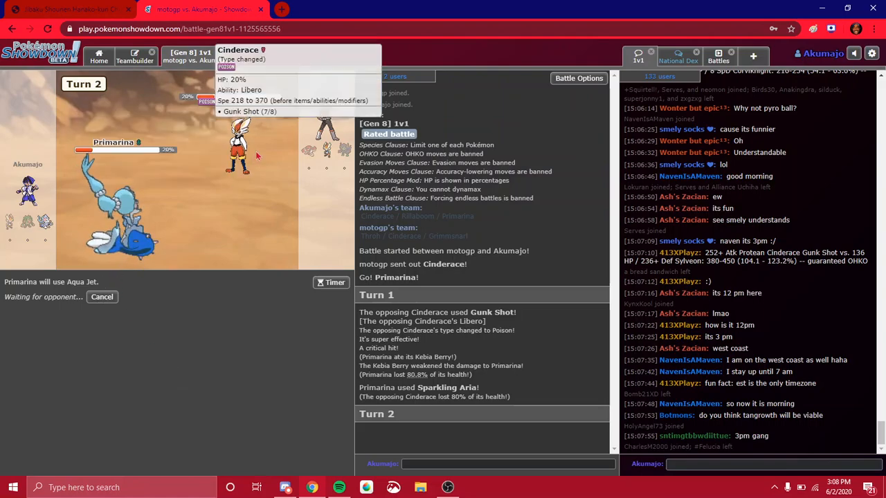
pyautogui.moveTo(147, 322)
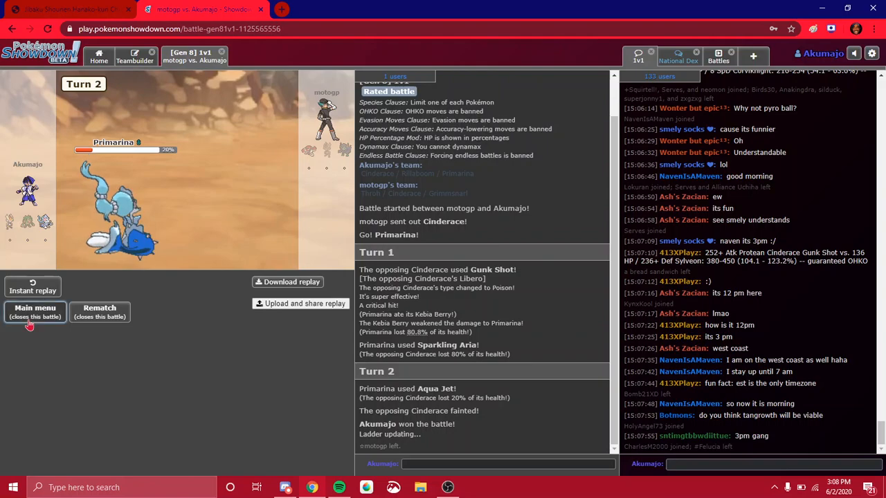
# Step: Close the won battle against motogp from the Main menu button
pyautogui.click(35, 312)
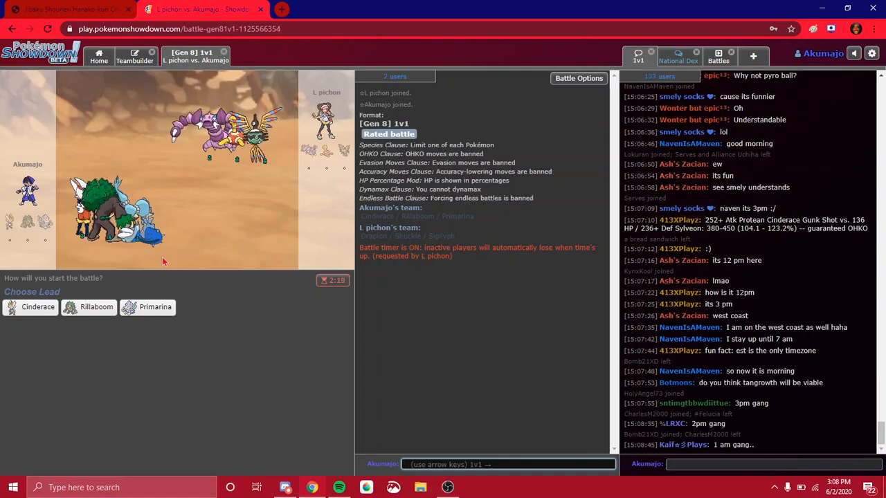
pyautogui.click(155, 306)
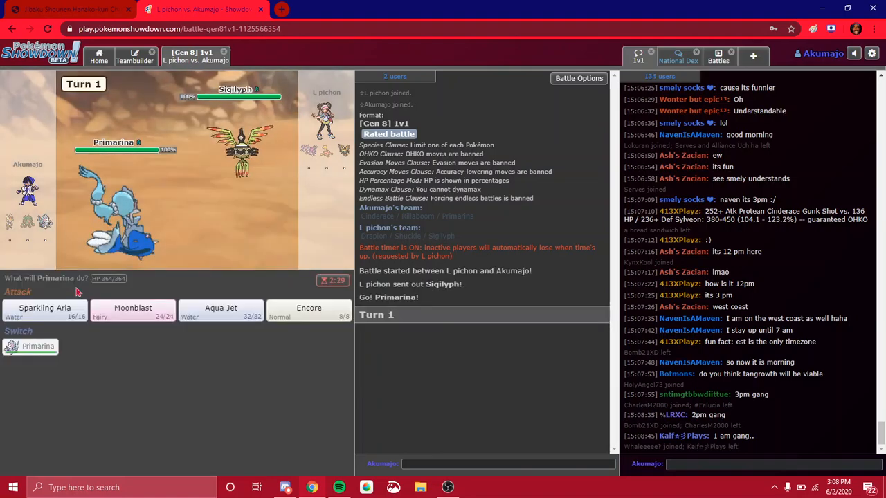
pyautogui.moveTo(44, 310)
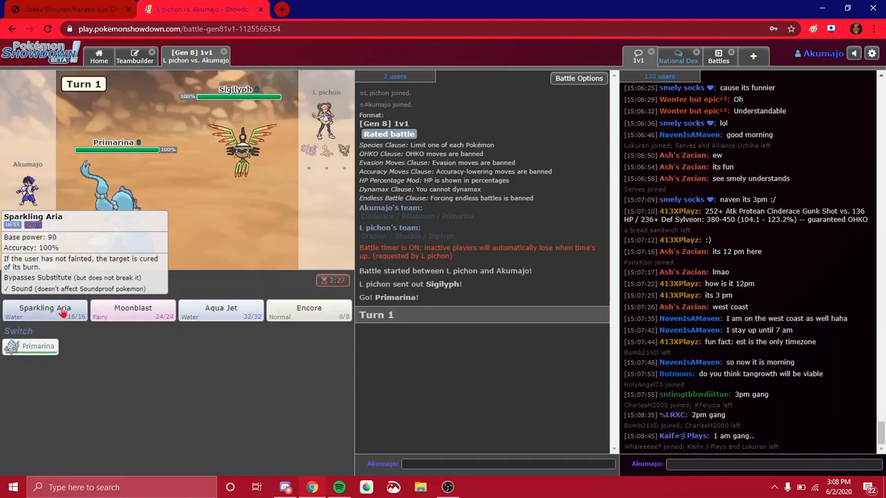
pyautogui.moveTo(132, 307)
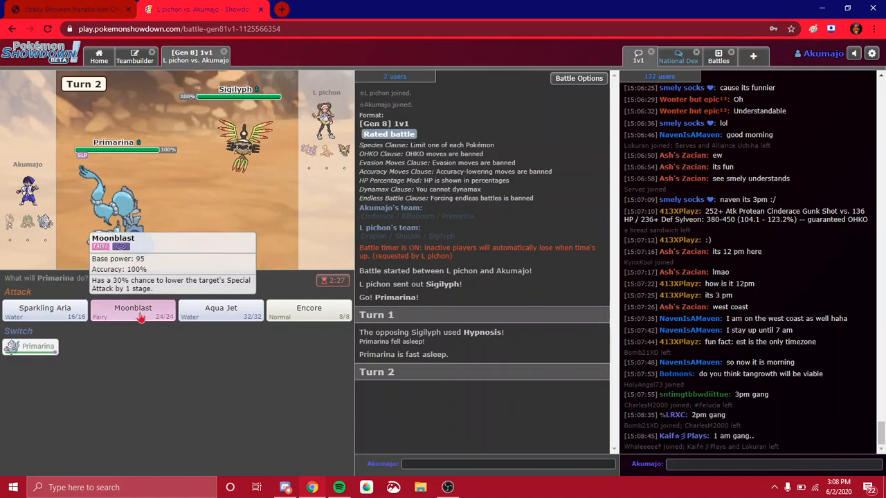
pyautogui.click(132, 308)
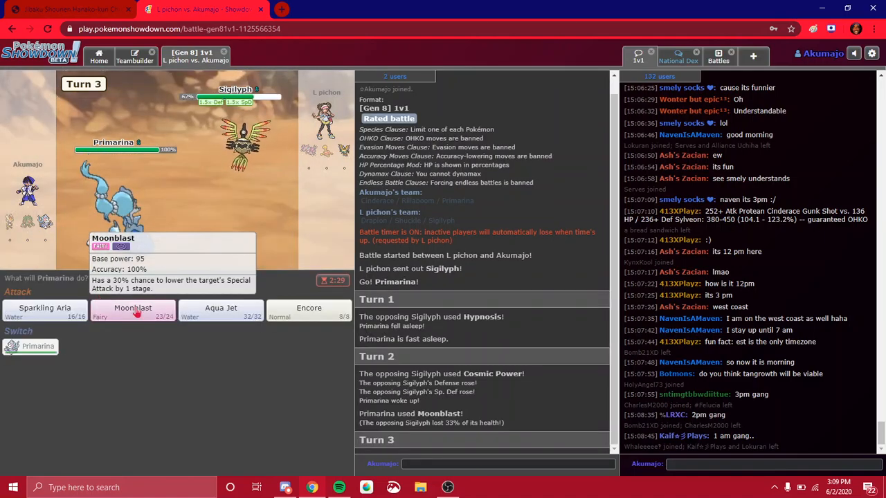
pyautogui.click(133, 311)
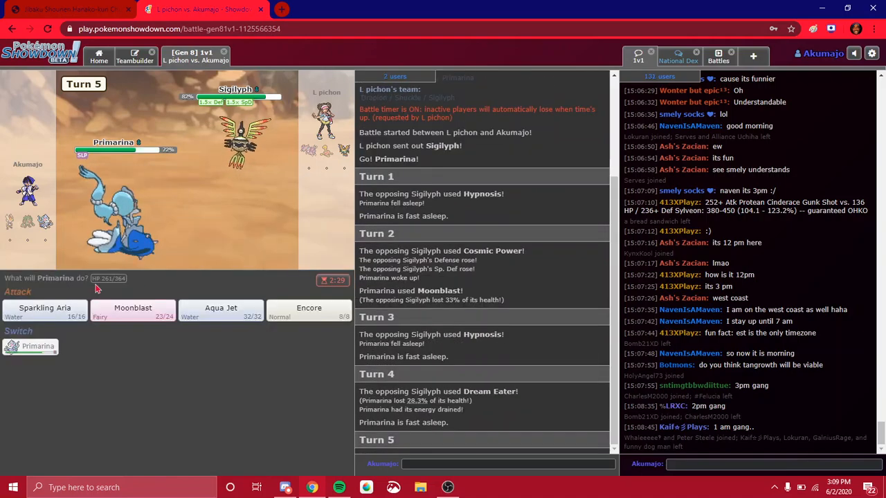
pyautogui.click(132, 308)
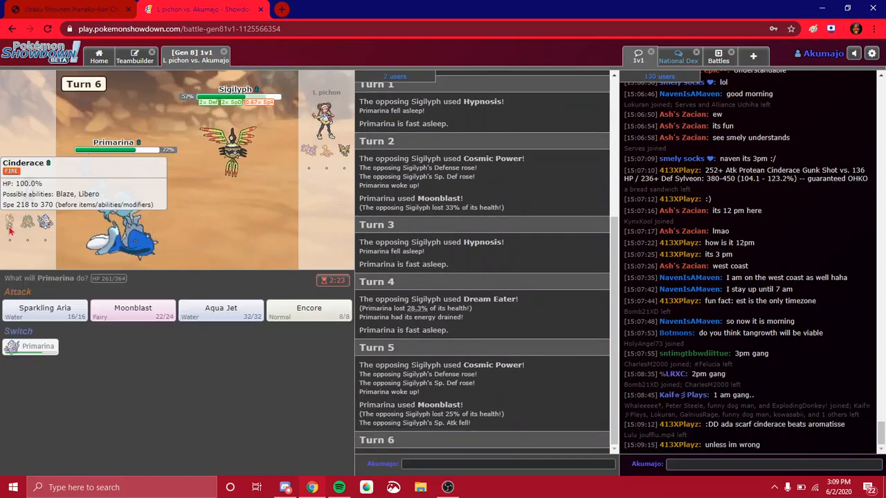
pyautogui.moveTo(132, 308)
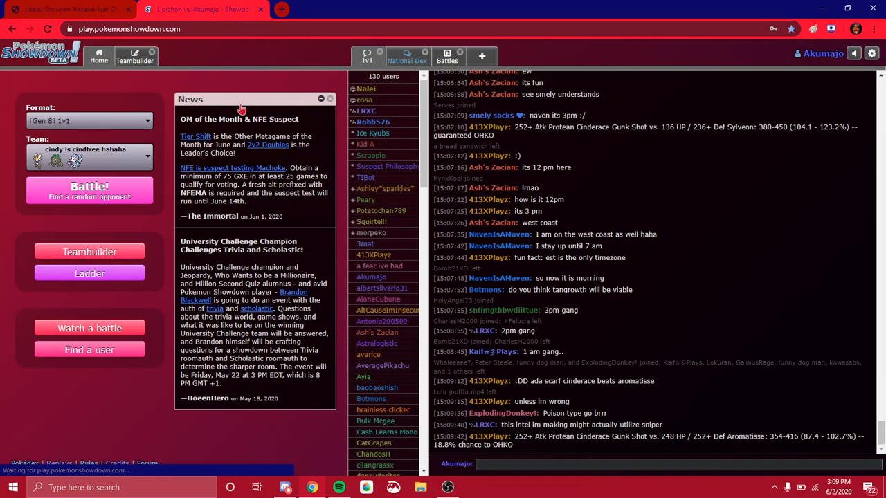
# Step: Start a rated 1v1, lead Primarina, and KO Bulk Mcgee's Cinderace with Sparkling Aria
pyautogui.click(89, 191)
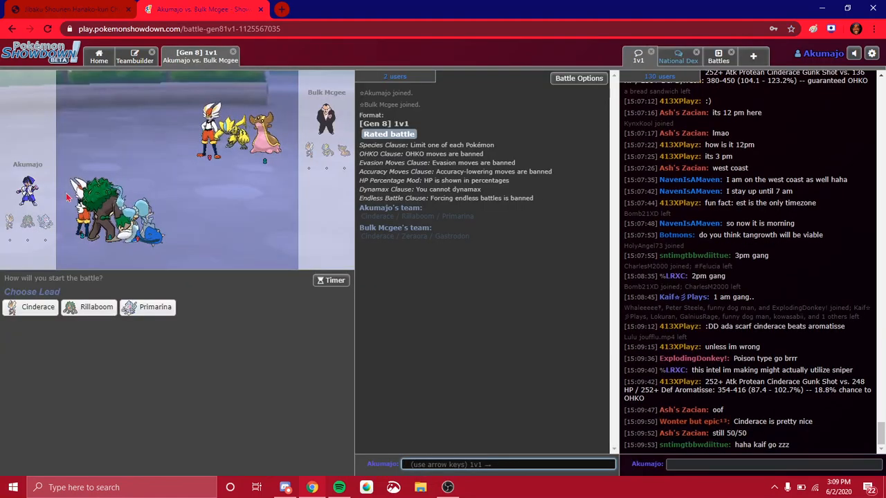
pyautogui.moveTo(96, 306)
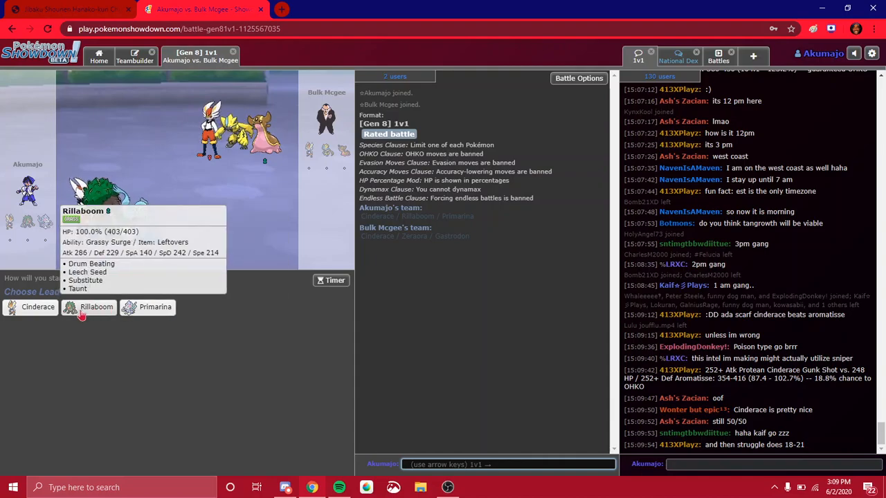
pyautogui.moveTo(139, 320)
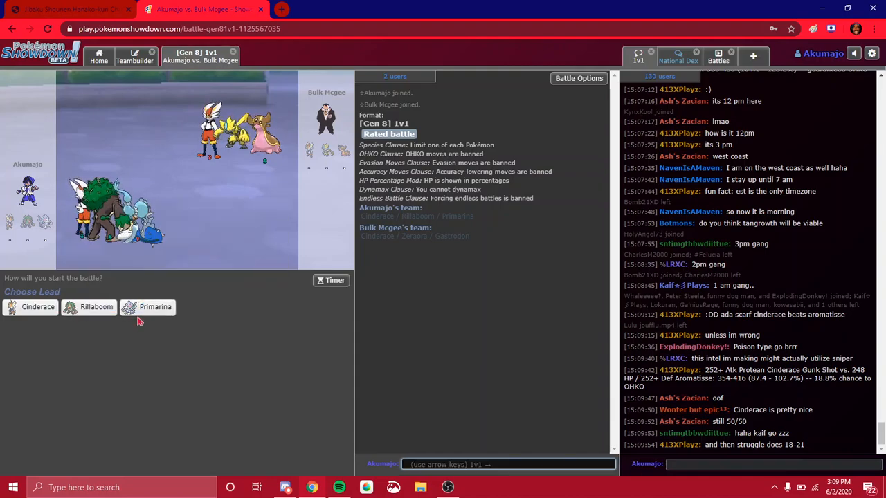
pyautogui.click(155, 307)
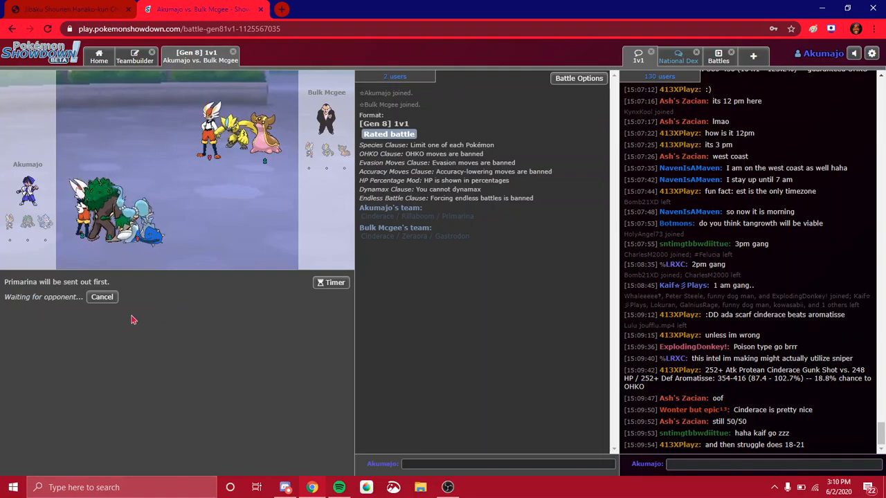
pyautogui.moveTo(325, 151)
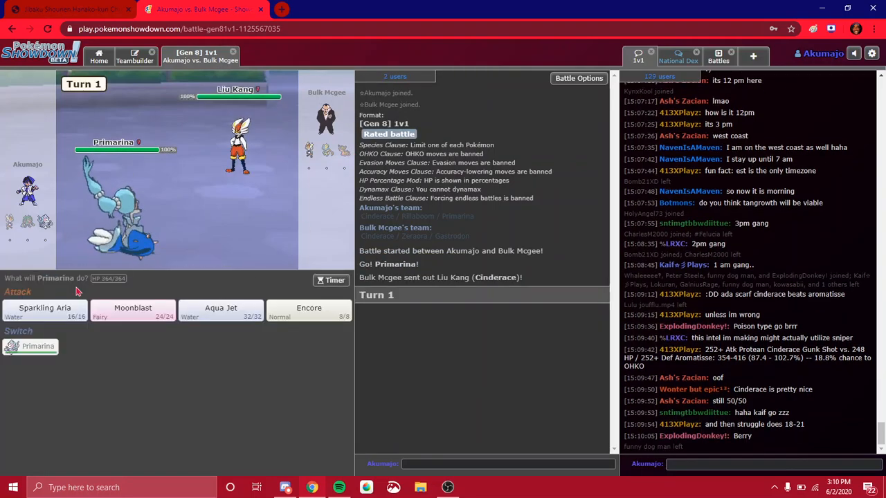
pyautogui.click(45, 307)
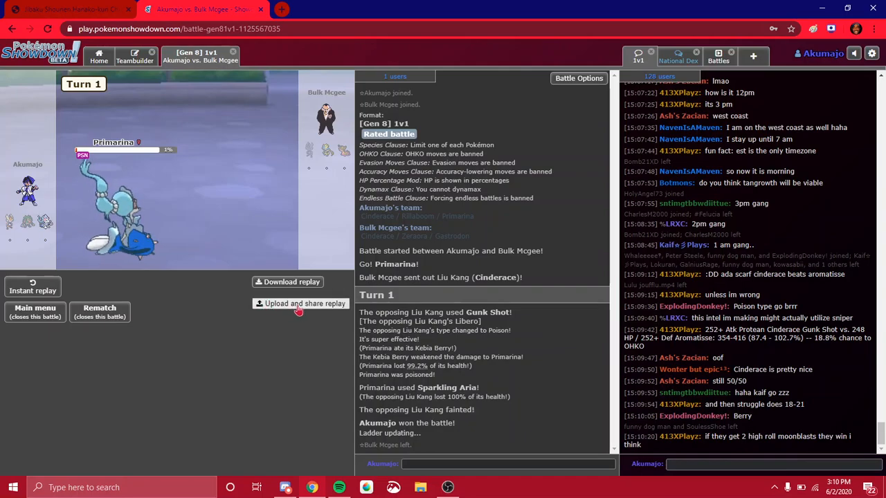
# Step: Upload the battle replay and post 'lmao' in the Tournaments chat
pyautogui.click(304, 303)
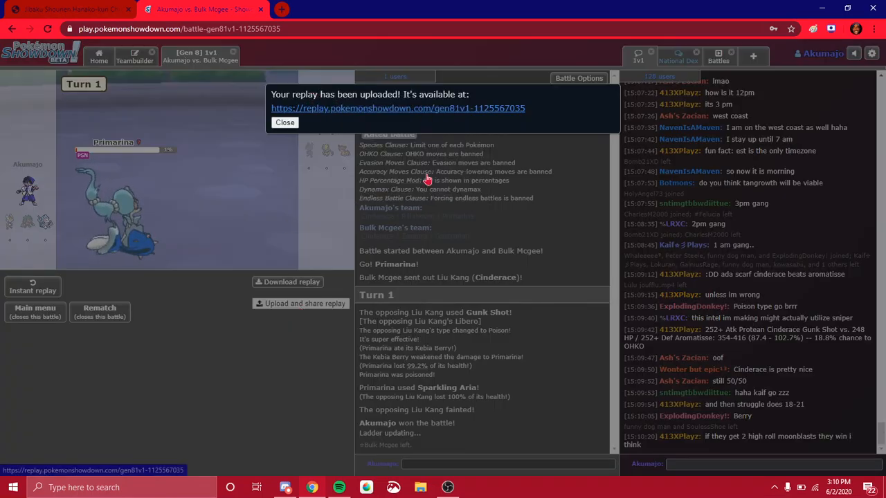
pyautogui.click(284, 123)
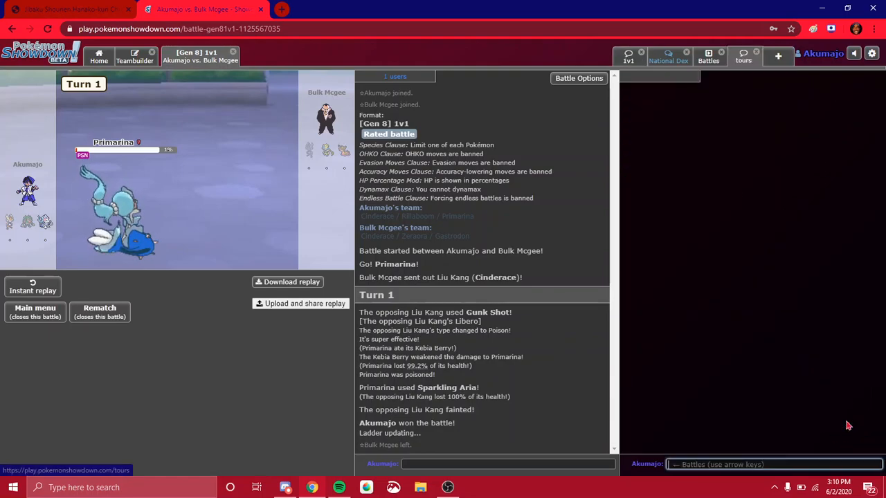
pyautogui.click(737, 56)
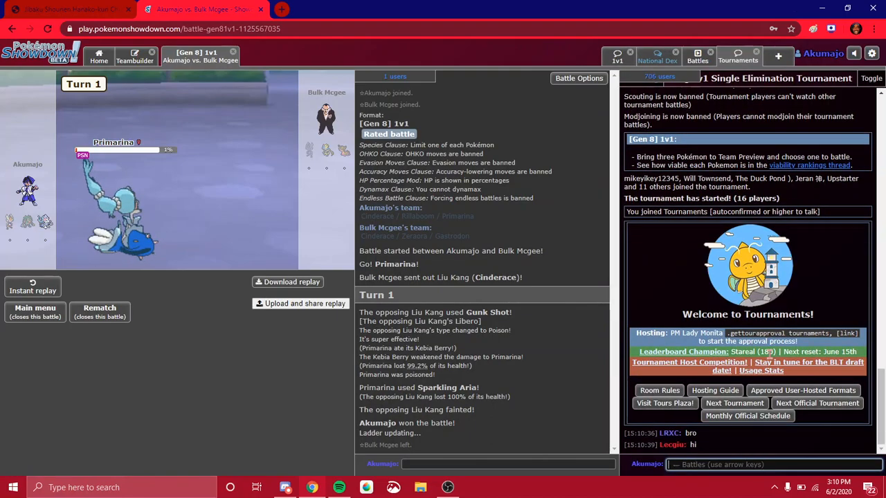
pyautogui.write('lmao')
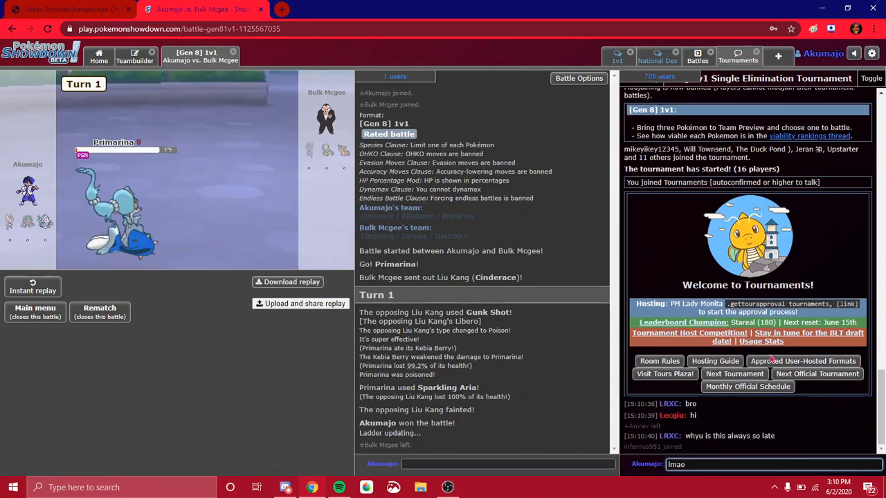
pyautogui.press('enter')
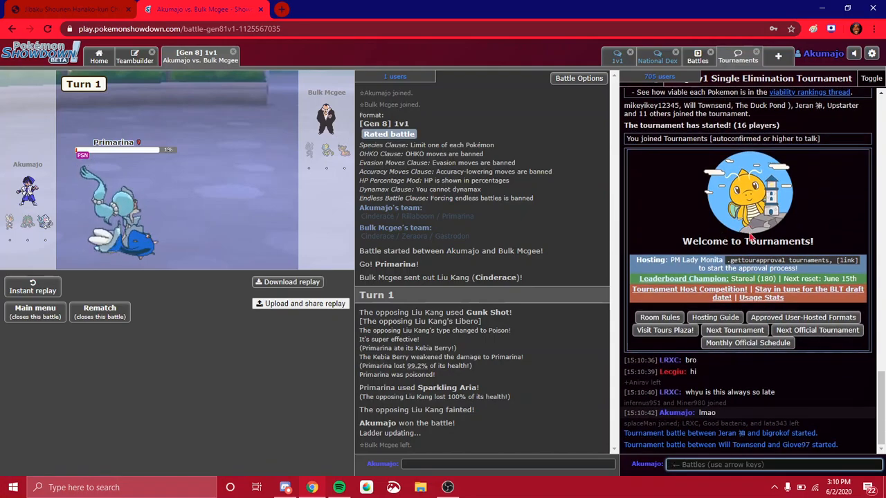
pyautogui.moveTo(534, 320)
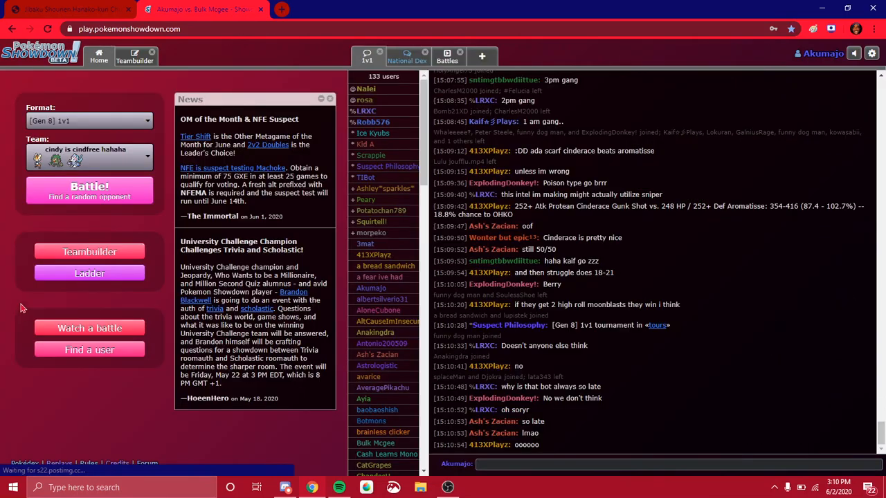
# Step: Search for a rated Gen 8 1v1 opponent and dismiss the failed replay-save popup
pyautogui.click(89, 190)
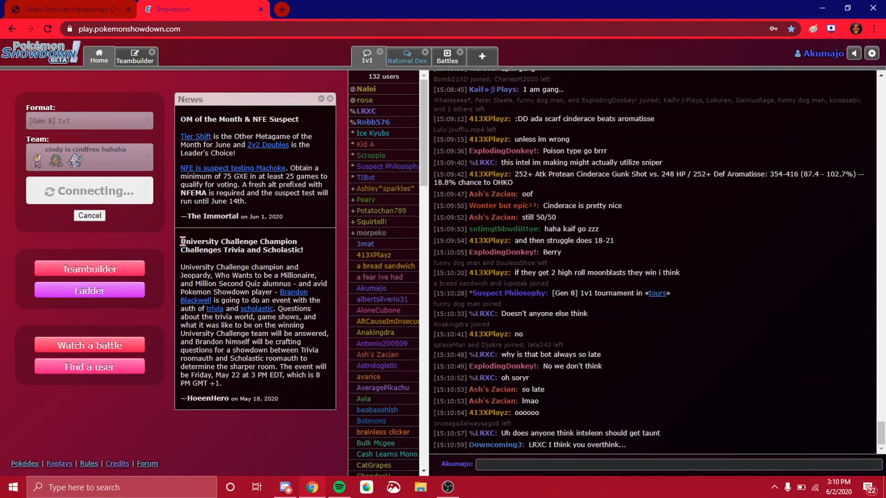
pyautogui.click(658, 463)
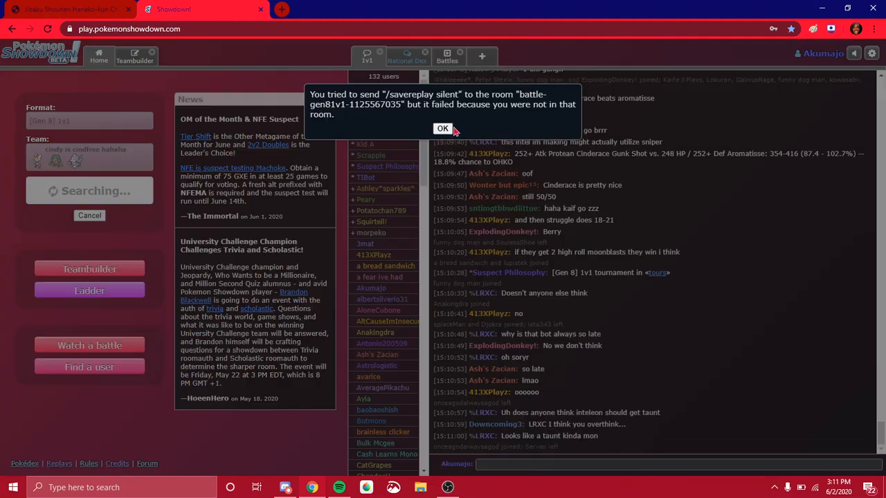
pyautogui.click(442, 128)
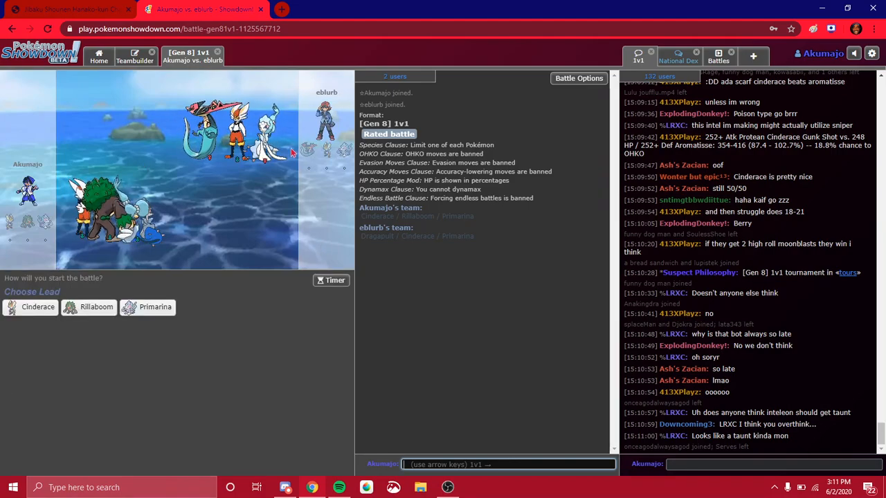
# Step: Lead with Primarina against eblurb and type 'ih im a gdo' in chat
pyautogui.click(155, 306)
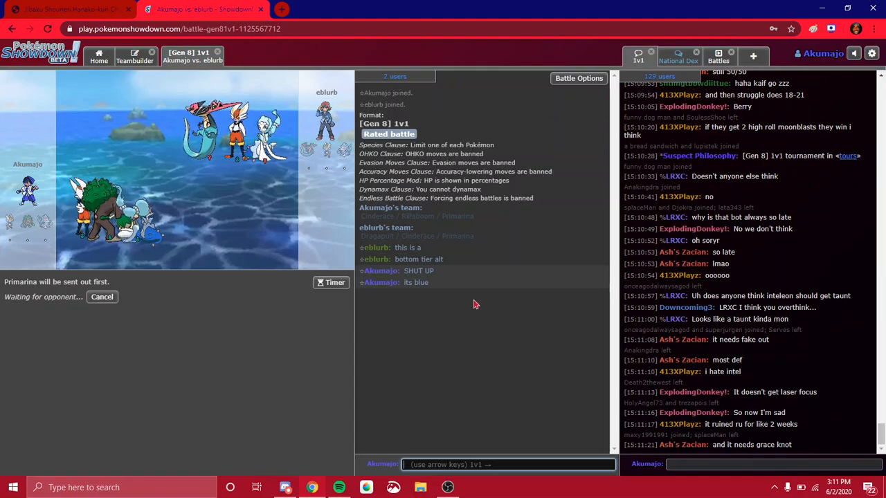
pyautogui.moveTo(244, 197)
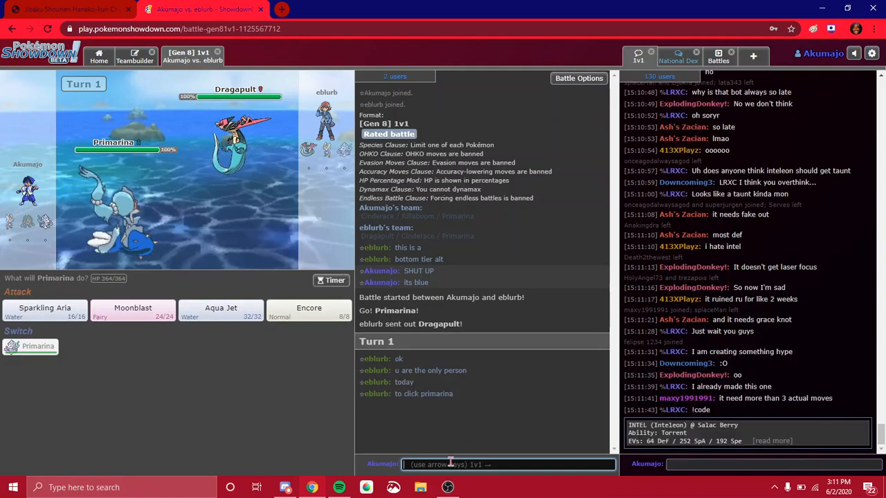
pyautogui.write('ih')
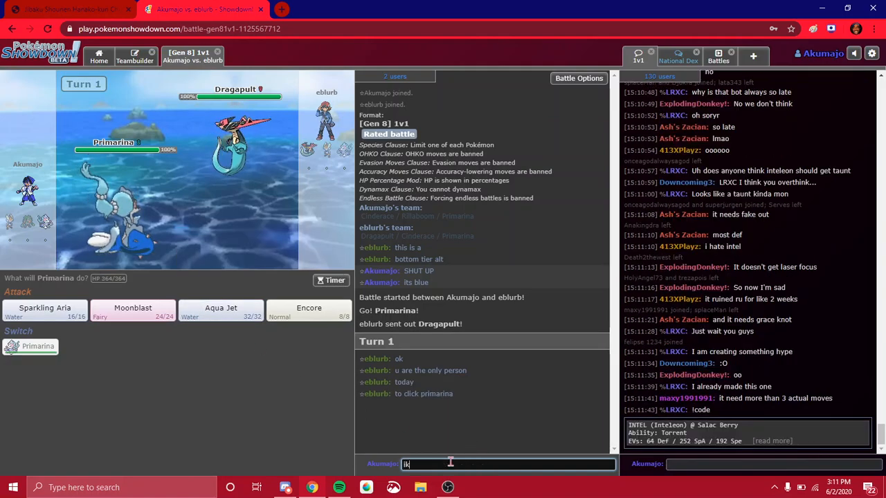
pyautogui.write('im a gdo')
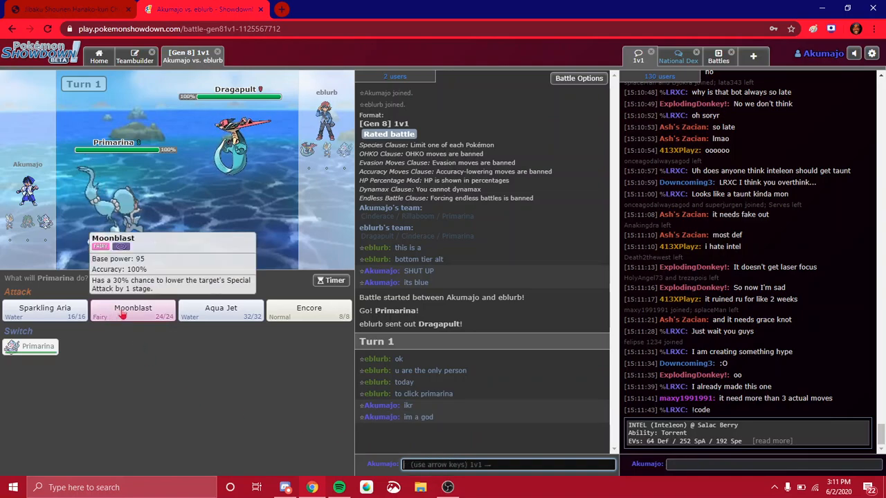
# Step: Use Moonblast, Aqua Jet, then Sparkling Aria to knock out Dragapult
pyautogui.click(133, 311)
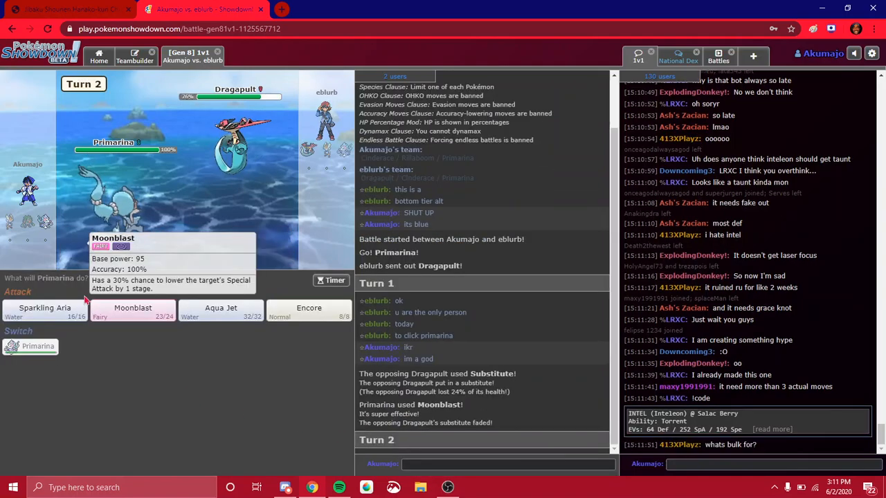
pyautogui.click(220, 308)
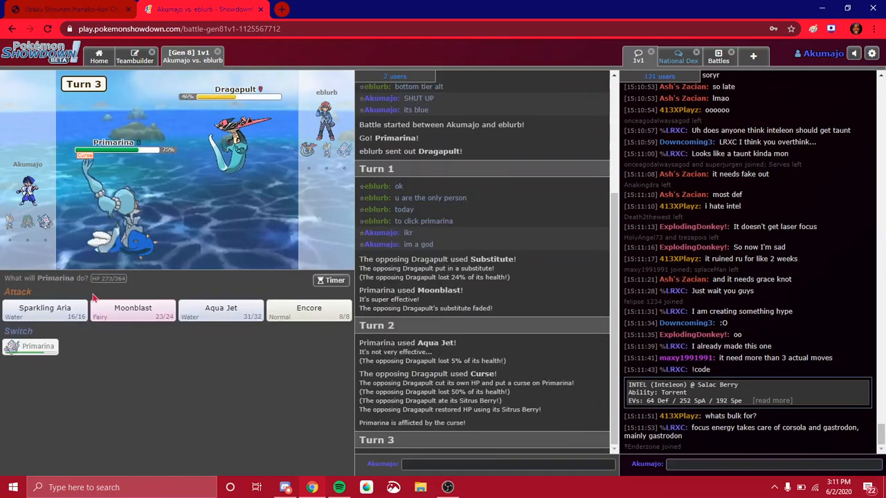
pyautogui.moveTo(133, 308)
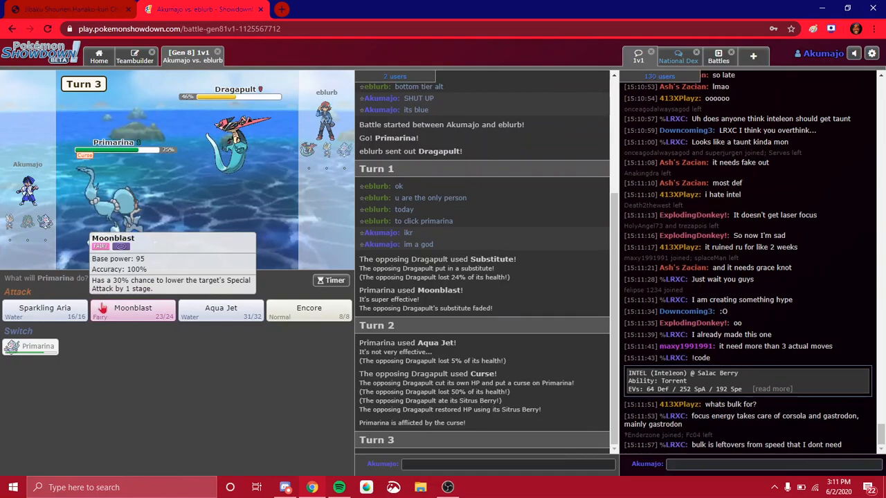
pyautogui.click(44, 308)
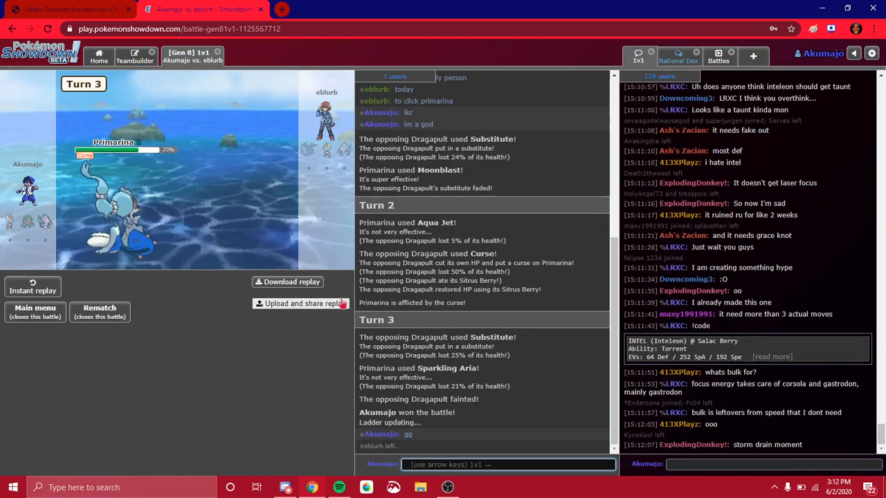
# Step: Upload the replay of the win over eblurb and dismiss the link notice
pyautogui.click(301, 303)
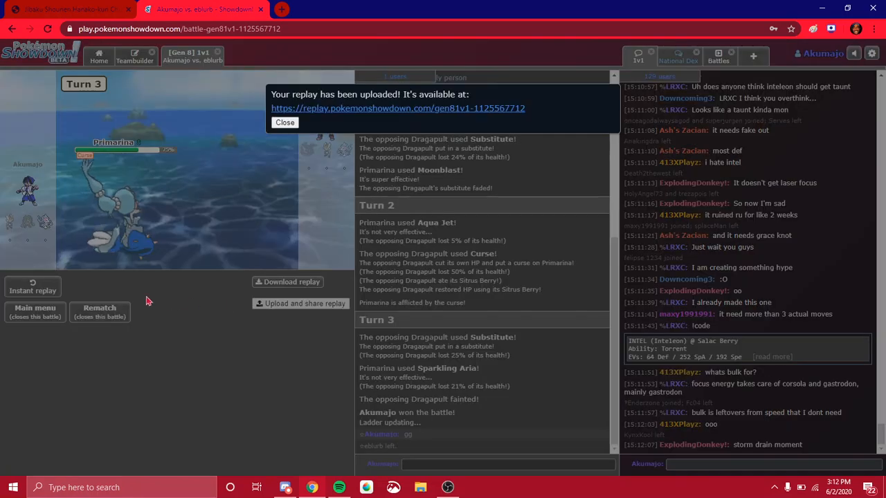
pyautogui.click(285, 122)
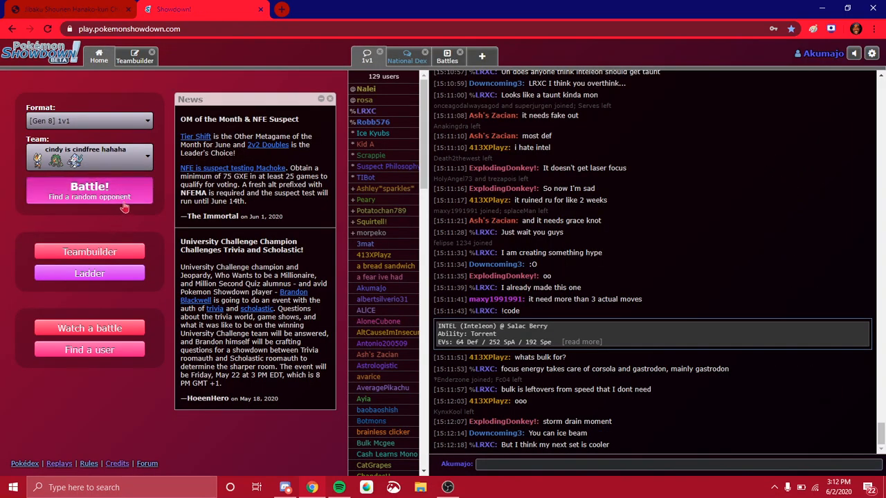
# Step: Find a new opponent, lead with Primarina, and dismiss the replay-save error
pyautogui.click(89, 191)
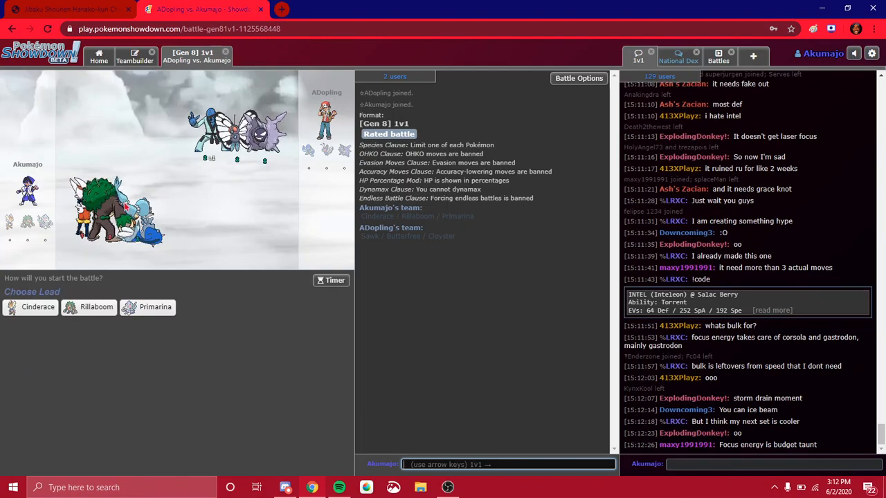
pyautogui.click(155, 306)
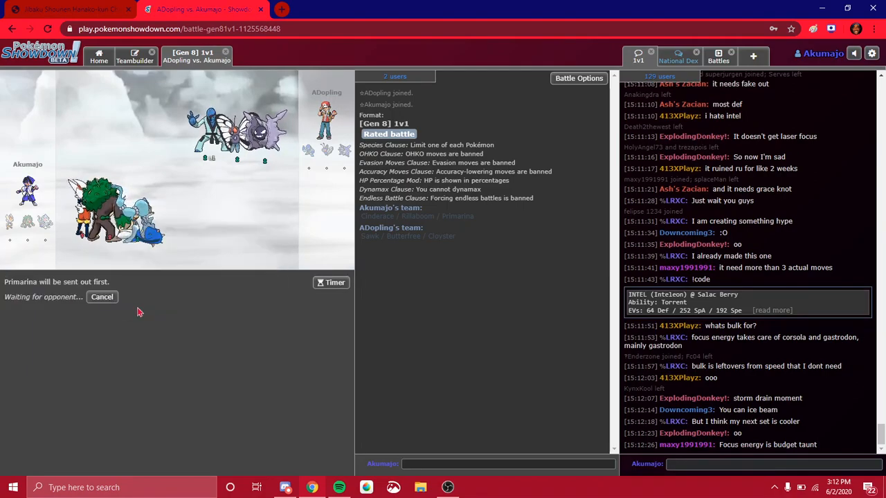
pyautogui.moveTo(328, 151)
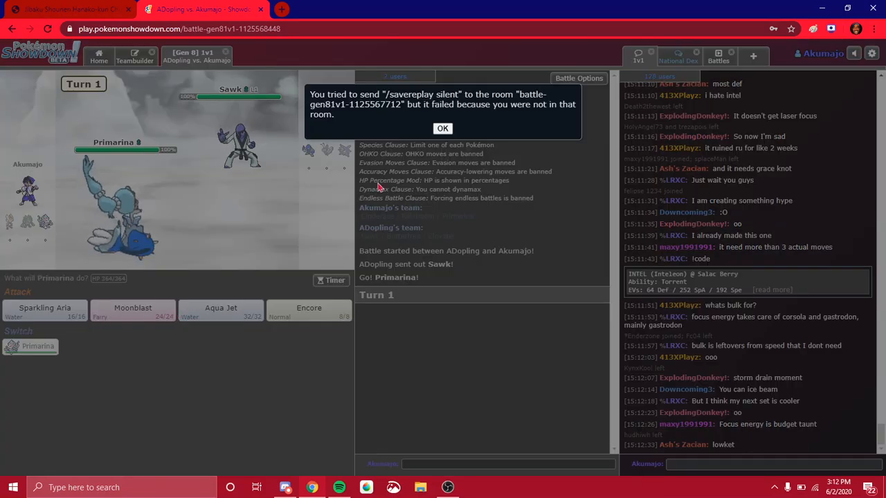
pyautogui.click(442, 128)
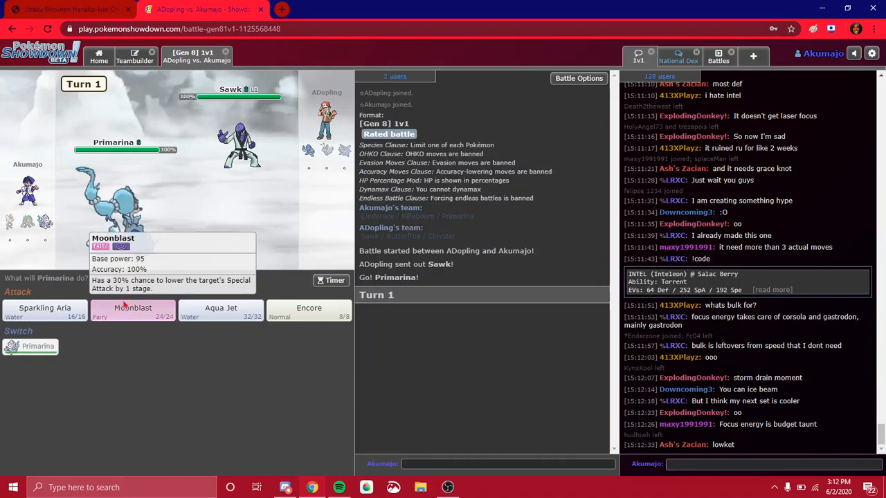
# Step: Fight ADopling's Sawk with Moonblast, Encore, and a turn-5 attack
pyautogui.click(132, 308)
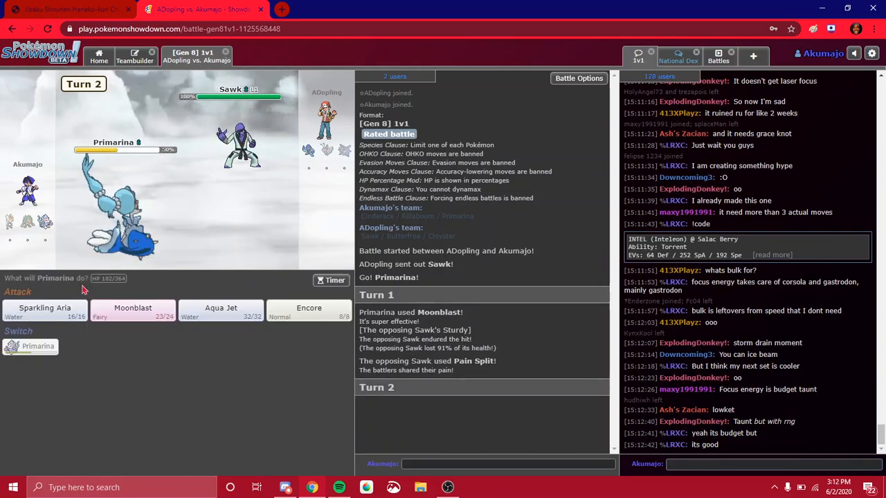
pyautogui.moveTo(308, 308)
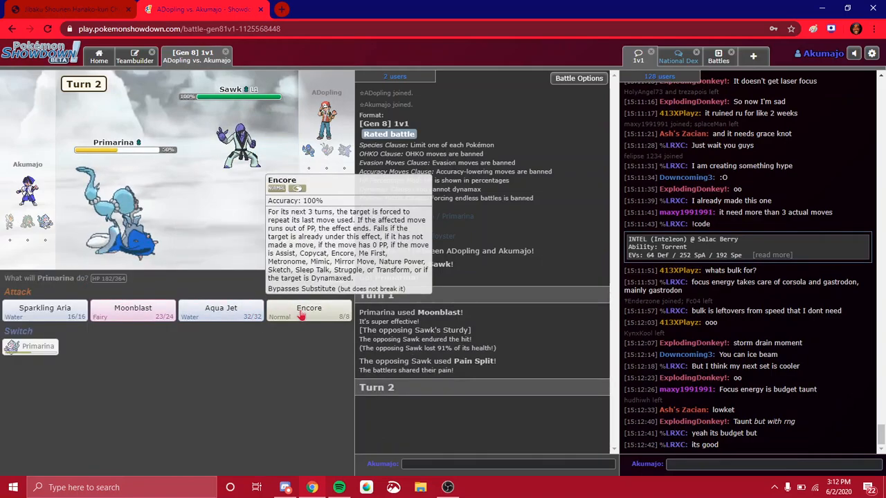
pyautogui.click(309, 311)
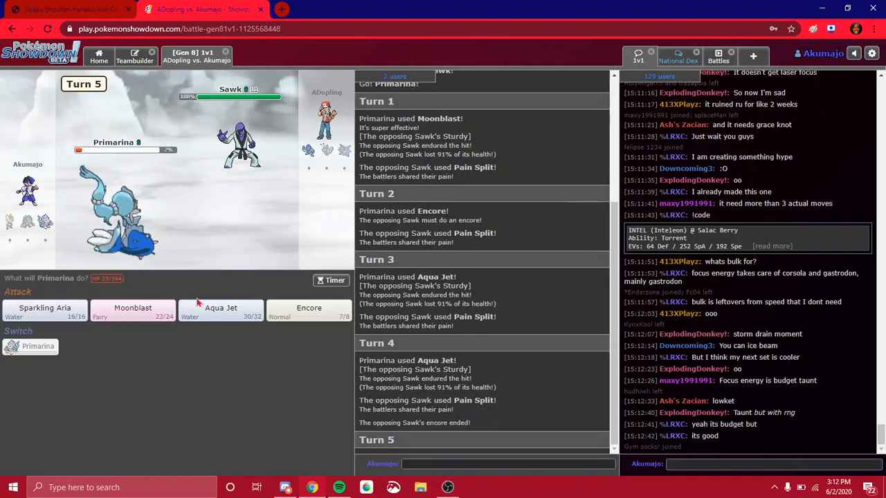
pyautogui.click(309, 308)
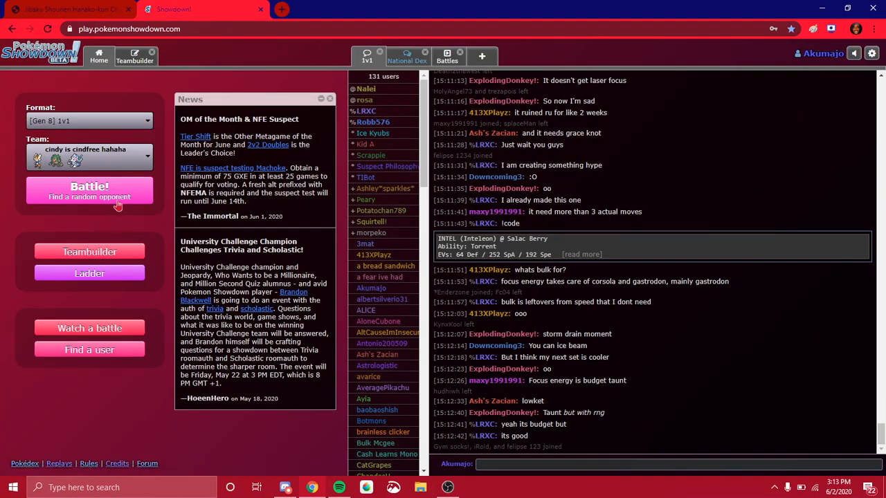
# Step: Start a Rillaboom mirror match, using Taunt and then Drum Beating repeatedly
pyautogui.click(89, 190)
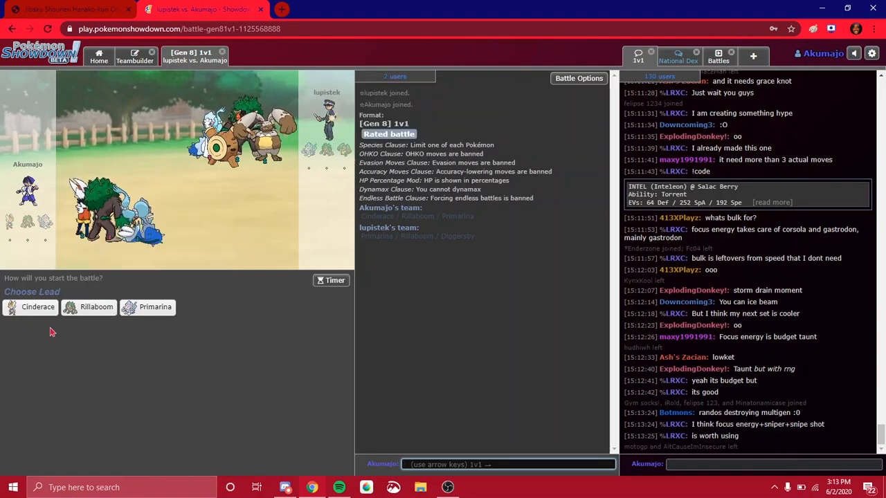
pyautogui.moveTo(38, 306)
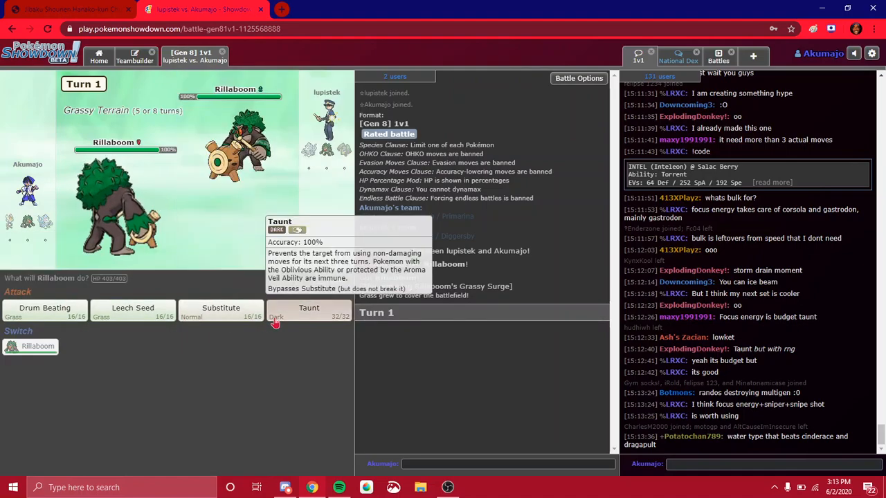
pyautogui.click(309, 308)
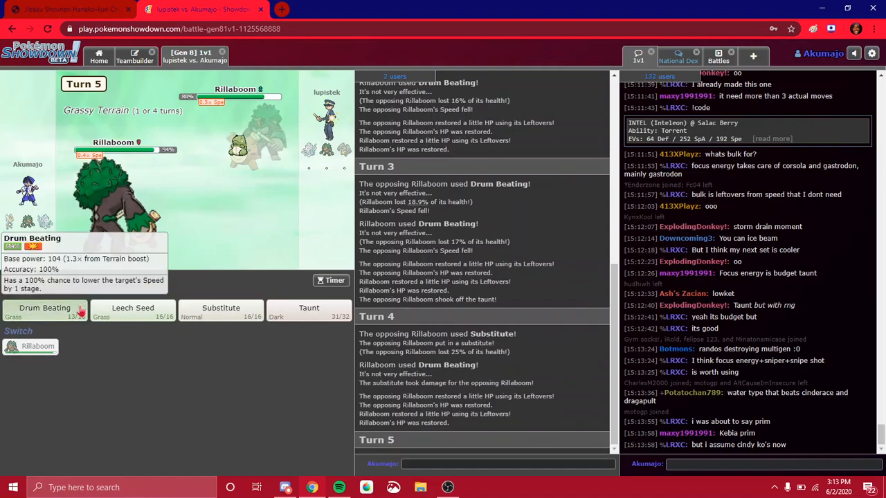
pyautogui.click(45, 308)
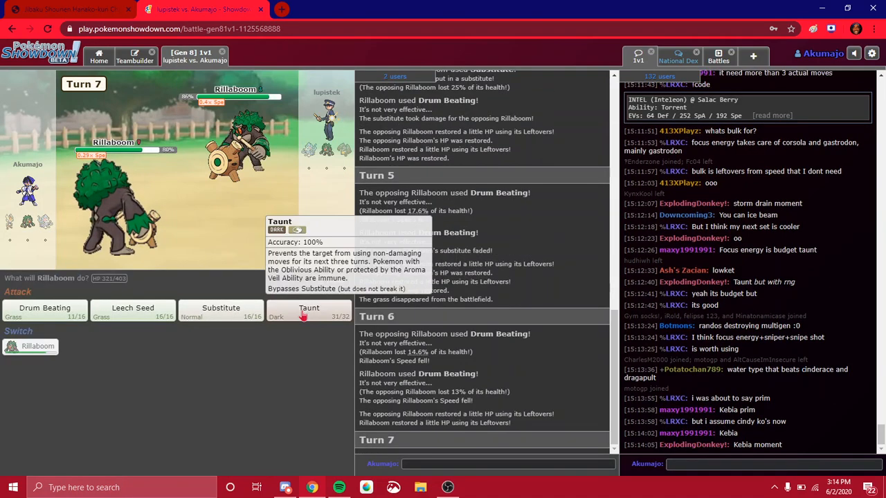
pyautogui.click(45, 308)
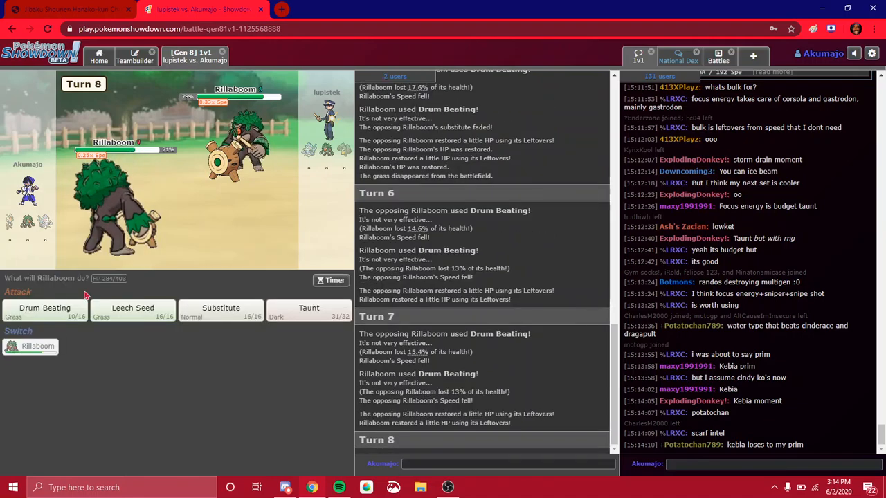
pyautogui.click(45, 308)
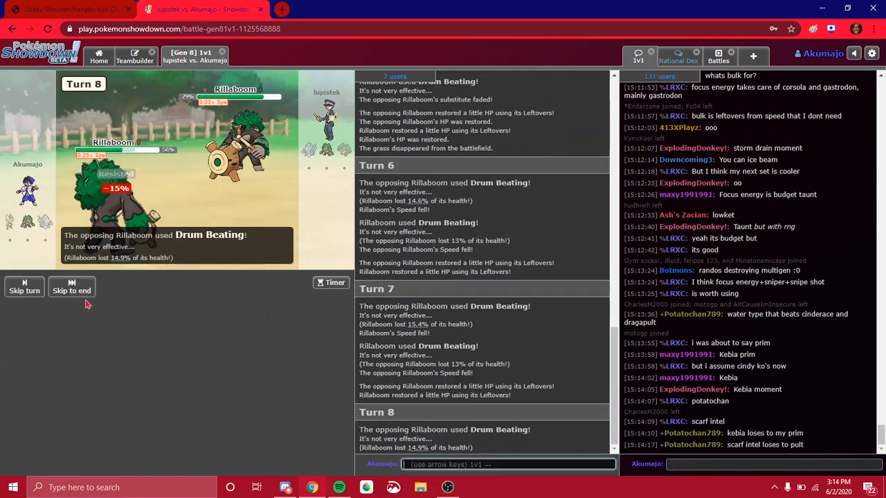
# Step: Keep using Drum Beating and Taunt, skip to the turn-18 win, and go home
pyautogui.click(71, 290)
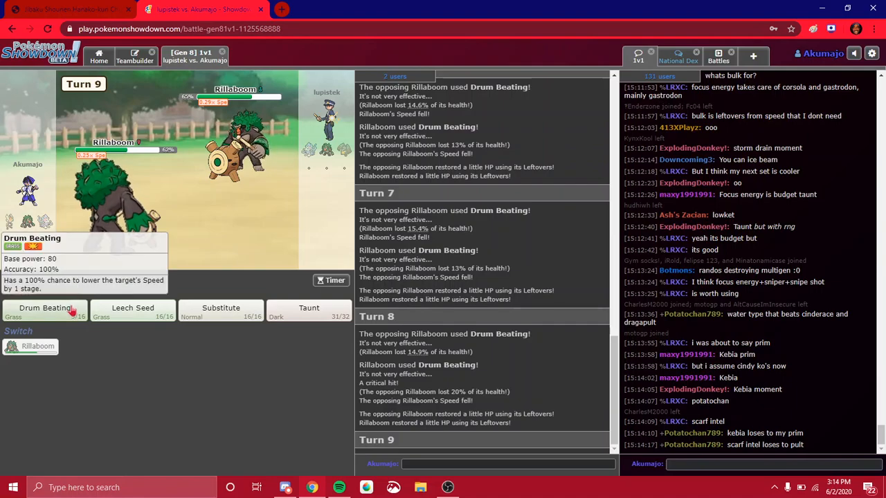
pyautogui.click(44, 308)
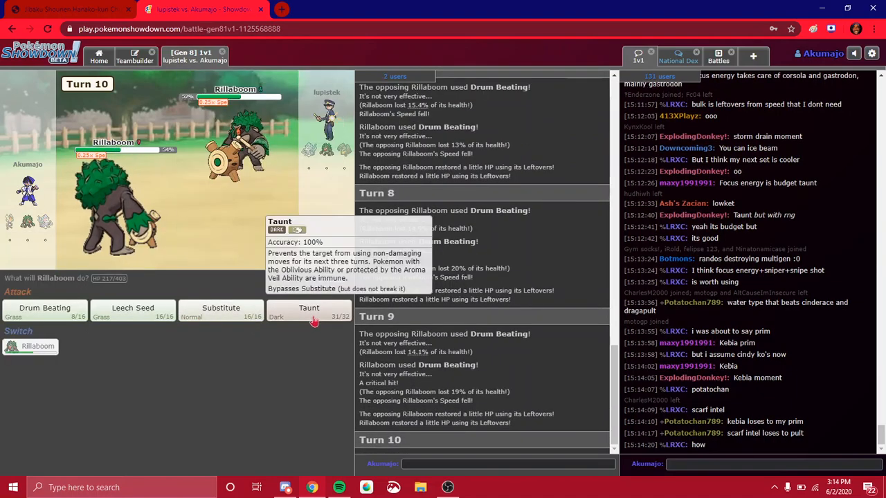
pyautogui.click(309, 308)
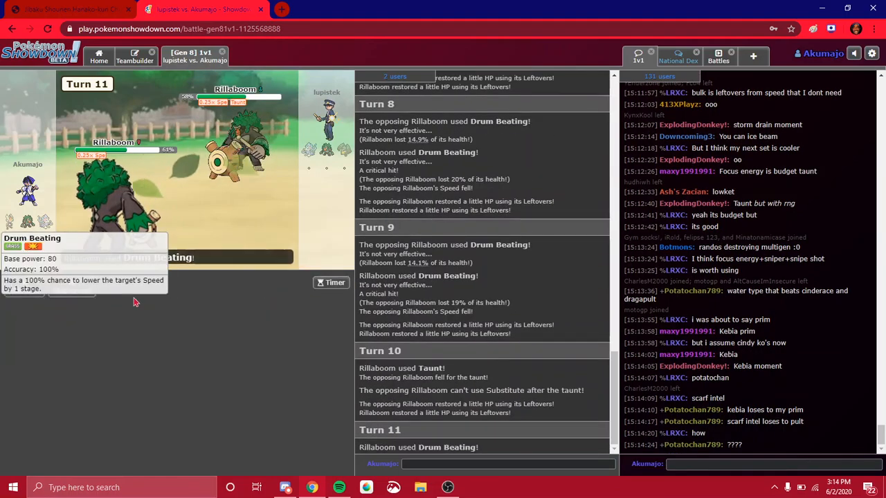
pyautogui.click(44, 308)
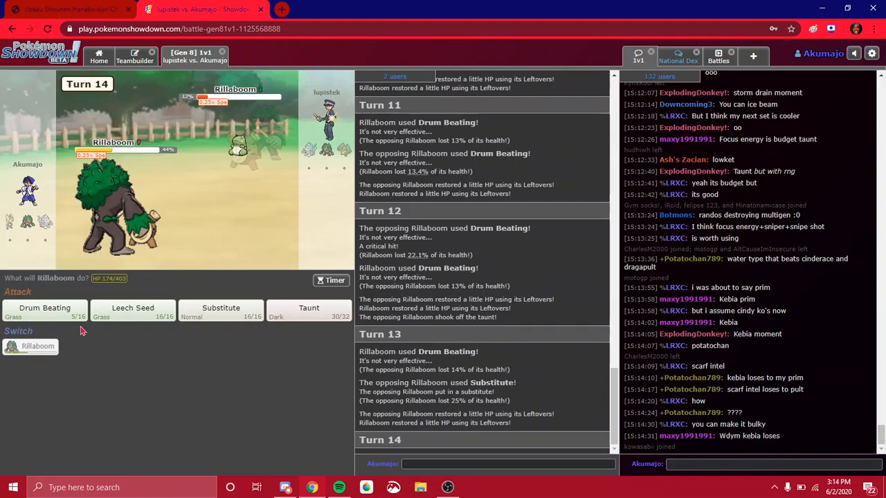
pyautogui.moveTo(44, 307)
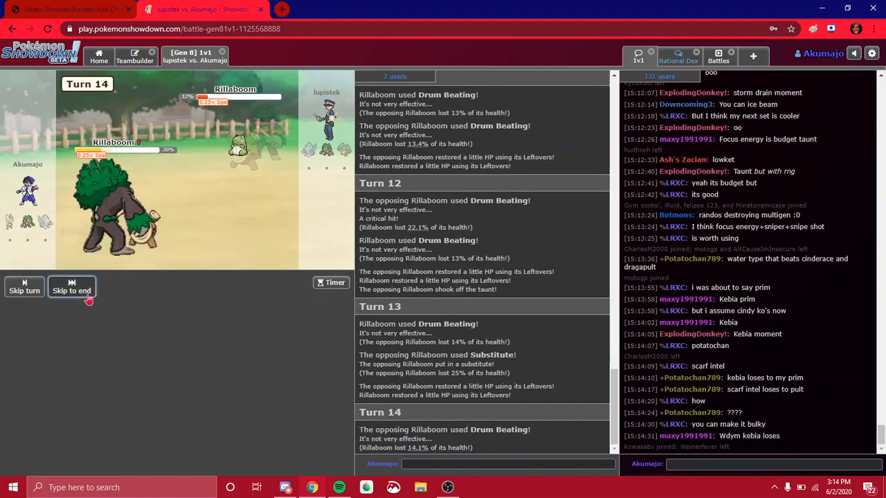
pyautogui.click(71, 290)
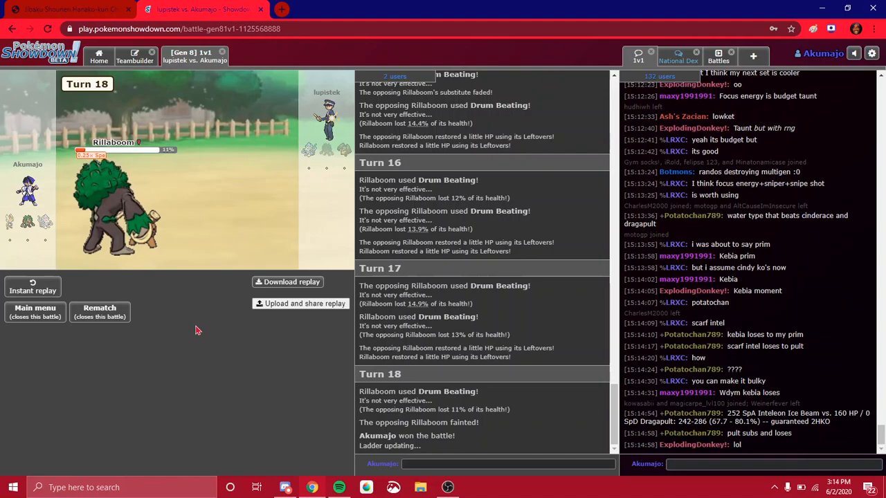
pyautogui.moveTo(142, 288)
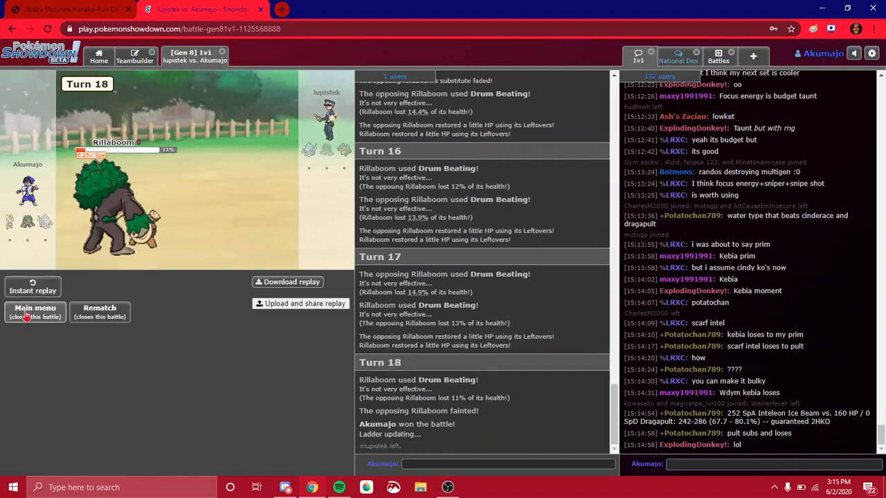
pyautogui.click(34, 311)
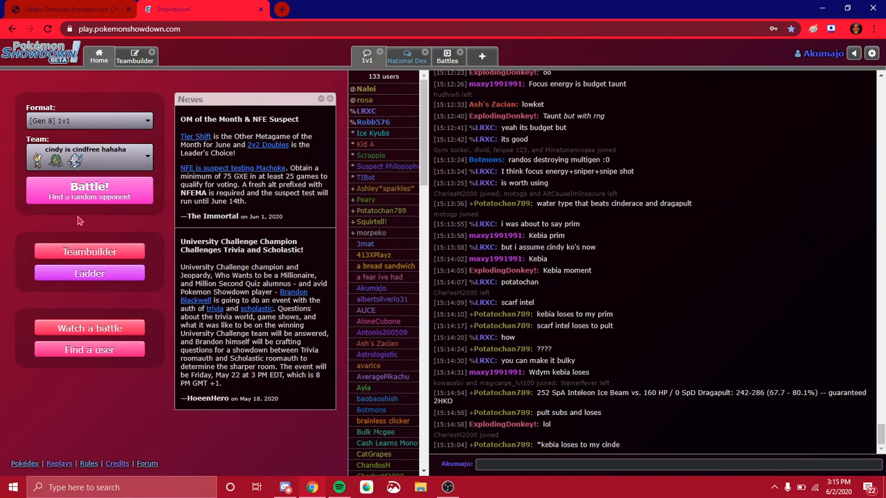
pyautogui.click(89, 190)
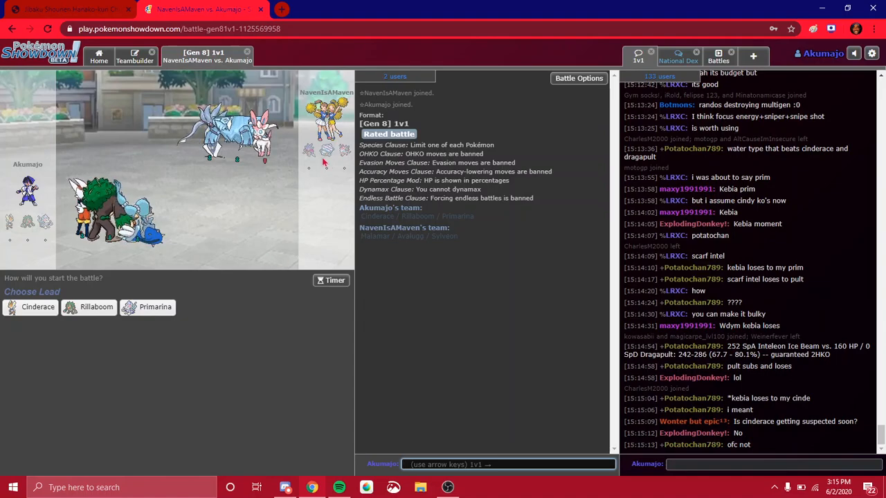
pyautogui.moveTo(155, 307)
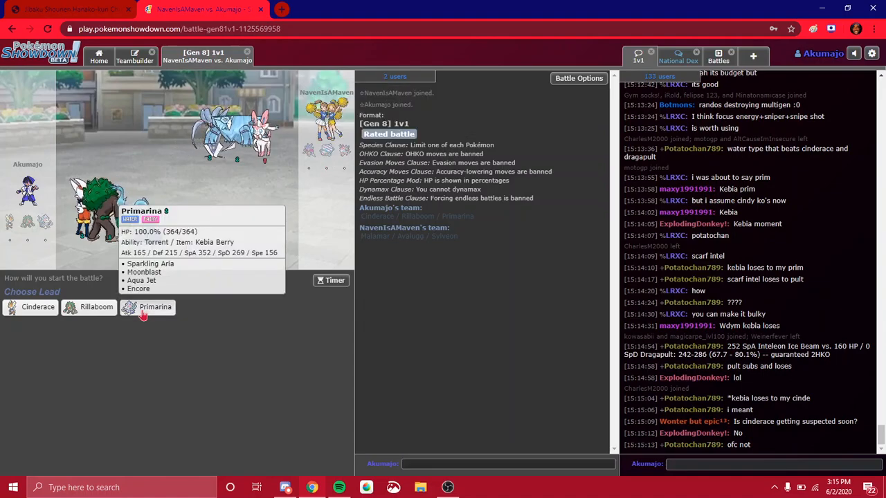
pyautogui.click(155, 306)
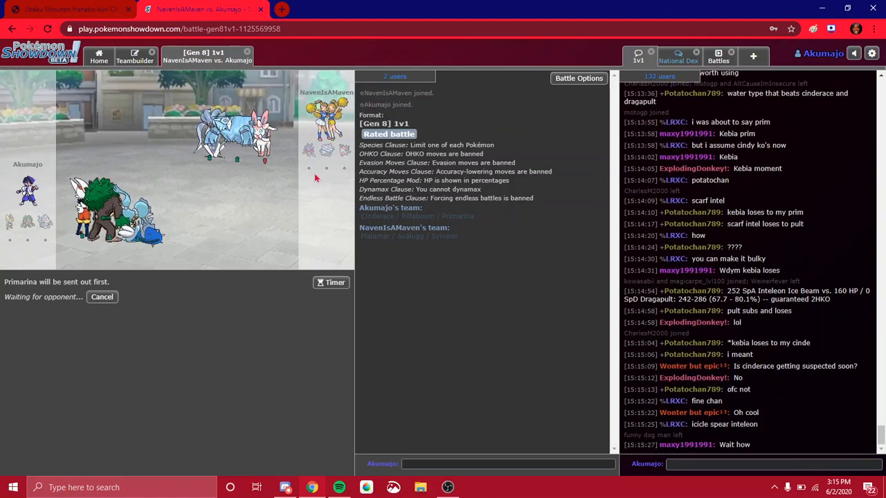
pyautogui.moveTo(310, 150)
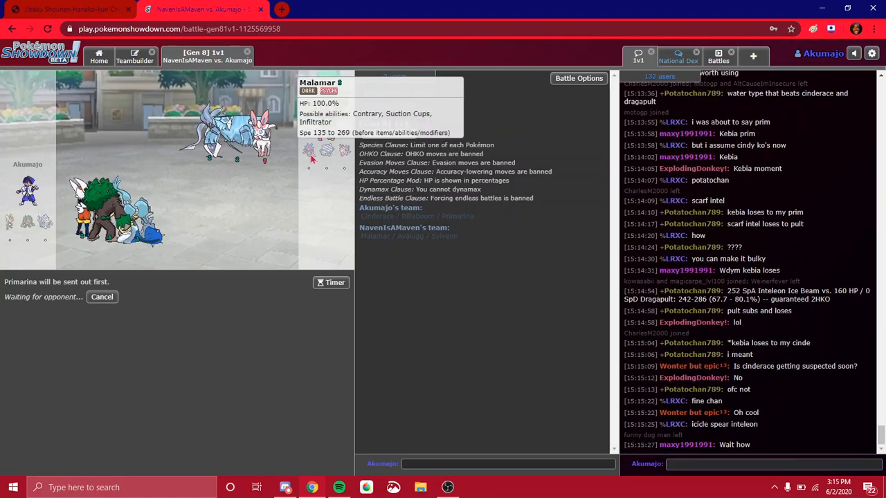
pyautogui.moveTo(326, 238)
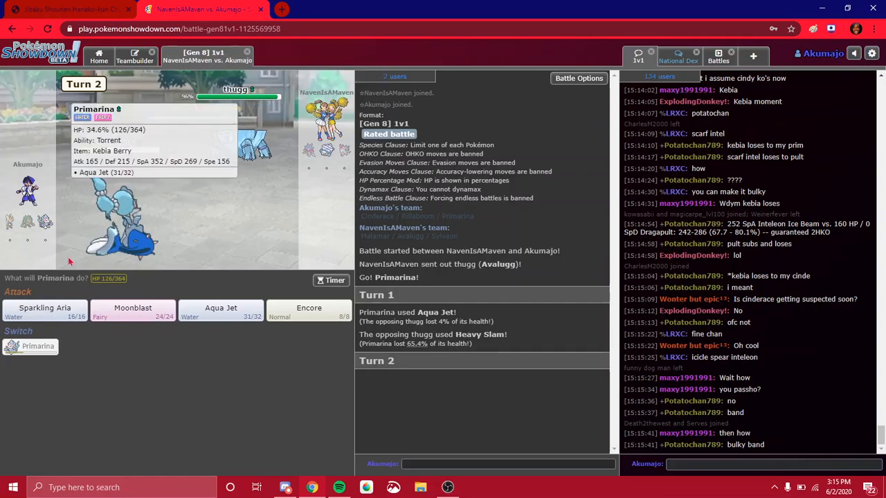
pyautogui.click(132, 311)
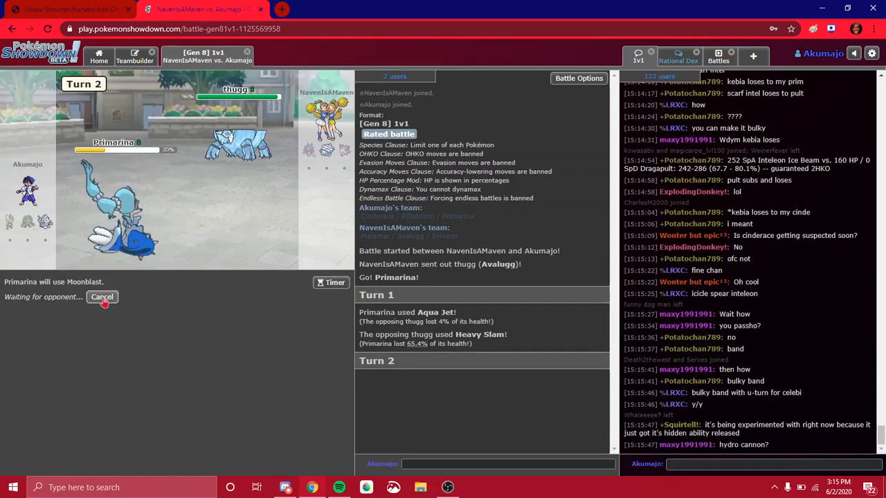
pyautogui.moveTo(115, 207)
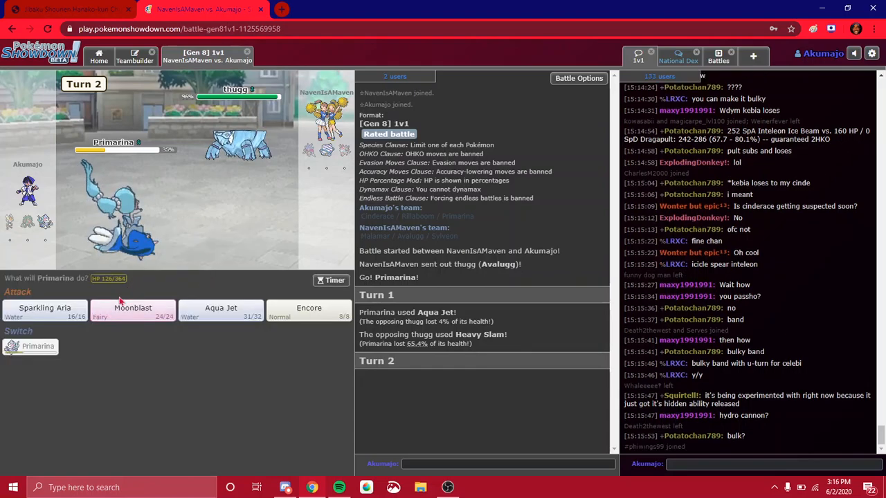
pyautogui.click(132, 307)
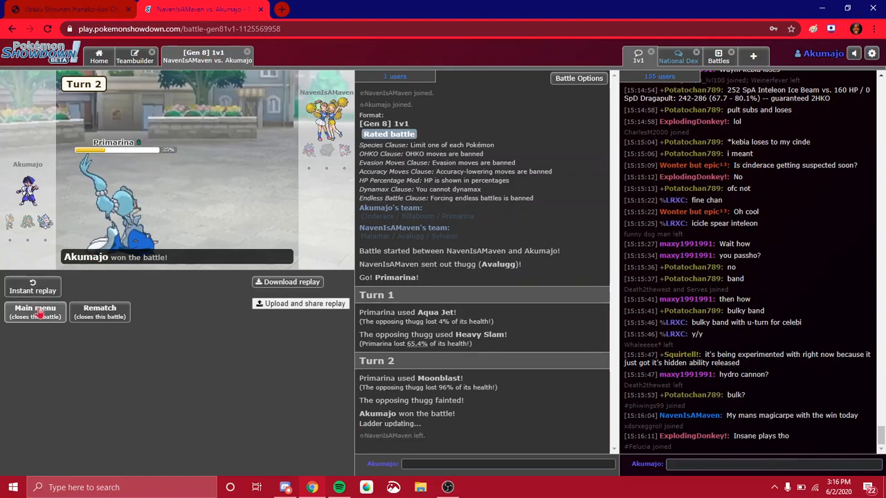
pyautogui.click(34, 312)
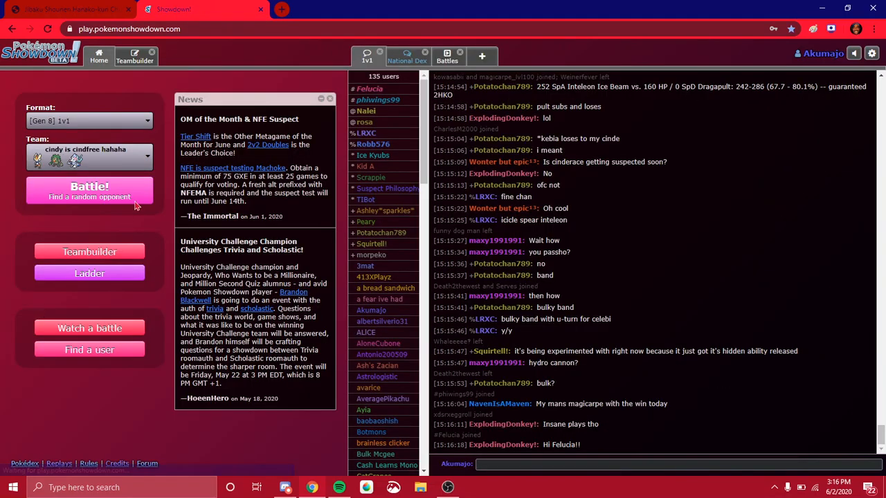
# Step: Lead with Primarina, use Sparkling Aria, skip the turn, and leave after losing
pyautogui.click(89, 191)
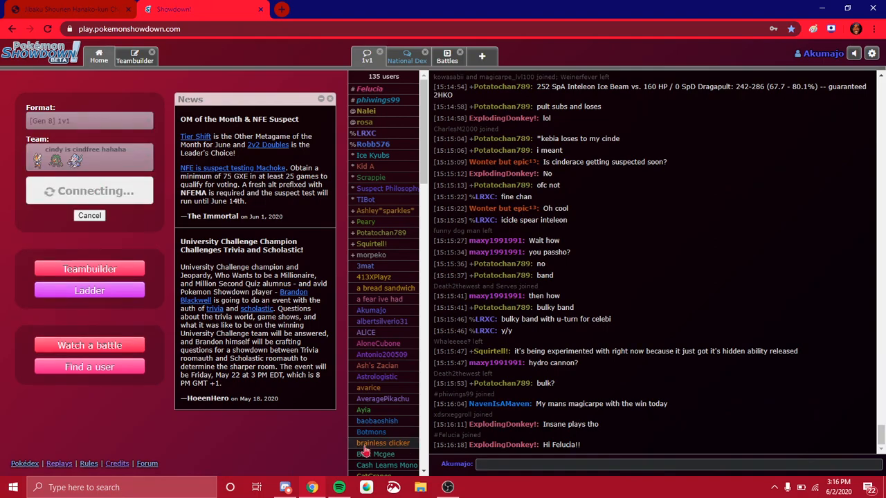
pyautogui.moveTo(285, 487)
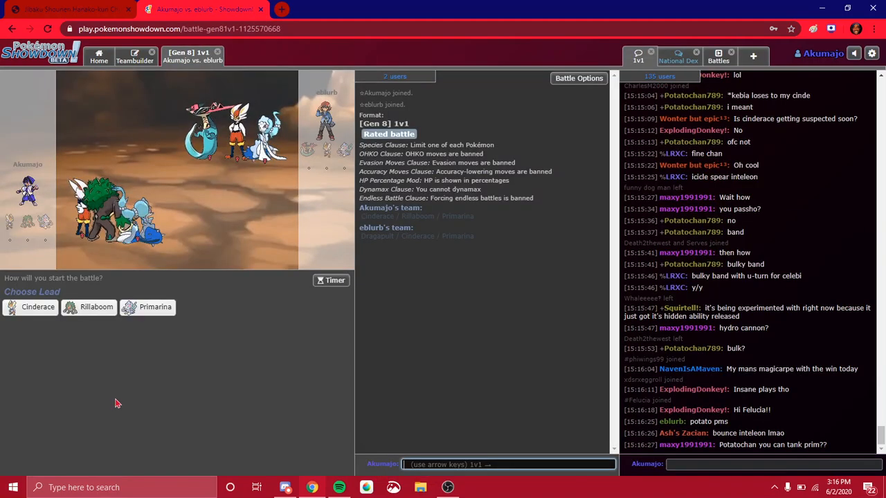
pyautogui.moveTo(155, 307)
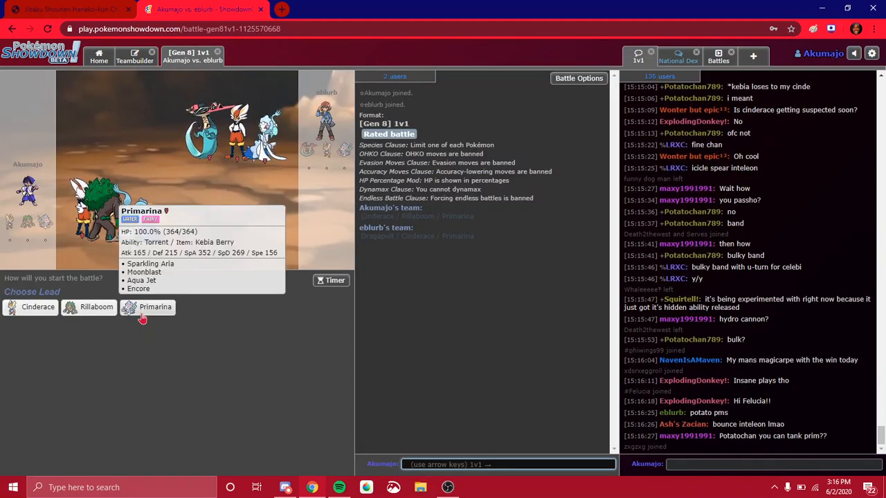
pyautogui.click(155, 306)
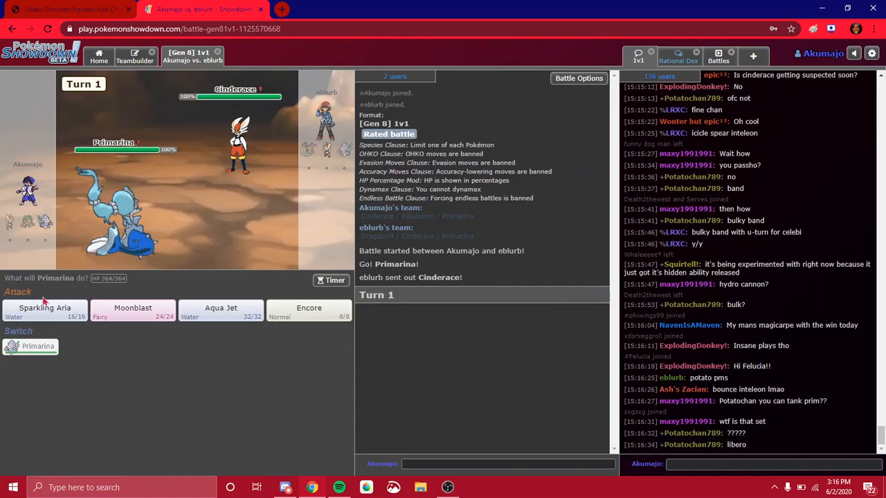
pyautogui.click(44, 310)
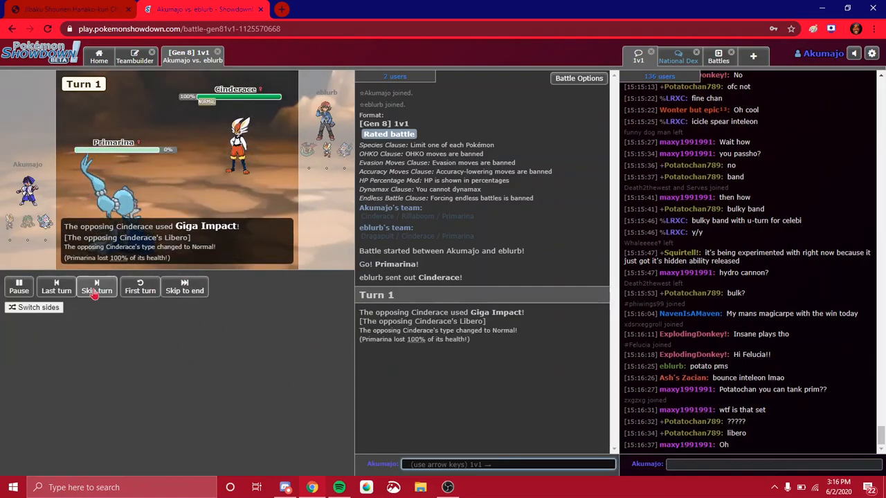
pyautogui.click(96, 285)
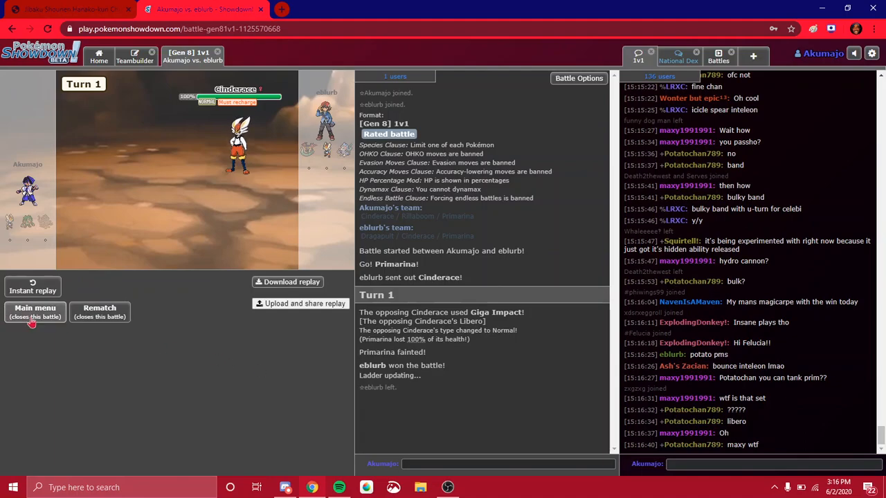
pyautogui.click(35, 311)
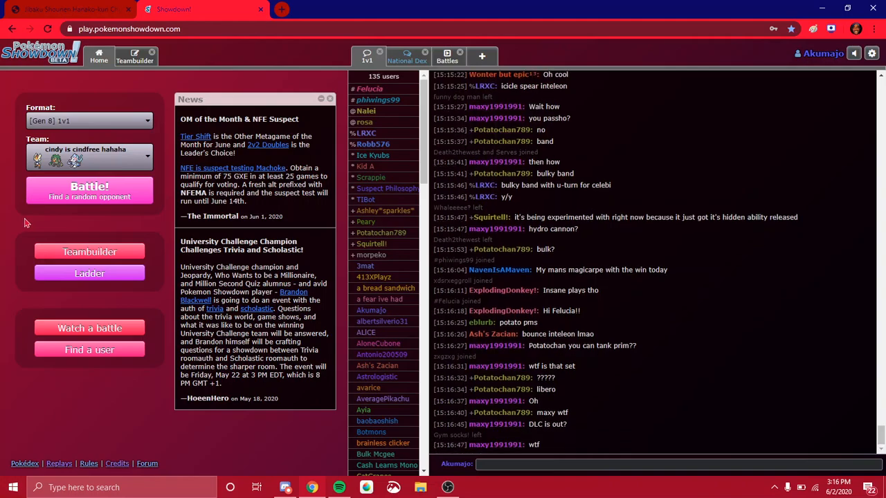
# Step: Lead with Cinderace against Dizzydwarf99's Gengar, use Flare Blitz, then open OBS Studio
pyautogui.click(88, 190)
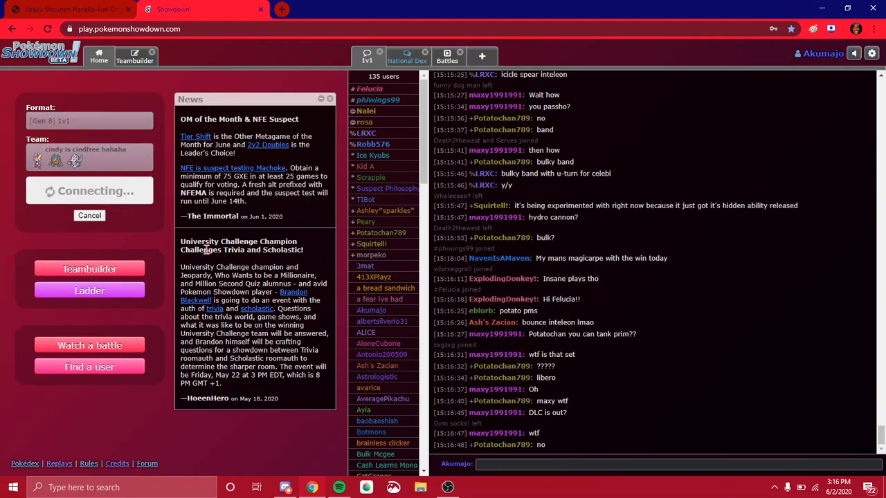
pyautogui.scroll(-3)
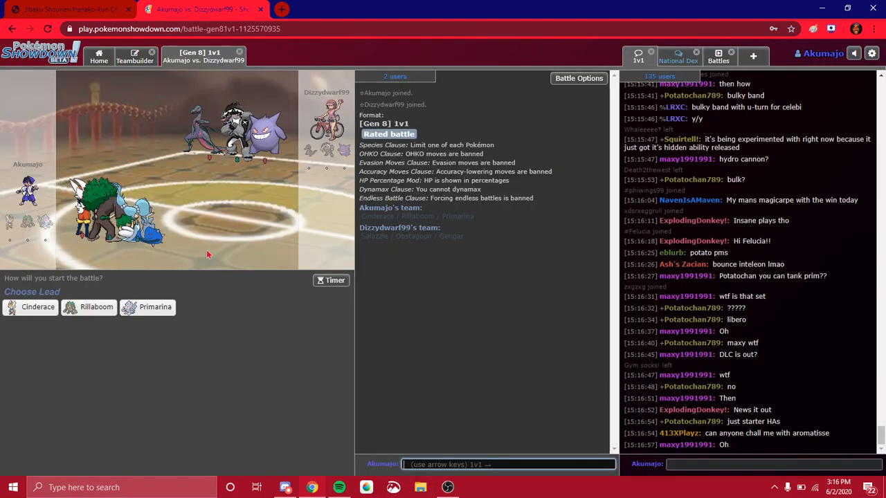
pyautogui.click(37, 306)
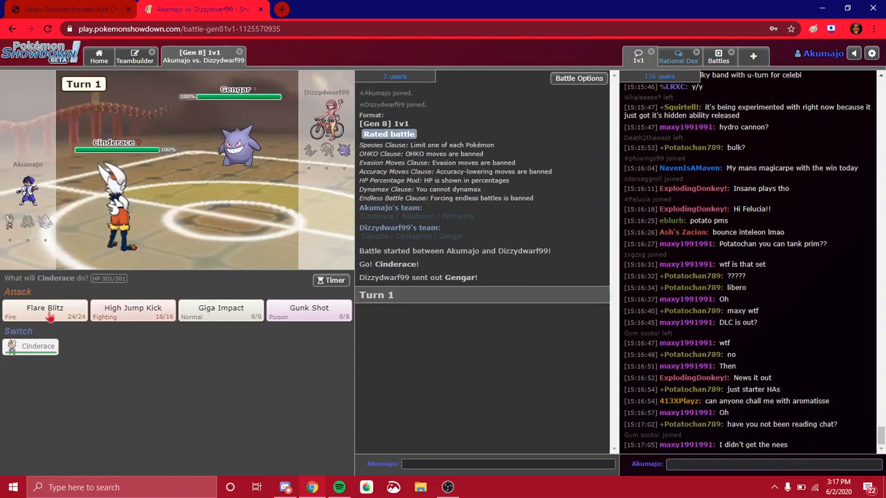
pyautogui.click(44, 312)
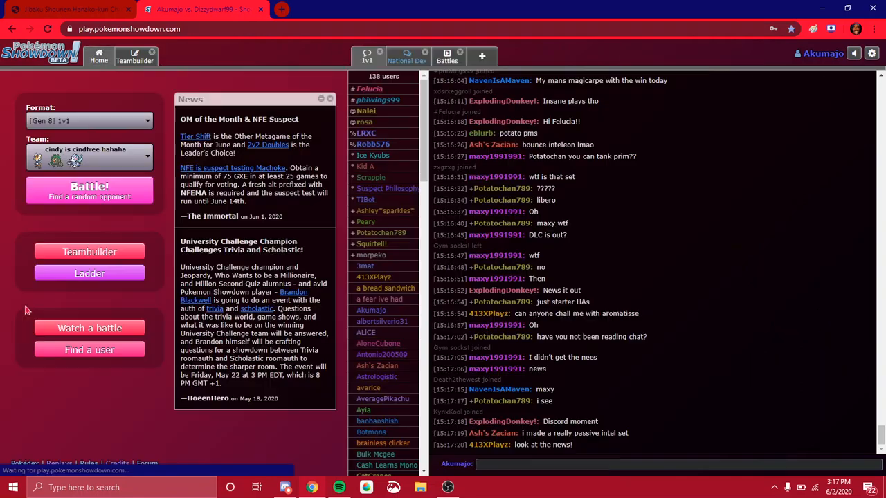
pyautogui.click(449, 487)
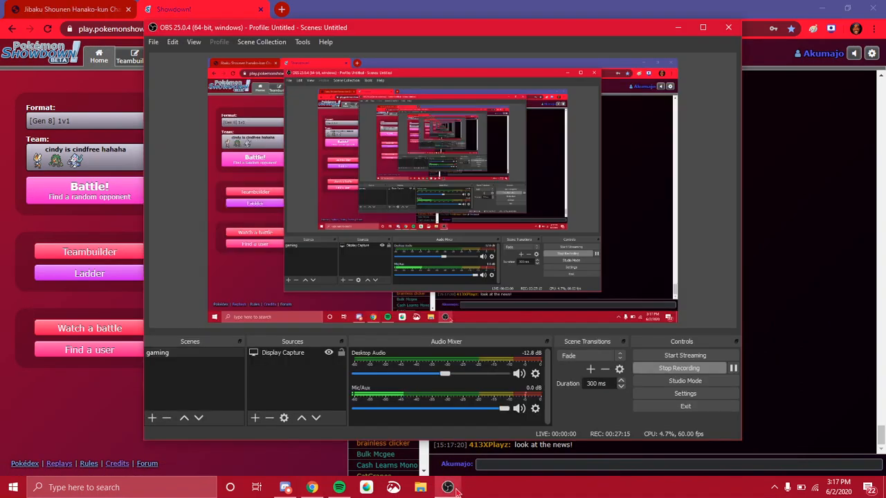